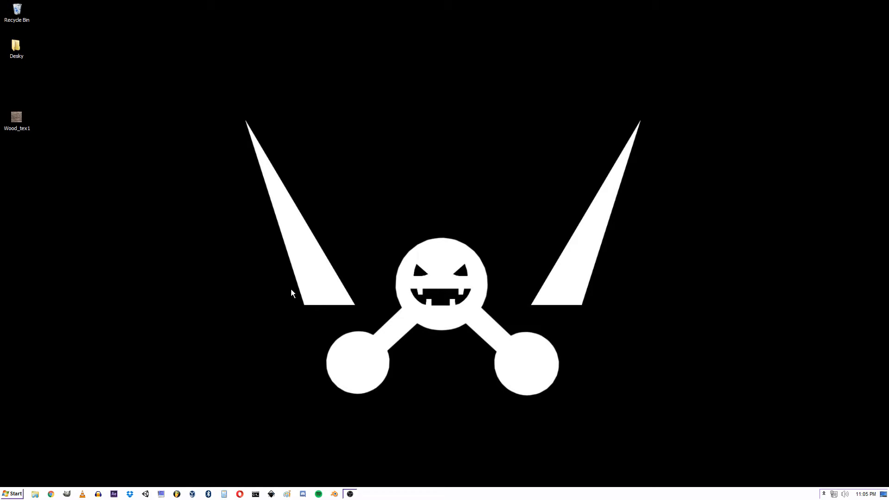
{"action": "mouse_move", "coordinate": [363, 343]}
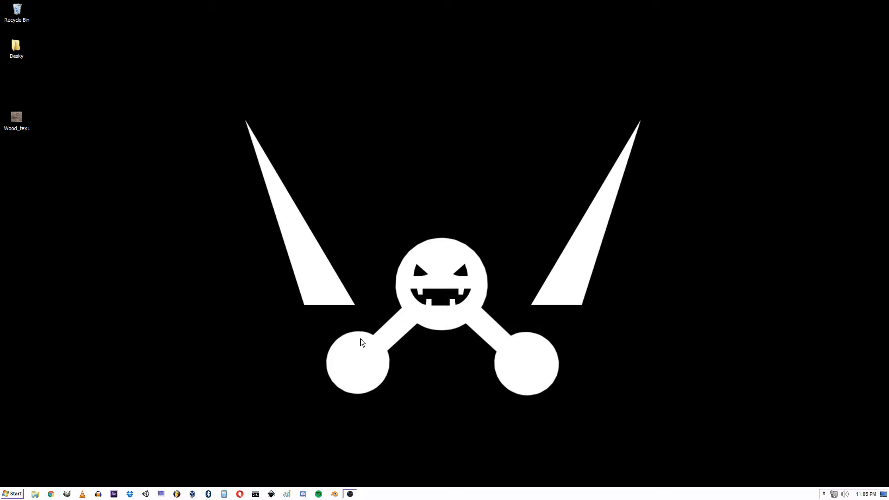
{"action": "mouse_move", "coordinate": [127, 388]}
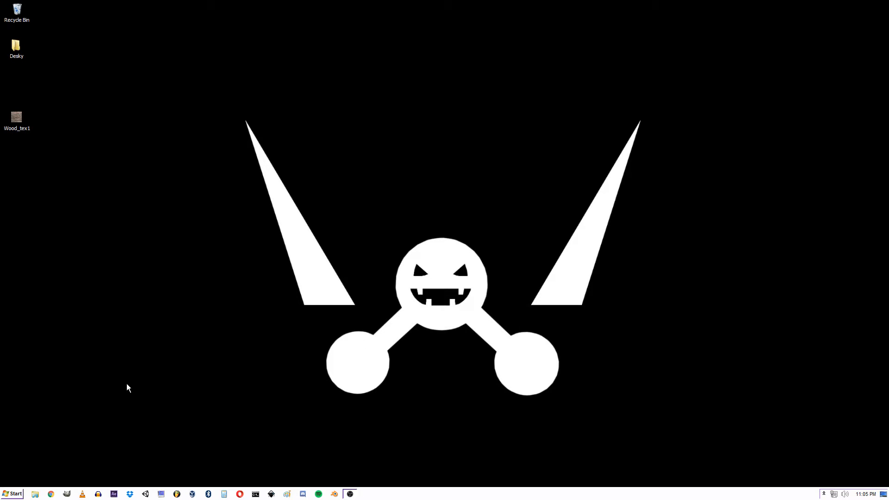
{"action": "mouse_move", "coordinate": [135, 380]}
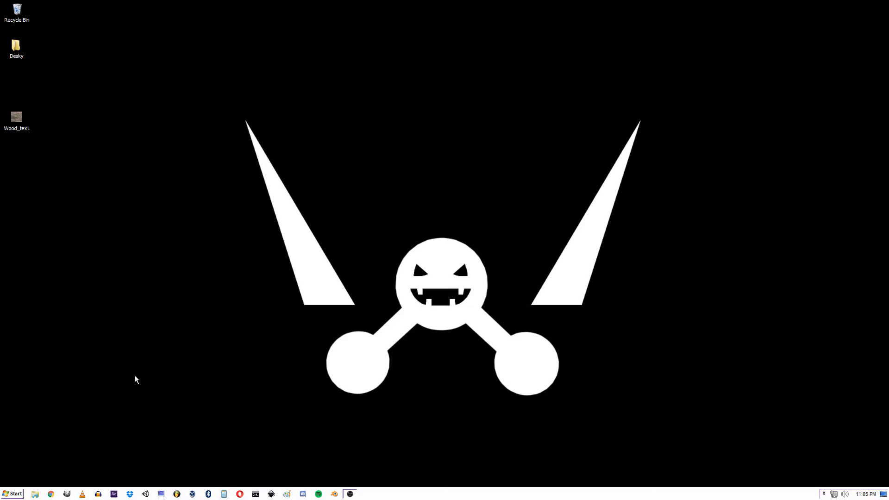
{"action": "mouse_move", "coordinate": [151, 363]}
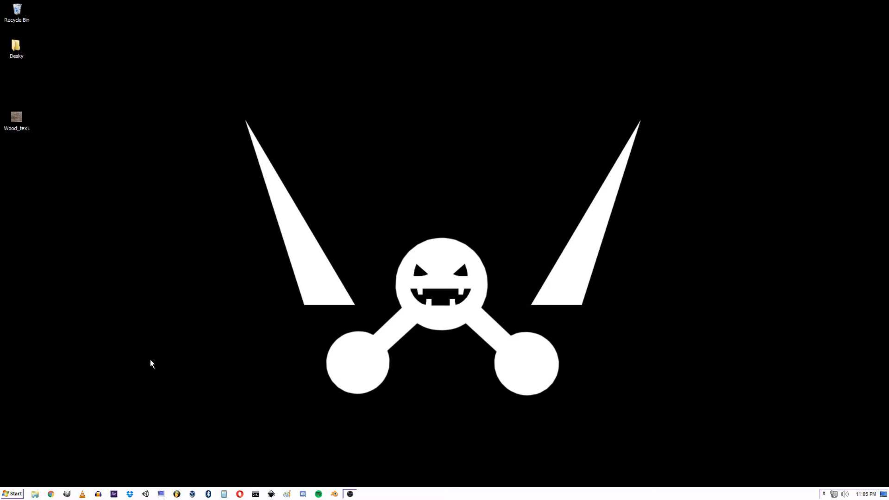
{"action": "mouse_move", "coordinate": [341, 359]}
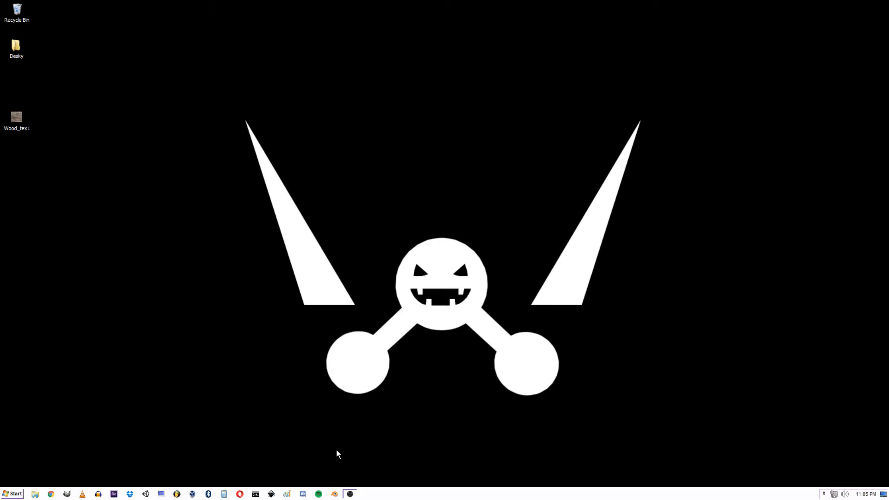
- Launch Blender and move the default cube up 1 unit along Z
{"action": "left_click", "coordinate": [350, 494]}
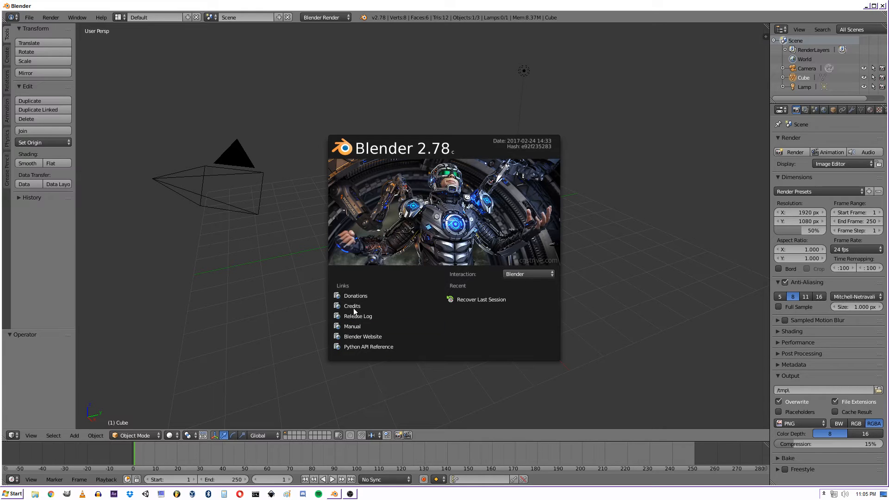
{"action": "mouse_move", "coordinate": [610, 297]}
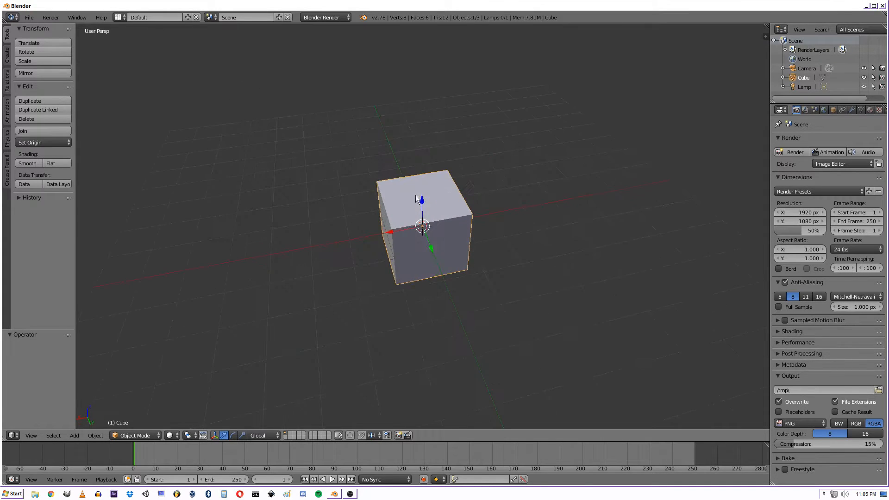
{"action": "left_click_drag", "start_coordinate": [422, 227], "coordinate": [422, 195]}
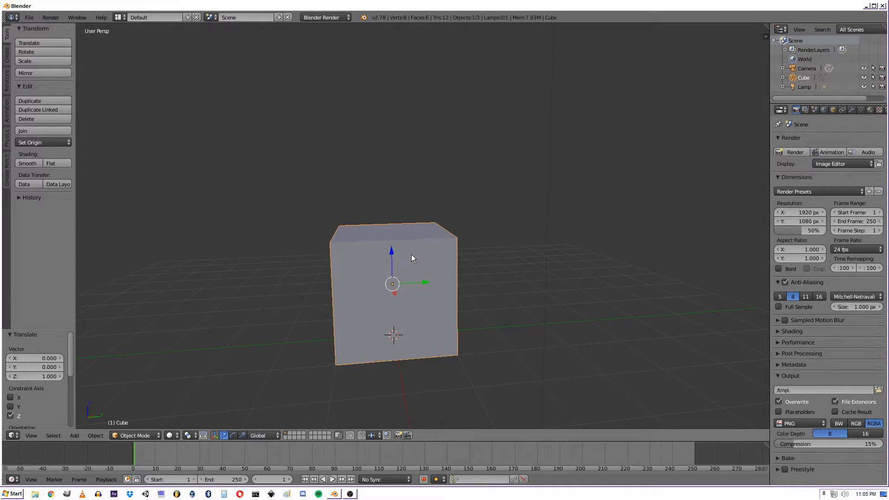
{"action": "mouse_move", "coordinate": [414, 252]}
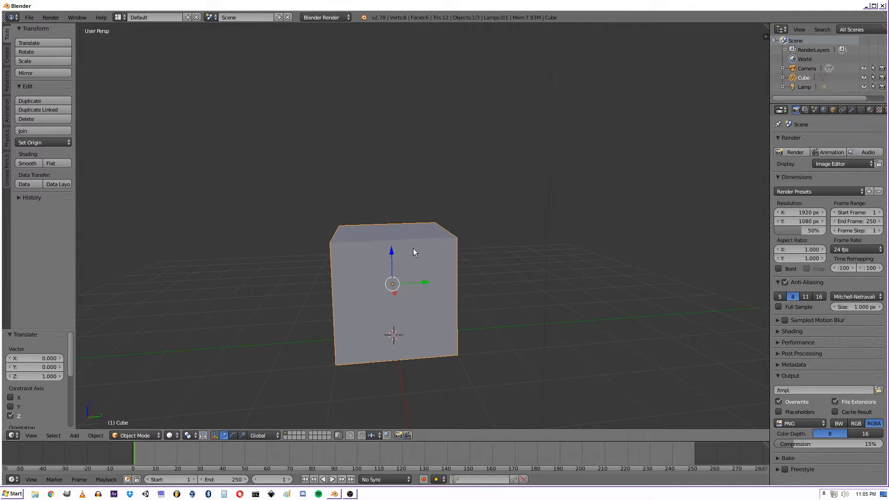
- Recentre the cube, unwrap its faces in Edit Mode and return to Object Mode
{"action": "left_click_drag", "start_coordinate": [414, 251], "coordinate": [498, 256]}
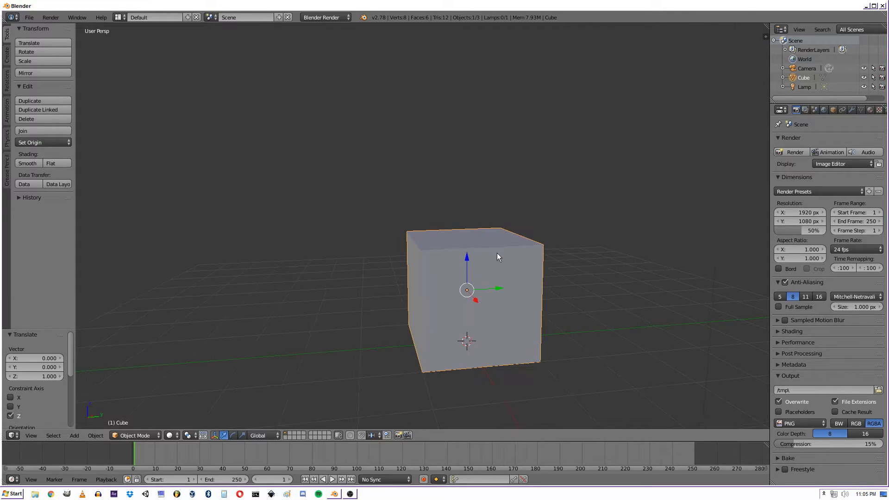
{"action": "key", "text": "Tab"}
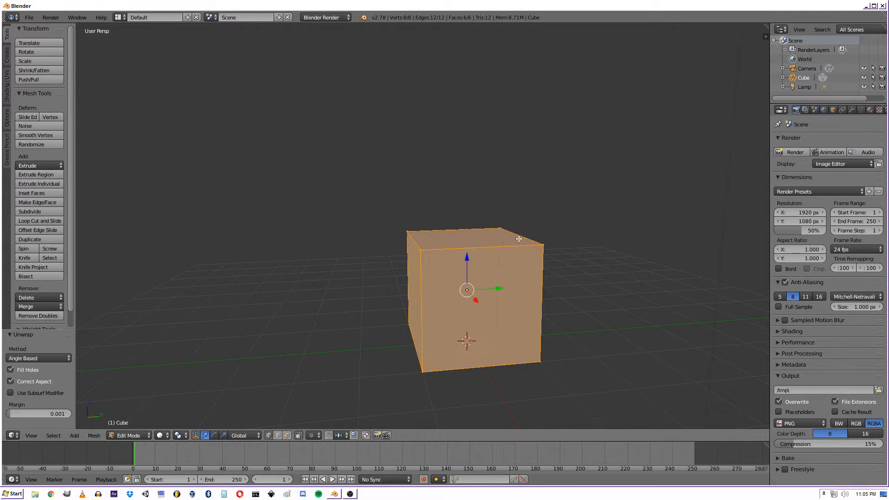
{"action": "key", "text": "Tab"}
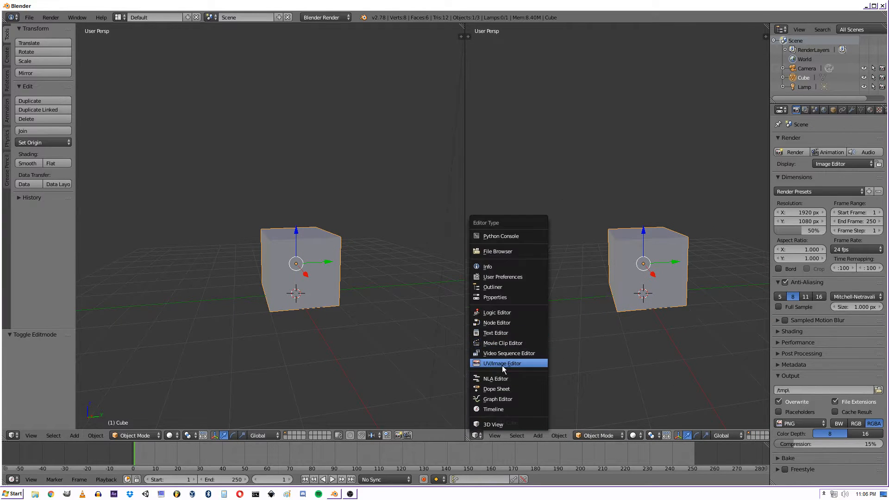
- Switch the right pane to a UV/Image Editor showing the unwrapped faces
{"action": "left_click", "coordinate": [502, 363]}
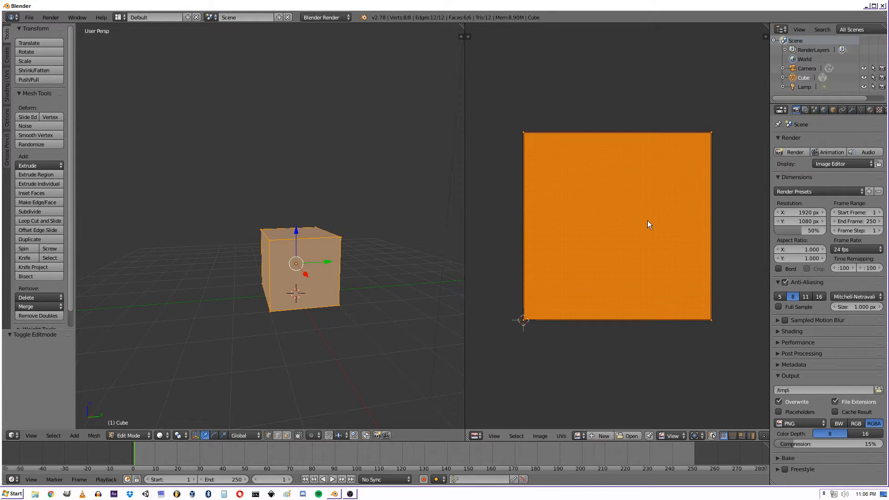
{"action": "mouse_move", "coordinate": [420, 226]}
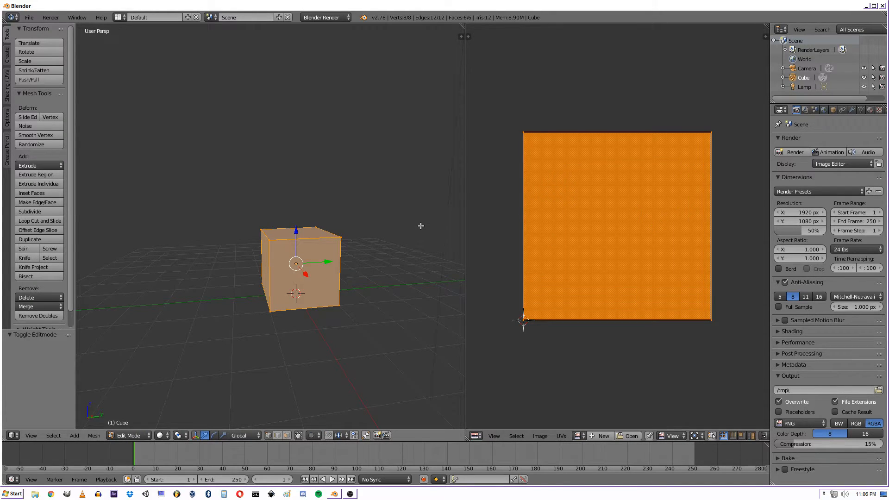
{"action": "mouse_move", "coordinate": [410, 224]}
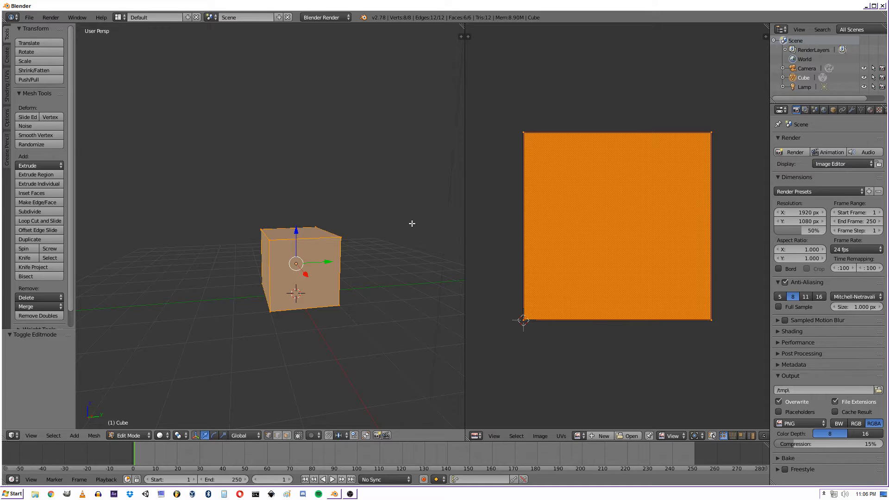
{"action": "mouse_move", "coordinate": [294, 325]}
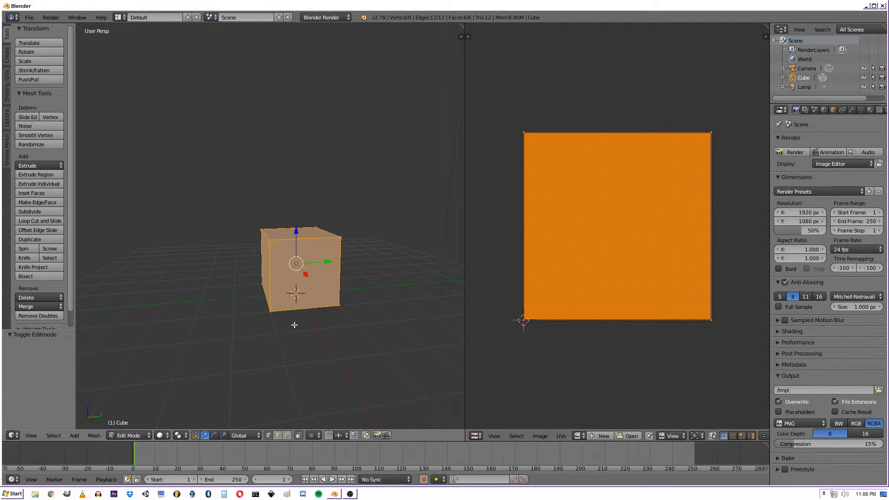
{"action": "mouse_move", "coordinate": [355, 143]}
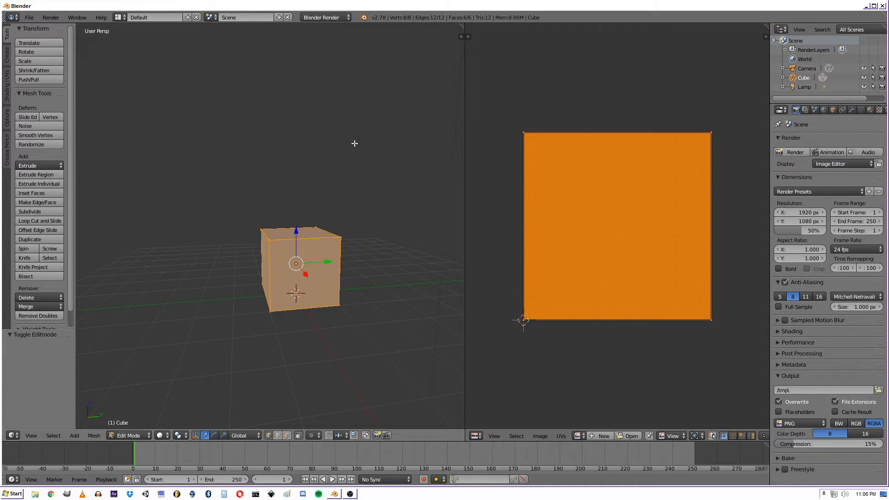
{"action": "mouse_move", "coordinate": [318, 174]}
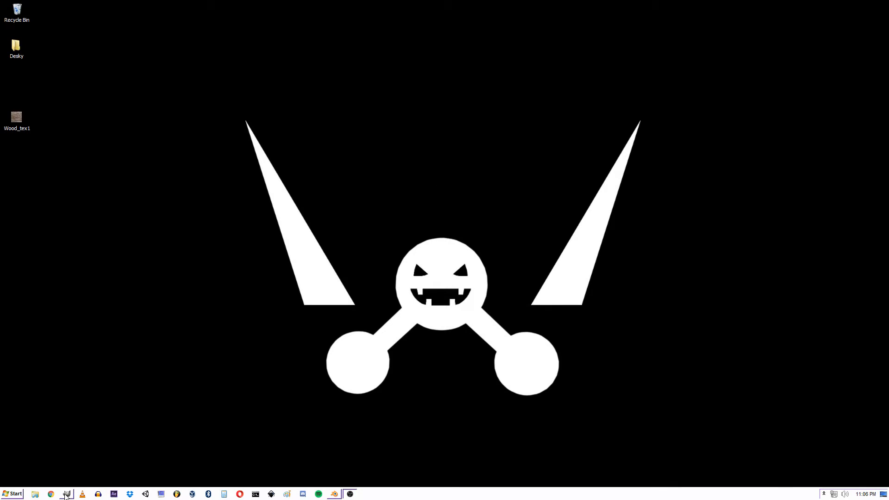
- Launch GIMP and bring up the Open Image dialog for Wood_tex1.png
{"action": "left_click", "coordinate": [67, 494]}
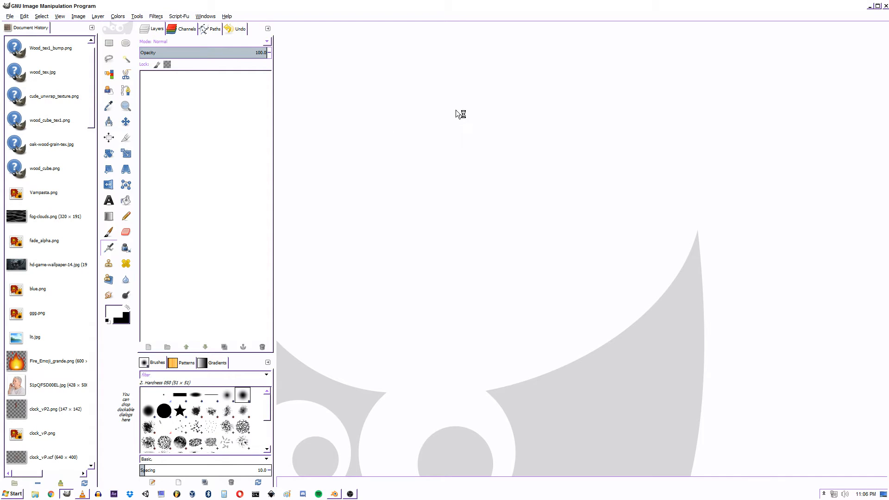
{"action": "left_click", "coordinate": [9, 16]}
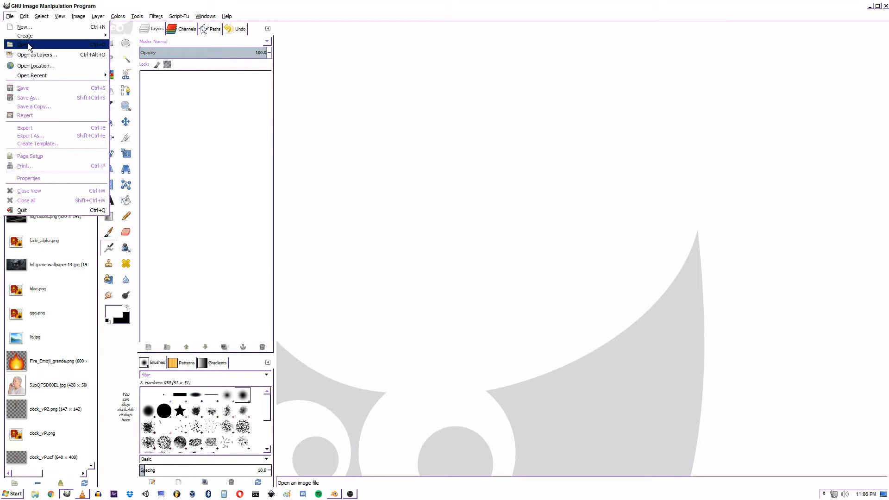
{"action": "left_click", "coordinate": [23, 45]}
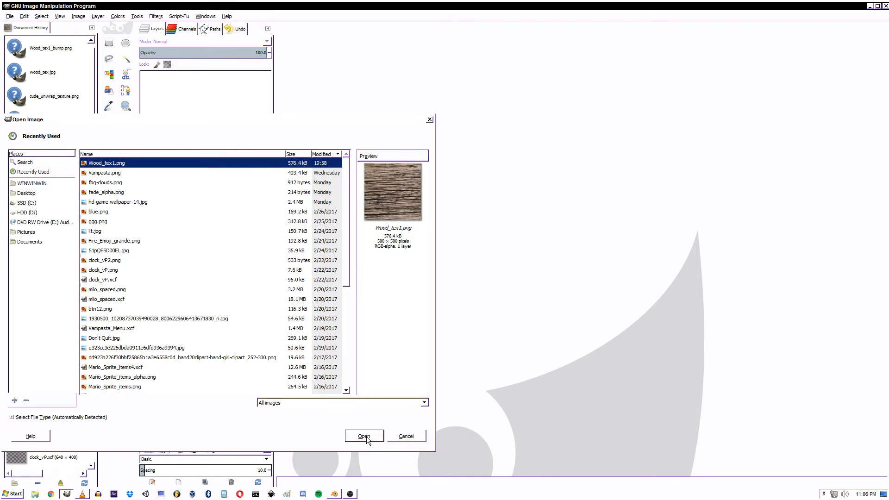
- Load the 500×500 Wood_tex1.png wood-grain image into GIMP
{"action": "left_click", "coordinate": [363, 437]}
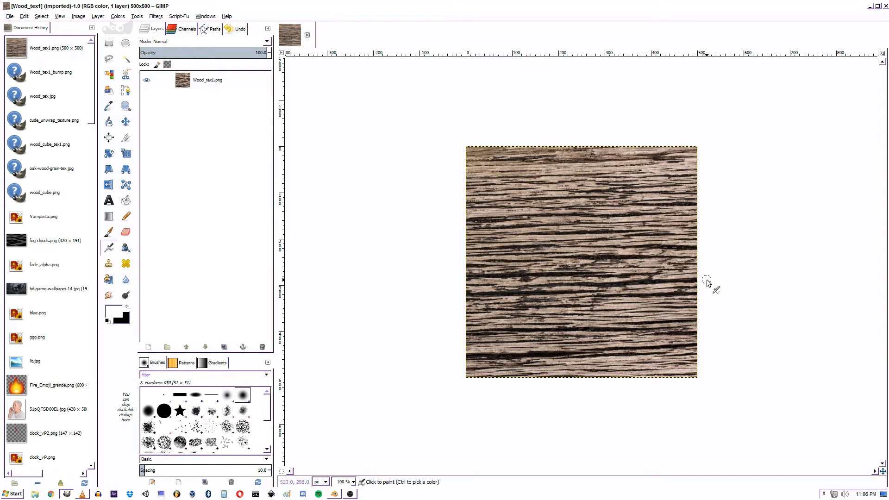
{"action": "mouse_move", "coordinate": [721, 251]}
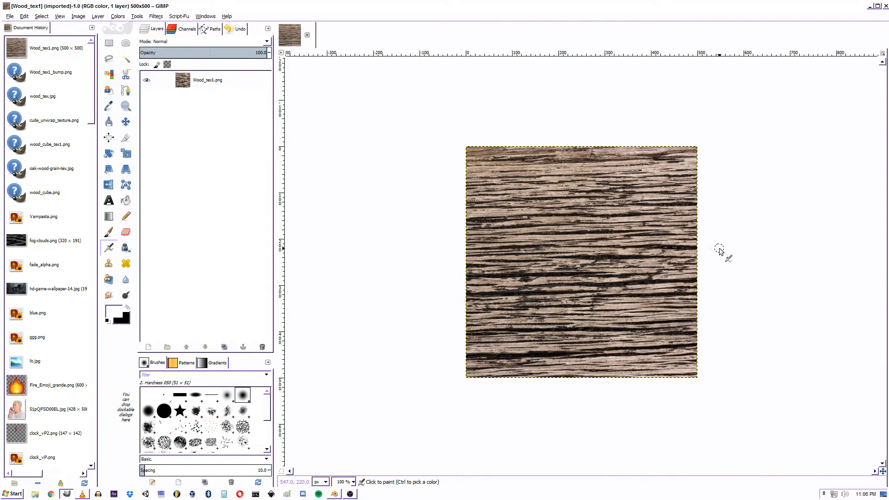
{"action": "mouse_move", "coordinate": [695, 257]}
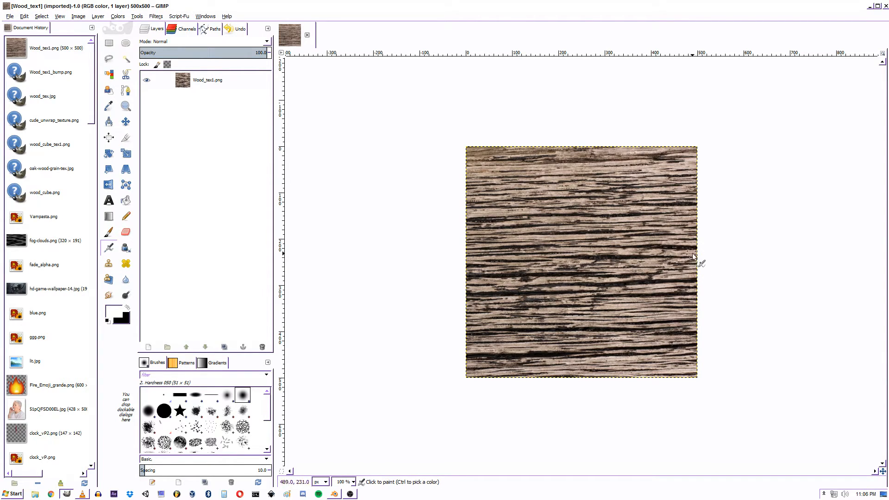
{"action": "scroll", "scroll_direction": "down", "scroll_amount": 3}
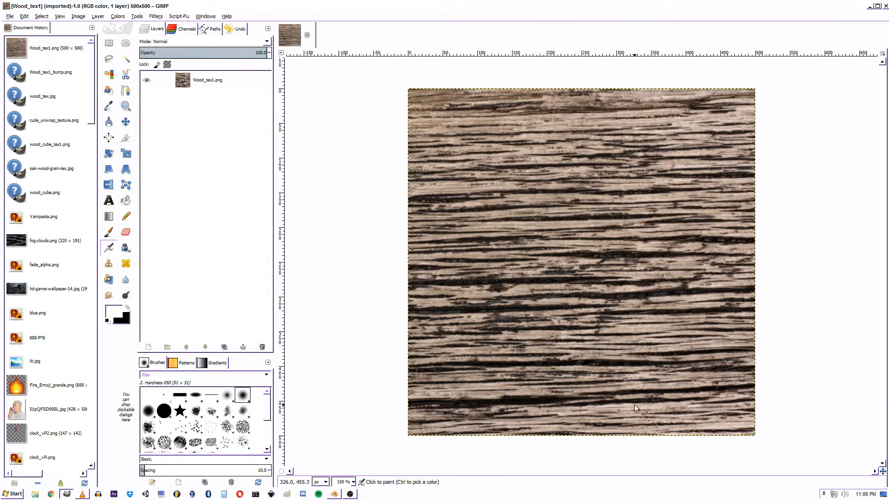
{"action": "mouse_move", "coordinate": [648, 281]}
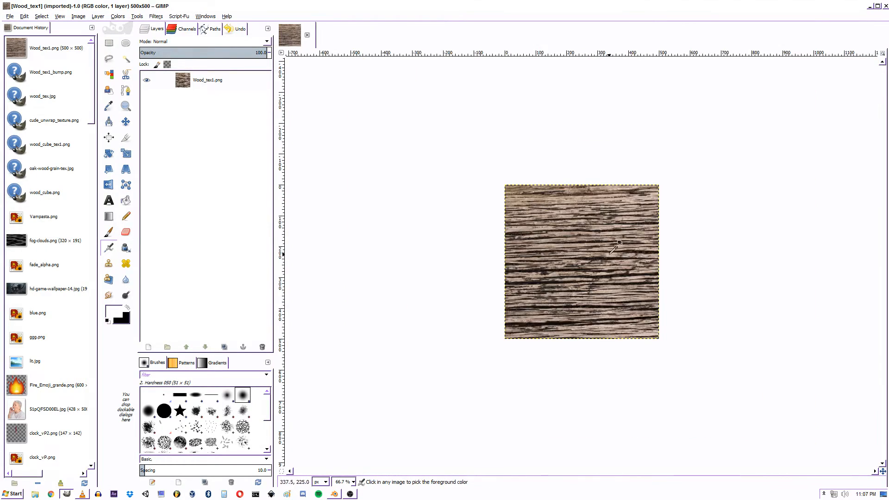
{"action": "mouse_move", "coordinate": [744, 272]}
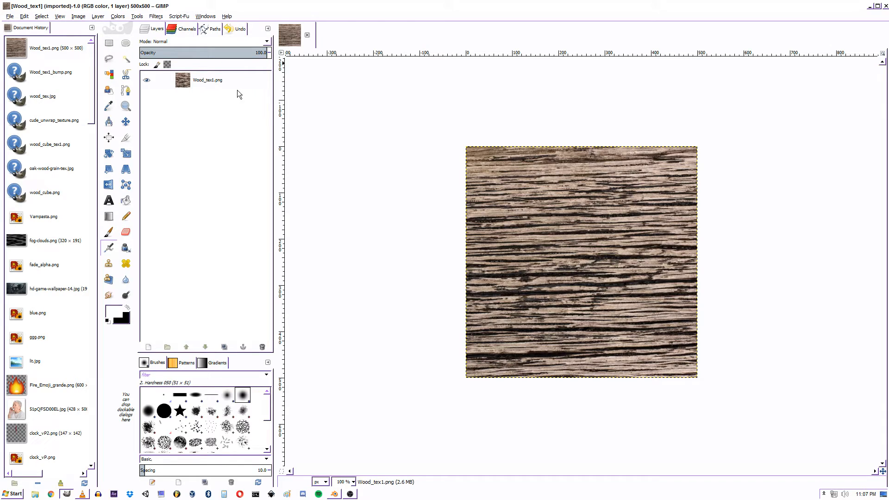
- Duplicate the Wood_tex1.png layer and hide the original beneath the copy
{"action": "right_click", "coordinate": [207, 80]}
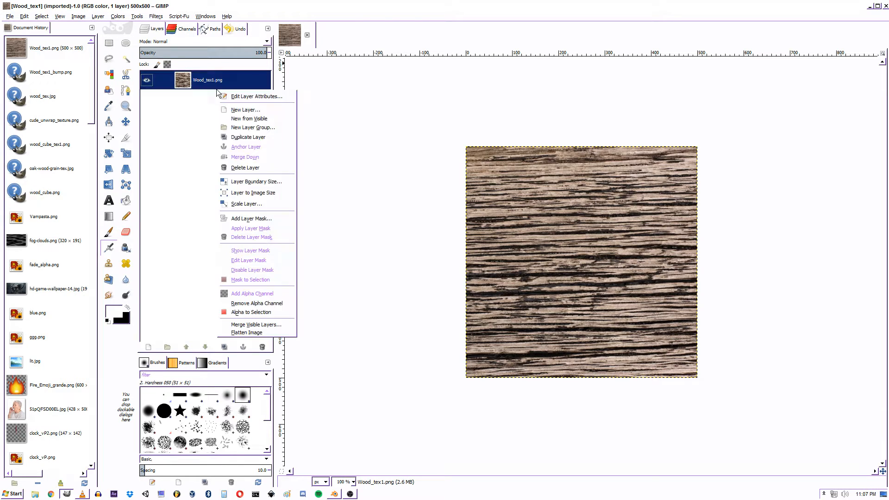
{"action": "mouse_move", "coordinate": [249, 137]}
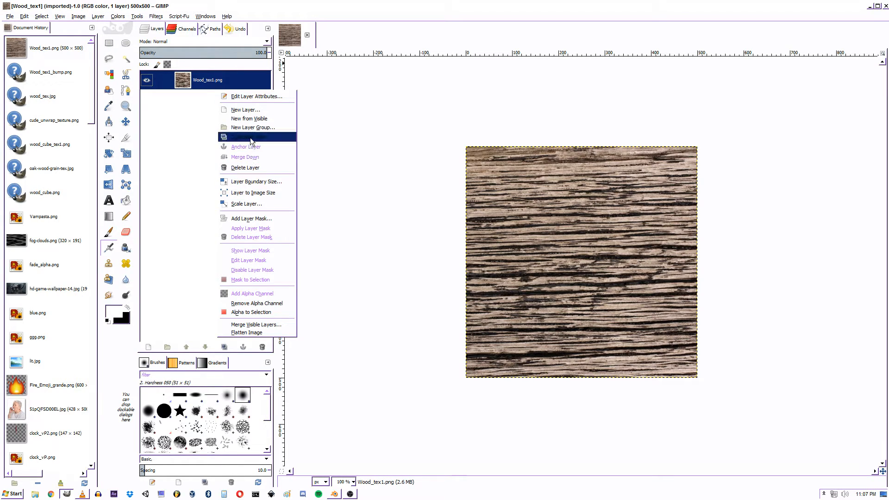
{"action": "left_click", "coordinate": [249, 137]}
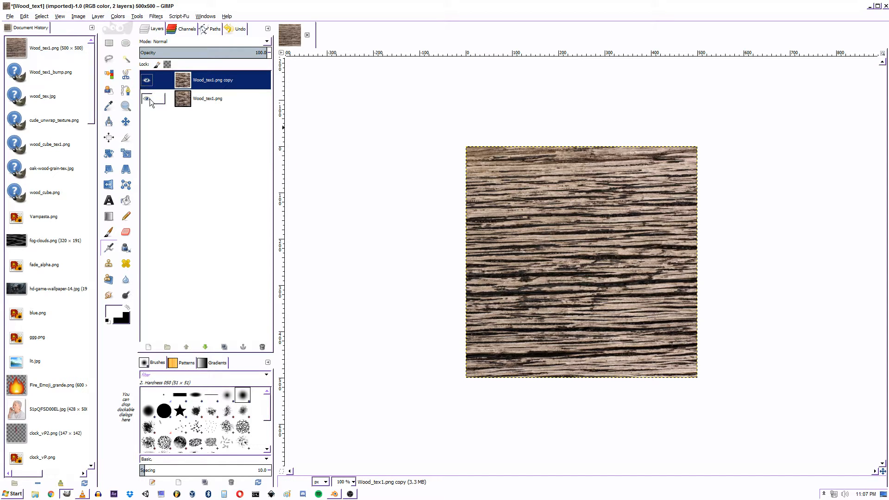
{"action": "left_click", "coordinate": [146, 100]}
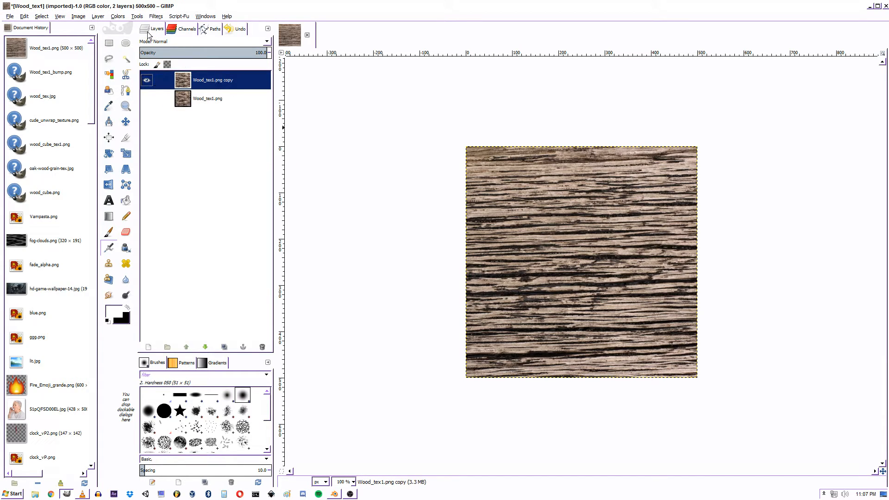
- Desaturate the copy layer to grayscale by Luminosity after comparing Average
{"action": "left_click", "coordinate": [118, 16]}
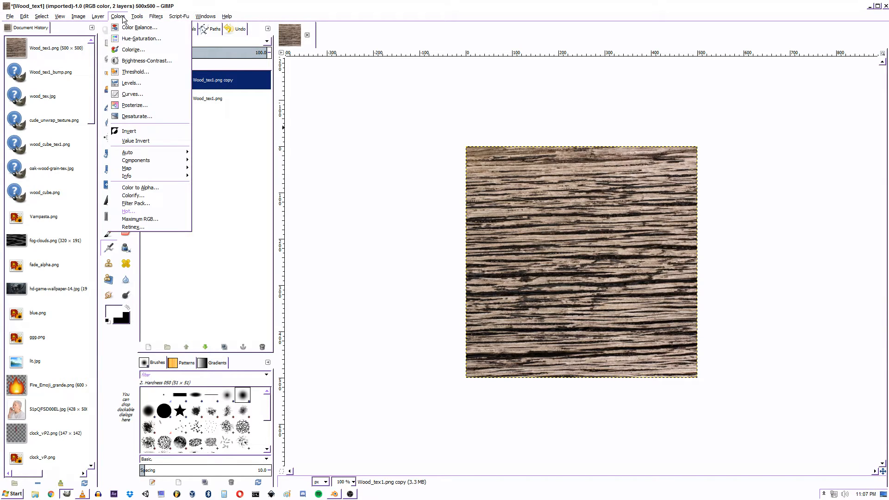
{"action": "mouse_move", "coordinate": [137, 117]}
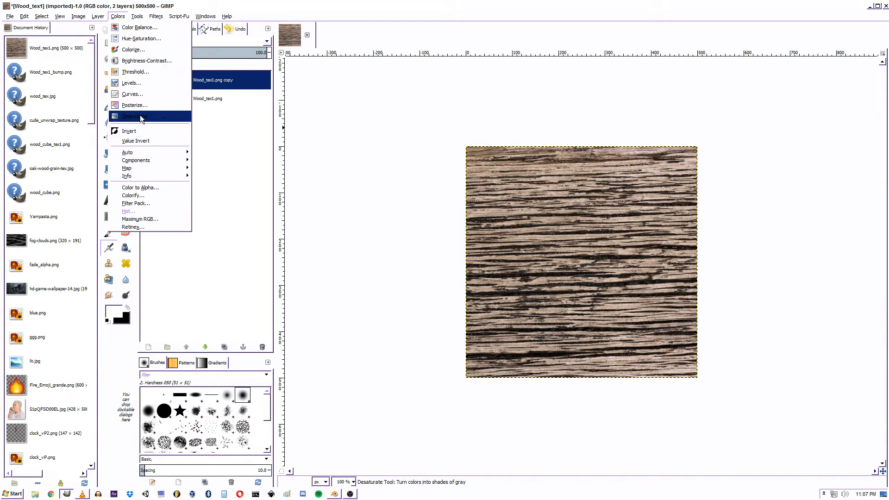
{"action": "left_click", "coordinate": [133, 116]}
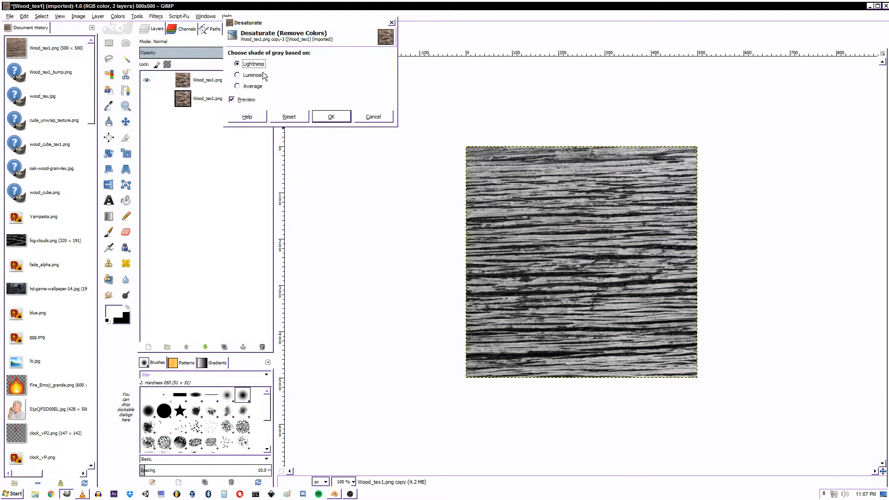
{"action": "left_click", "coordinate": [237, 75]}
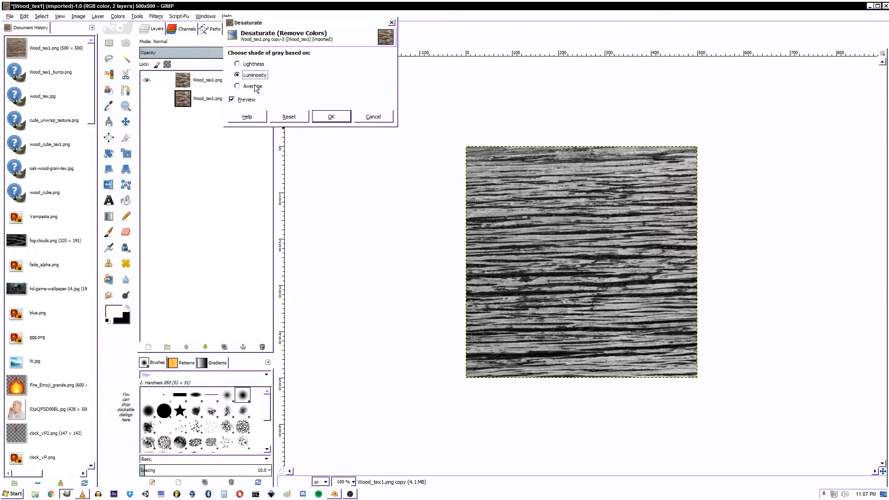
{"action": "left_click", "coordinate": [238, 85]}
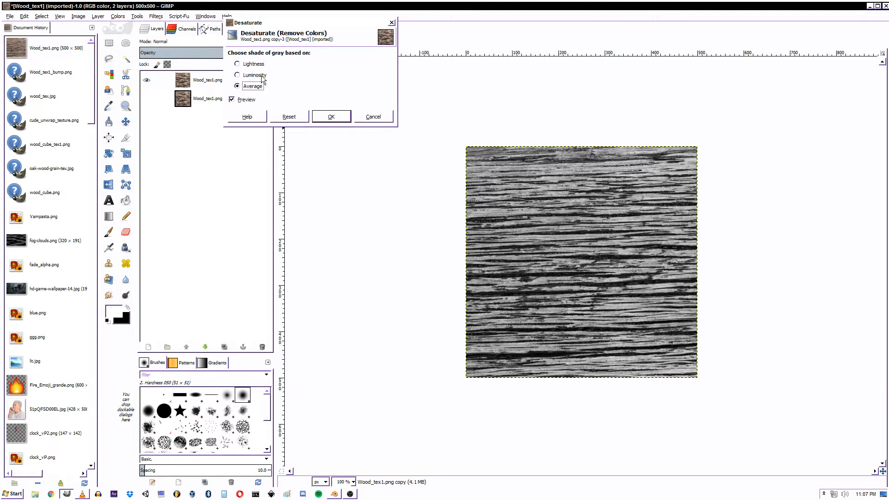
{"action": "left_click", "coordinate": [238, 75]}
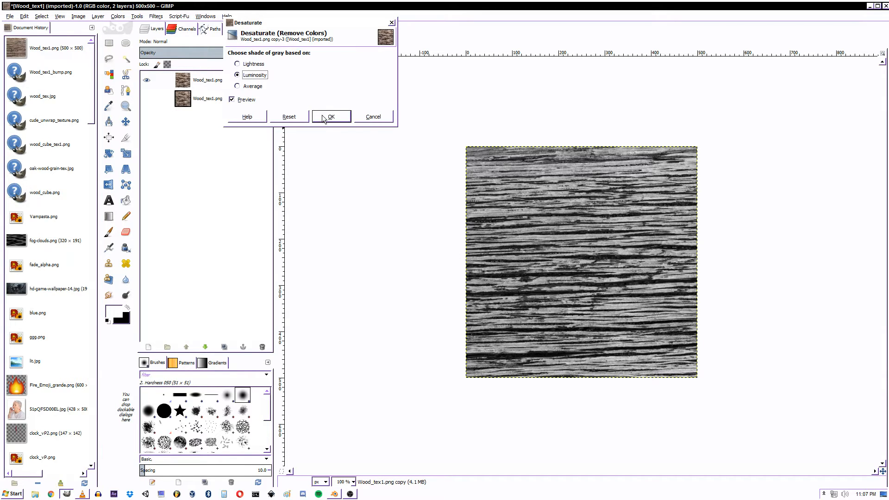
{"action": "left_click", "coordinate": [332, 117]}
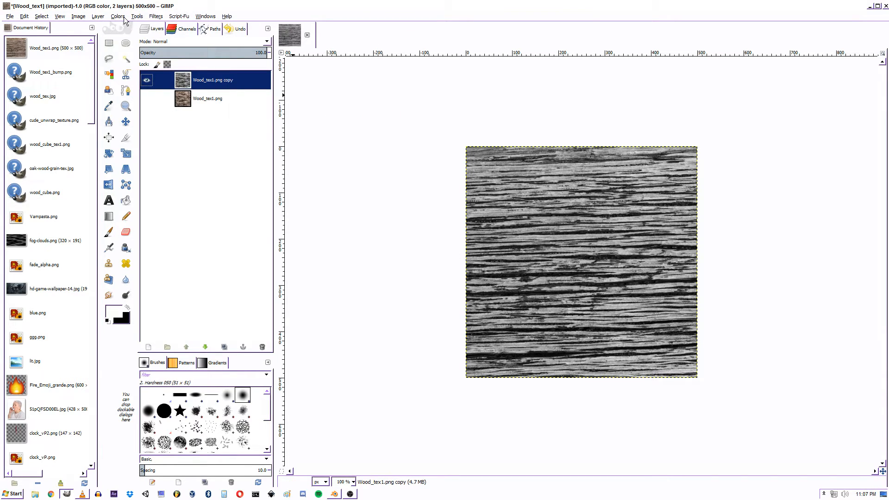
{"action": "left_click", "coordinate": [117, 16]}
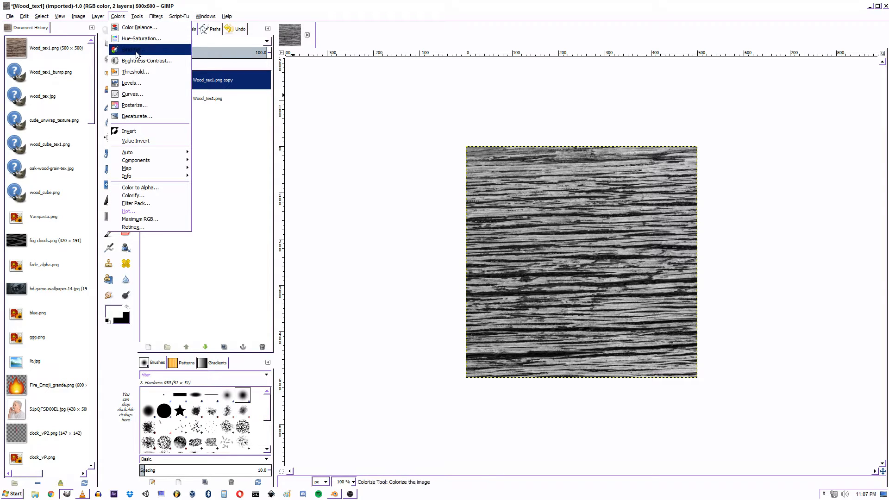
{"action": "mouse_move", "coordinate": [145, 82]}
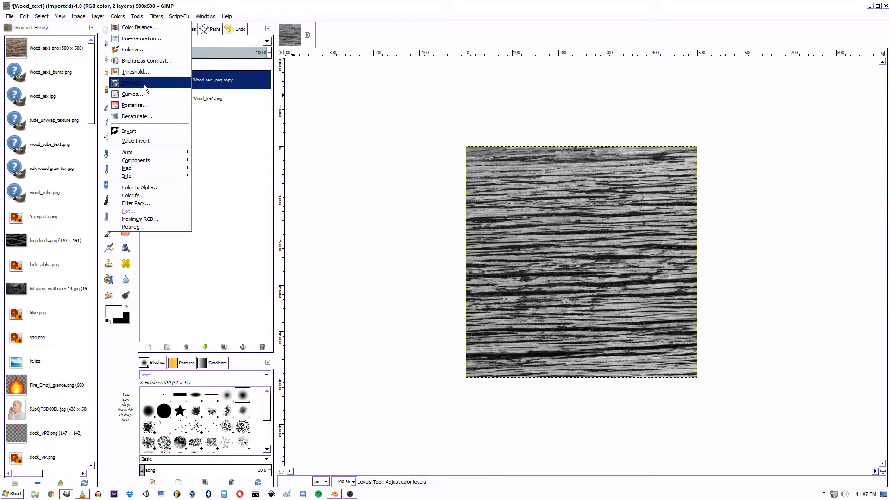
- Choose Colors > Levels to show the layer's histogram with default values
{"action": "left_click", "coordinate": [132, 82]}
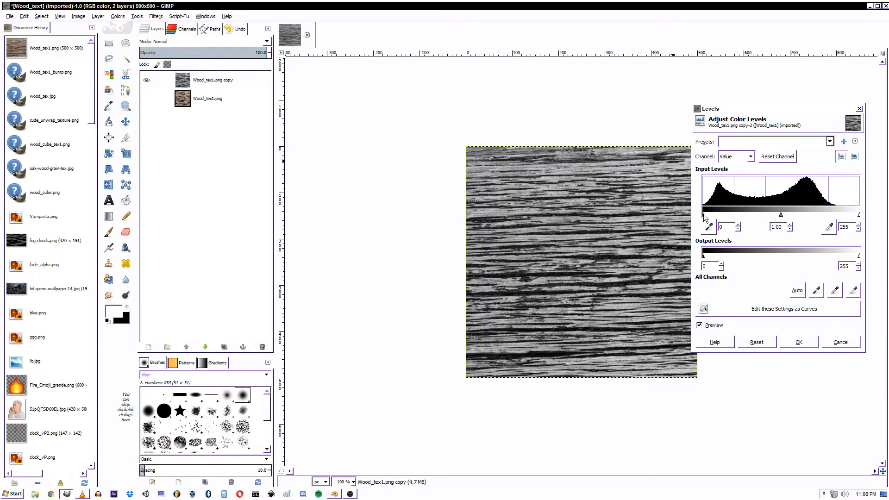
- Roughly pull the black point to about 5, lower the white point and darken the midtones
{"action": "left_click_drag", "start_coordinate": [706, 215], "coordinate": [788, 215]}
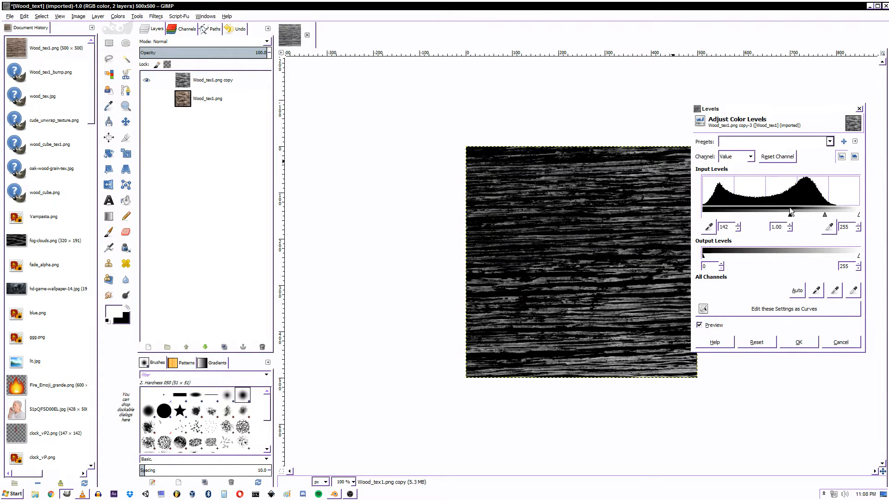
{"action": "left_click_drag", "start_coordinate": [788, 214], "coordinate": [725, 214]}
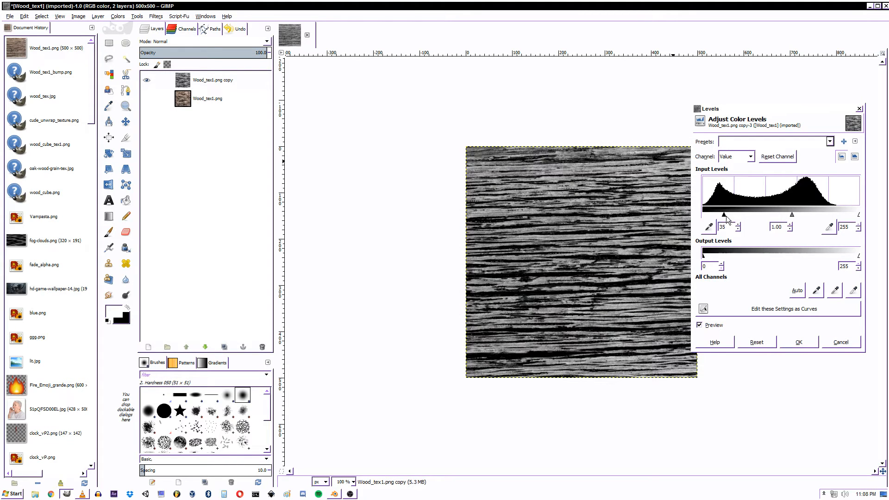
{"action": "left_click_drag", "start_coordinate": [727, 214], "coordinate": [705, 214]}
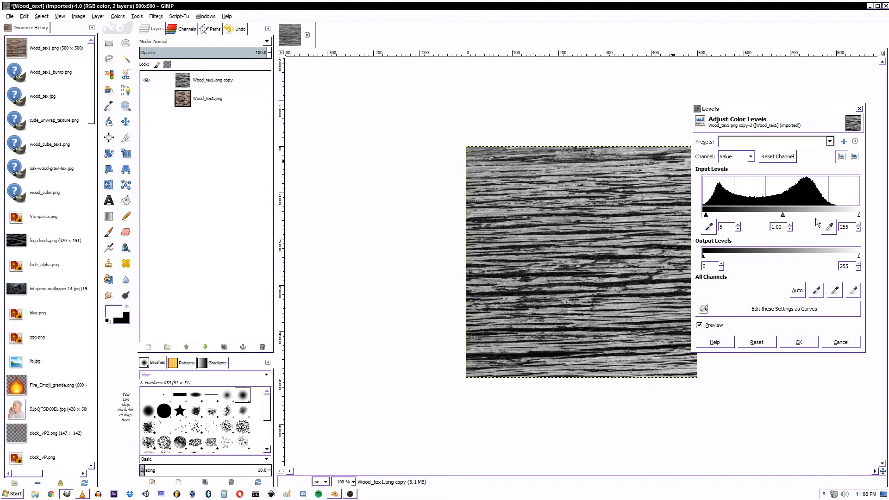
{"action": "left_click_drag", "start_coordinate": [860, 214], "coordinate": [832, 214]}
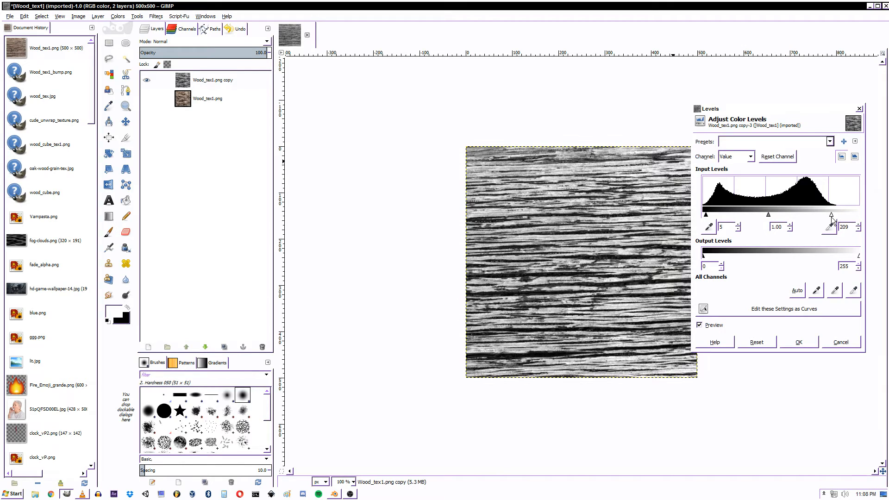
{"action": "left_click_drag", "start_coordinate": [769, 214], "coordinate": [764, 217]}
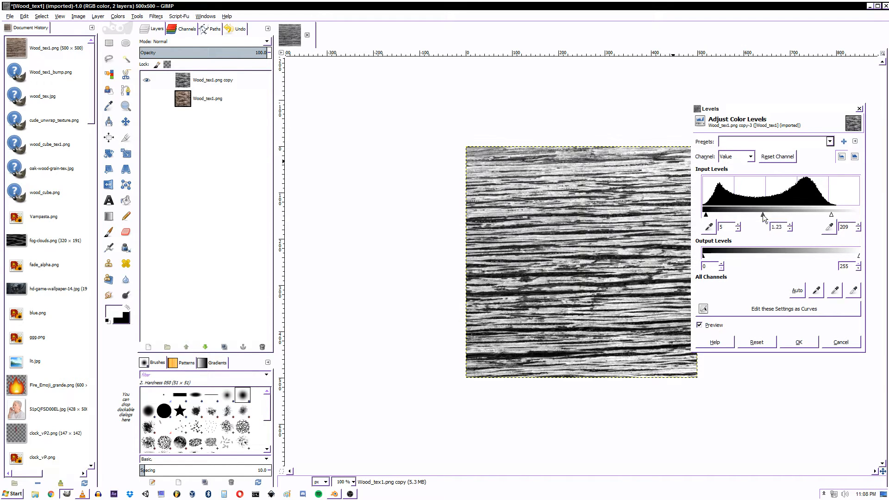
{"action": "left_click_drag", "start_coordinate": [776, 215], "coordinate": [766, 215]}
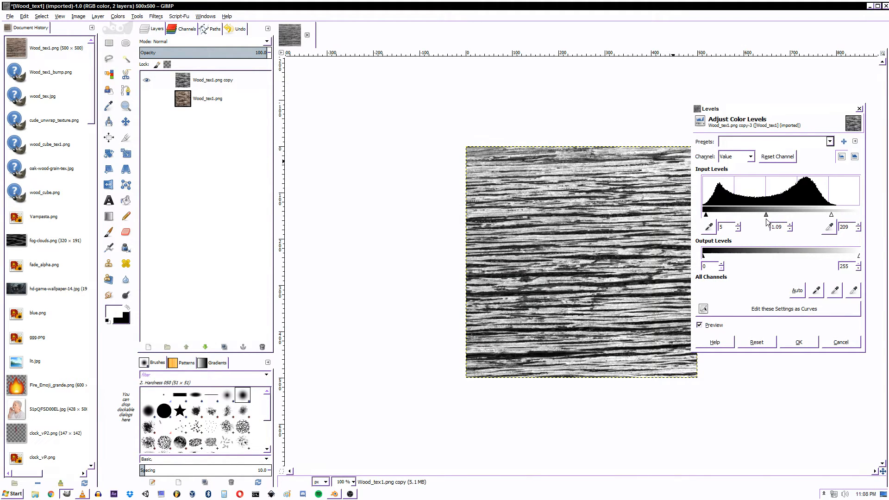
{"action": "left_click_drag", "start_coordinate": [768, 214], "coordinate": [788, 214]}
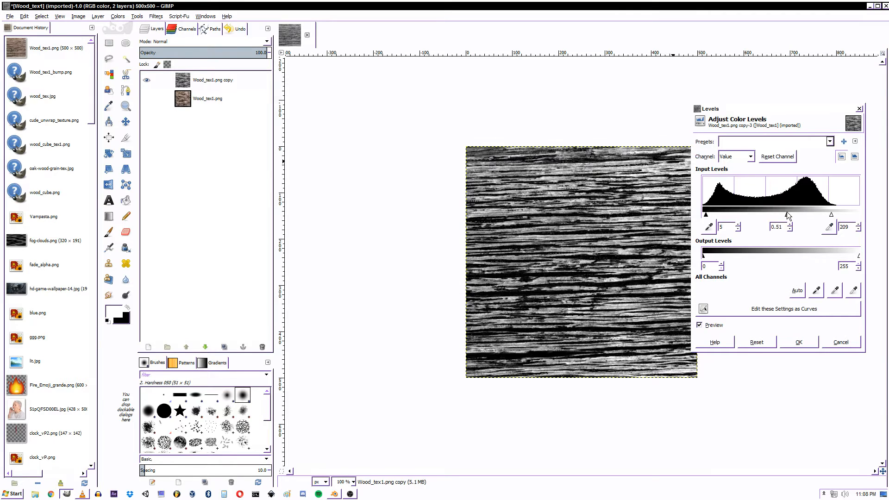
- Fine-tune the input levels to 6 black, 0.81 midtones and 206 white
{"action": "left_click_drag", "start_coordinate": [764, 214], "coordinate": [777, 214]}
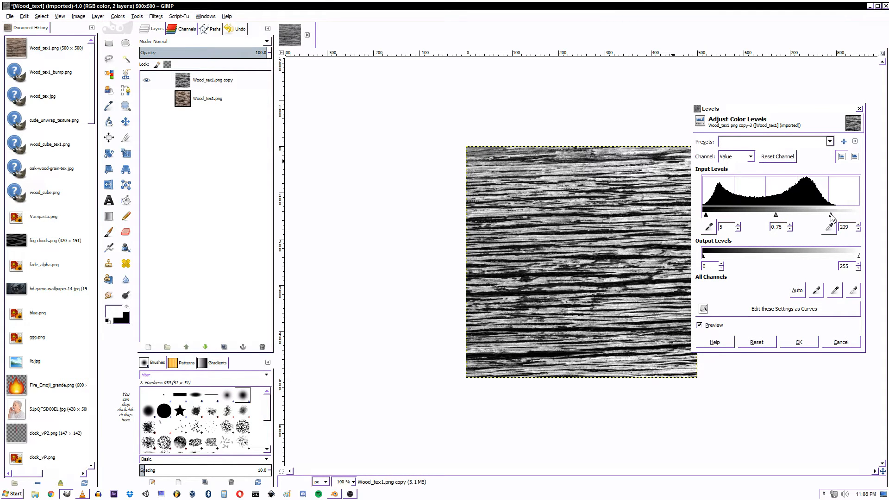
{"action": "left_click_drag", "start_coordinate": [833, 214], "coordinate": [829, 214]}
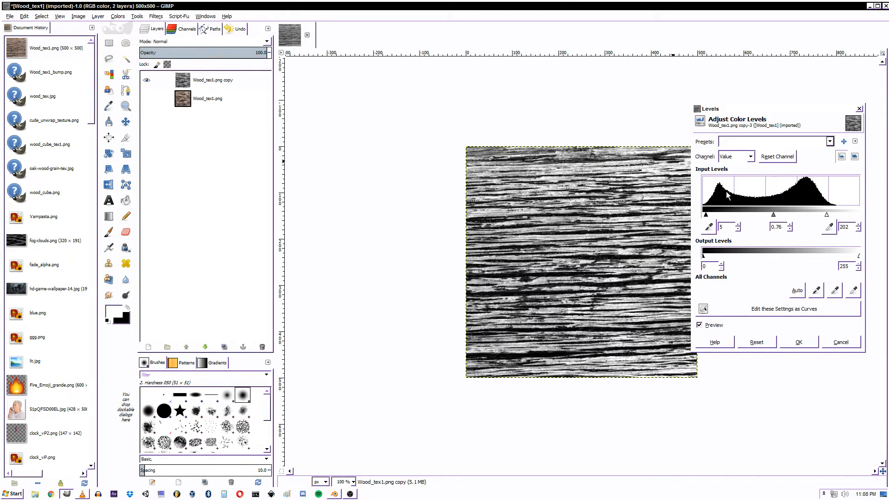
{"action": "left_click_drag", "start_coordinate": [707, 214], "coordinate": [712, 214]}
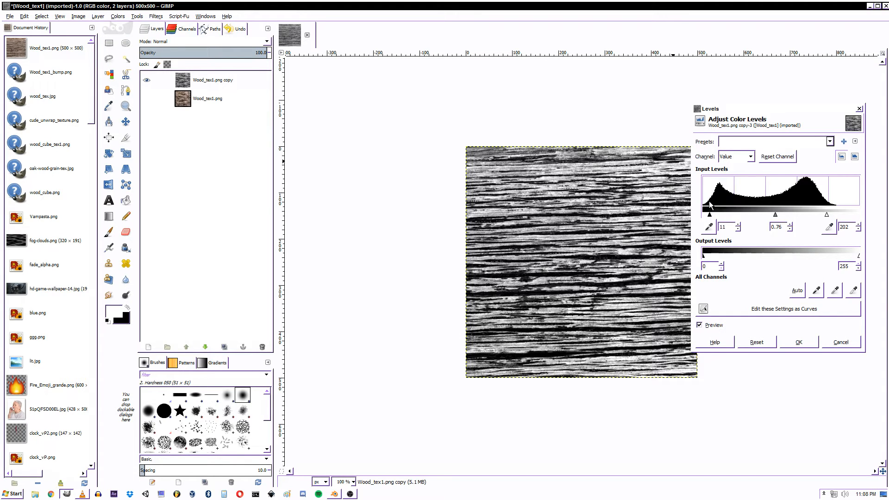
{"action": "mouse_move", "coordinate": [720, 214]}
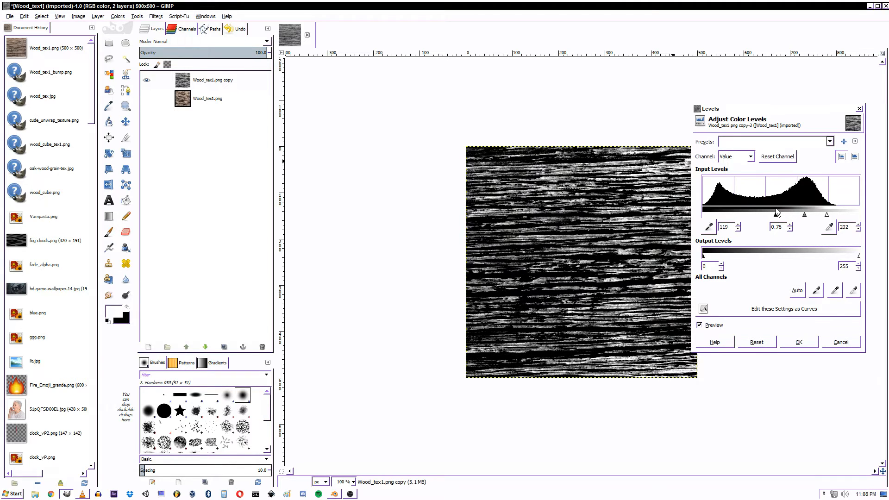
{"action": "left_click_drag", "start_coordinate": [776, 214], "coordinate": [738, 214]}
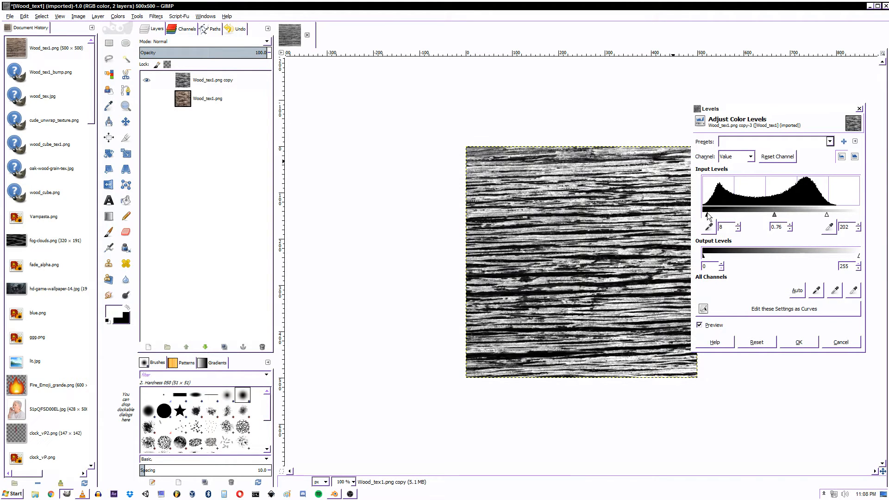
{"action": "left_click_drag", "start_coordinate": [708, 214], "coordinate": [707, 214]}
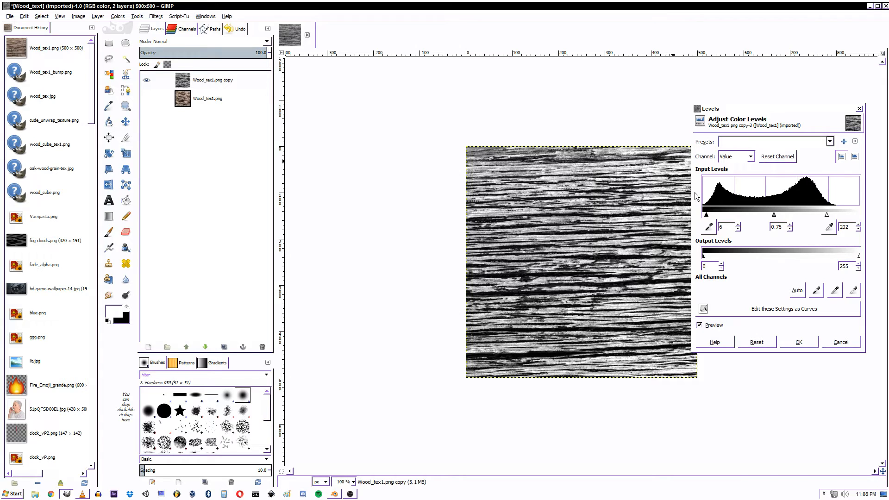
{"action": "mouse_move", "coordinate": [691, 188]}
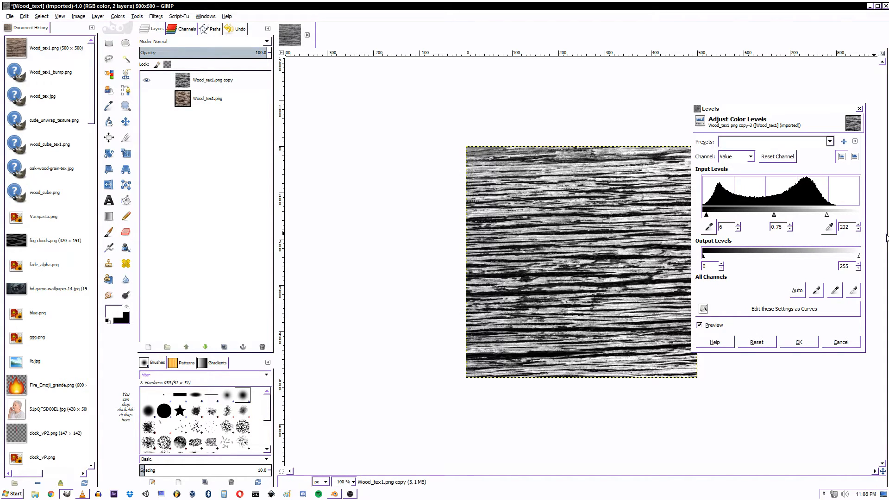
{"action": "mouse_move", "coordinate": [872, 203]}
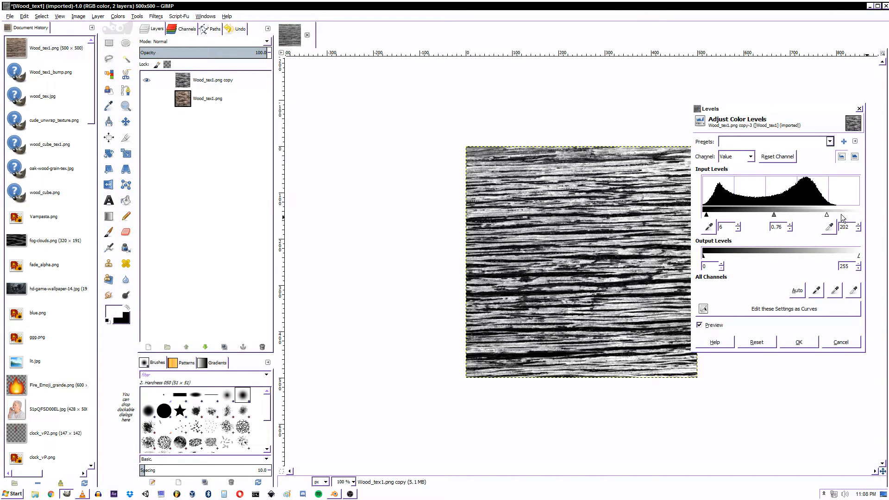
{"action": "left_click_drag", "start_coordinate": [827, 214], "coordinate": [830, 214]}
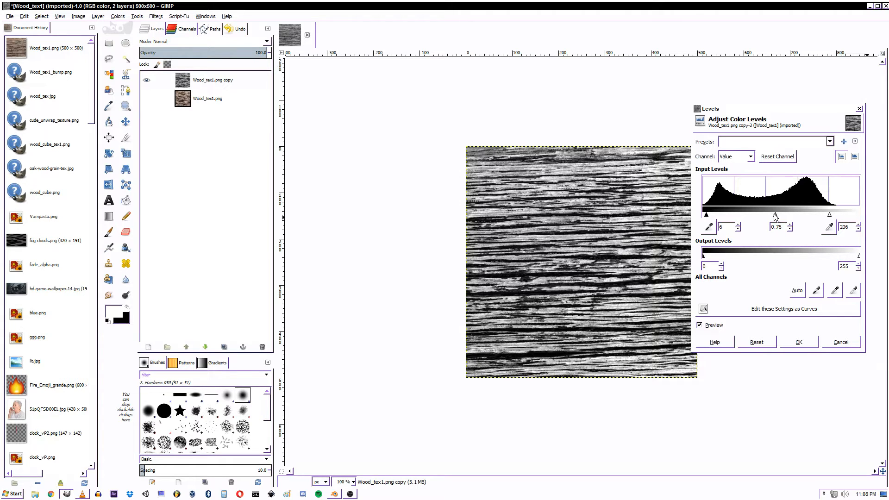
{"action": "left_click_drag", "start_coordinate": [775, 215], "coordinate": [778, 215]}
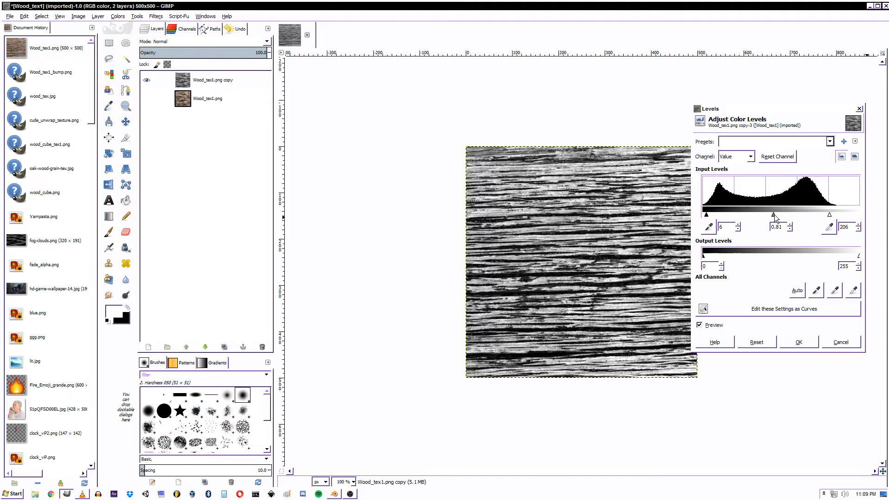
- Experiment with the midtone slider, swinging the gamma lighter then back to about 1.18
{"action": "left_click_drag", "start_coordinate": [774, 216], "coordinate": [735, 216]}
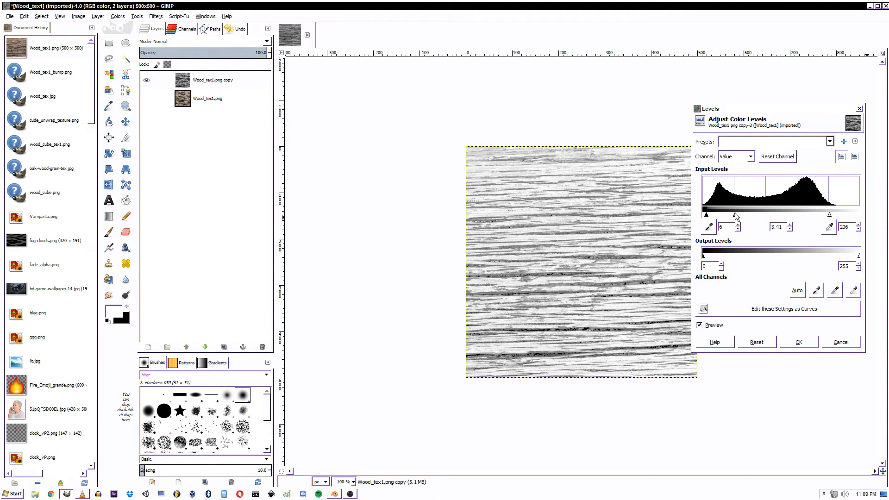
{"action": "left_click_drag", "start_coordinate": [735, 216], "coordinate": [741, 216]}
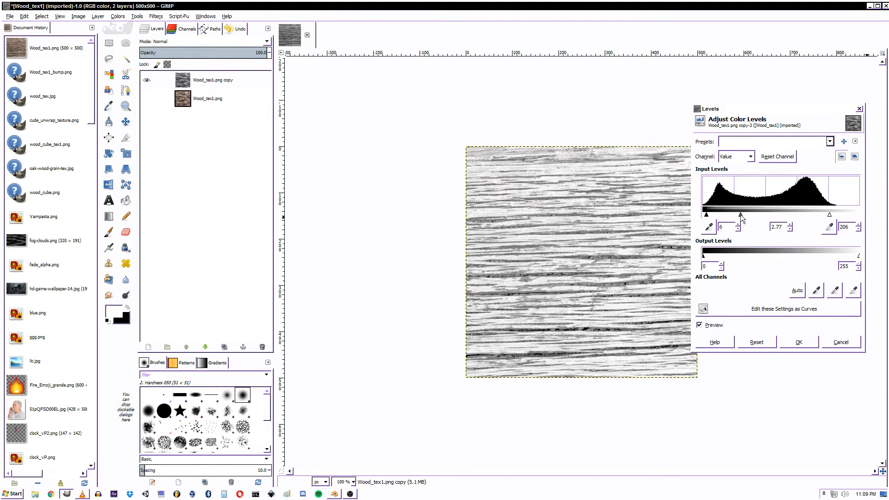
{"action": "left_click_drag", "start_coordinate": [740, 216], "coordinate": [758, 216]}
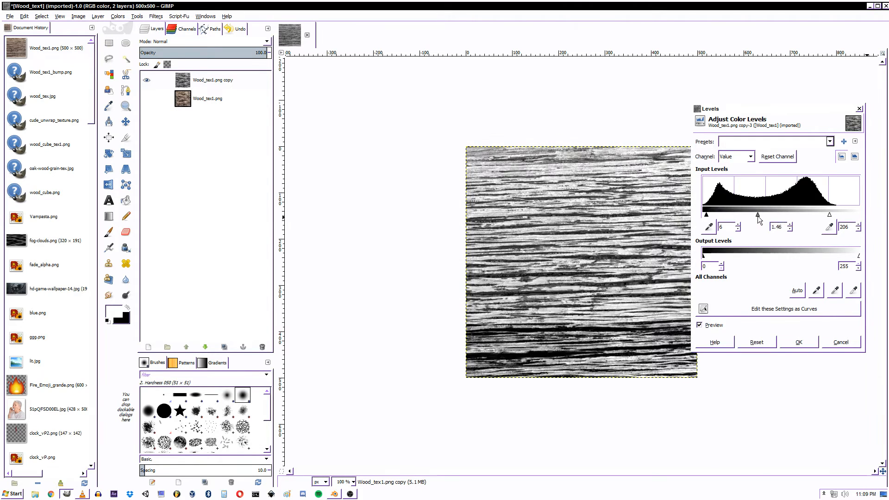
{"action": "left_click_drag", "start_coordinate": [759, 214], "coordinate": [749, 214]}
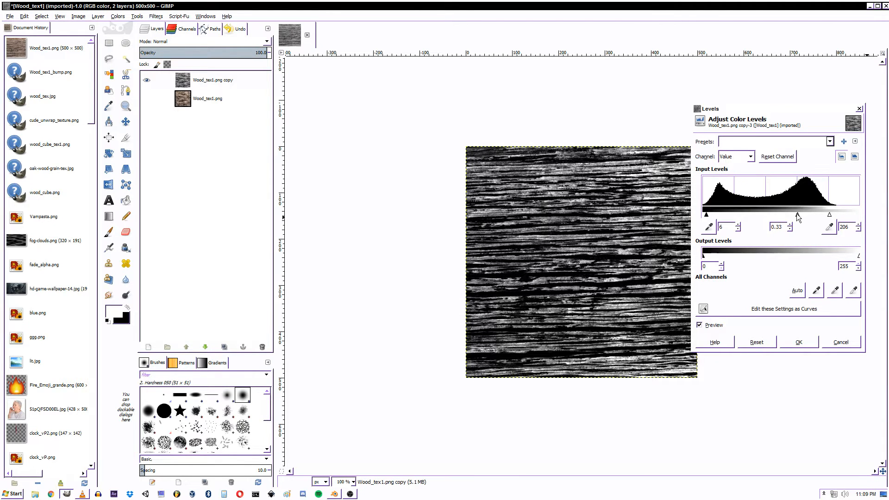
{"action": "left_click_drag", "start_coordinate": [796, 216], "coordinate": [763, 216]}
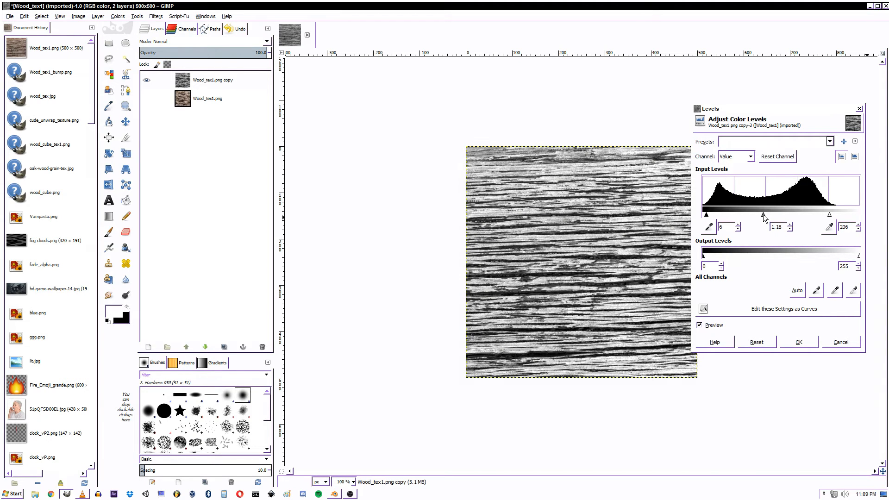
- Settle on a white input level of 185 and a midtone value of 0.19 for bold grain
{"action": "left_click_drag", "start_coordinate": [780, 216], "coordinate": [772, 216]}
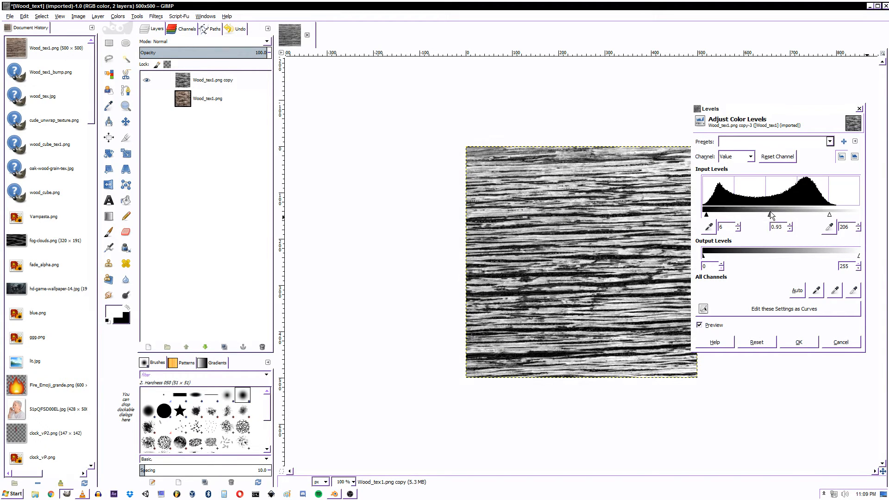
{"action": "left_click_drag", "start_coordinate": [773, 214], "coordinate": [784, 214]}
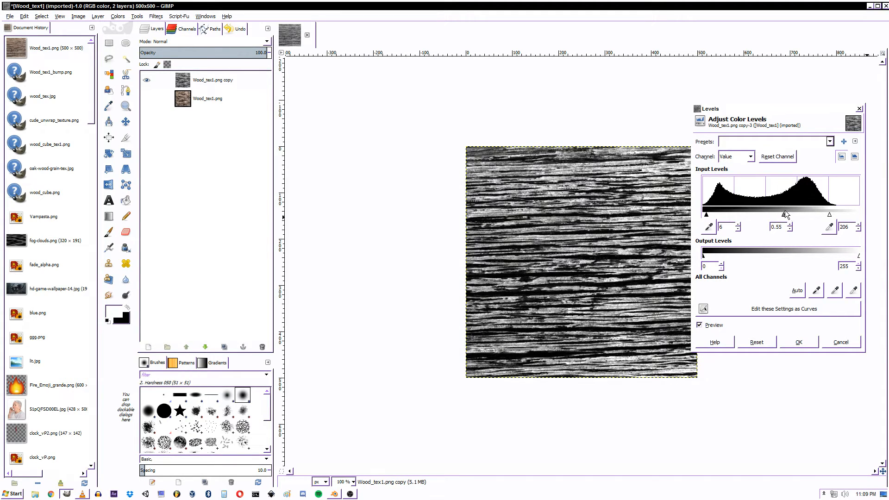
{"action": "left_click_drag", "start_coordinate": [829, 214], "coordinate": [817, 214]}
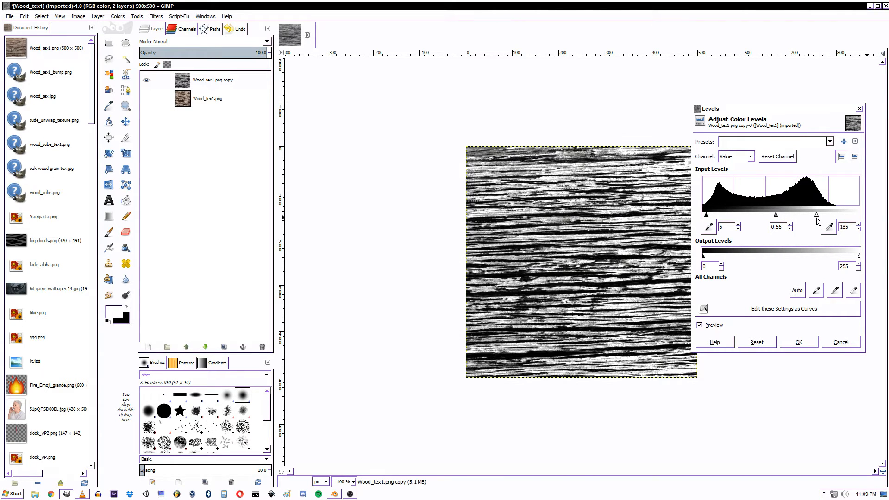
{"action": "mouse_move", "coordinate": [597, 261]}
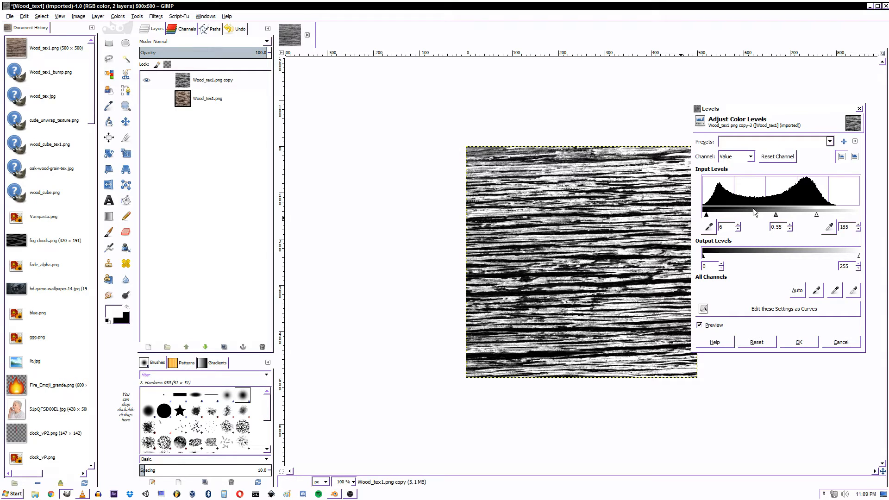
{"action": "left_click_drag", "start_coordinate": [775, 214], "coordinate": [778, 214]}
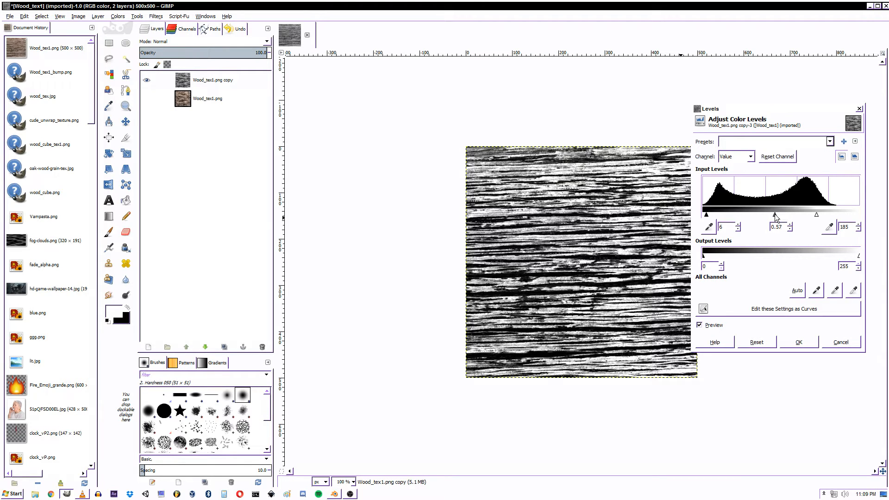
{"action": "left_click_drag", "start_coordinate": [777, 214], "coordinate": [802, 214]}
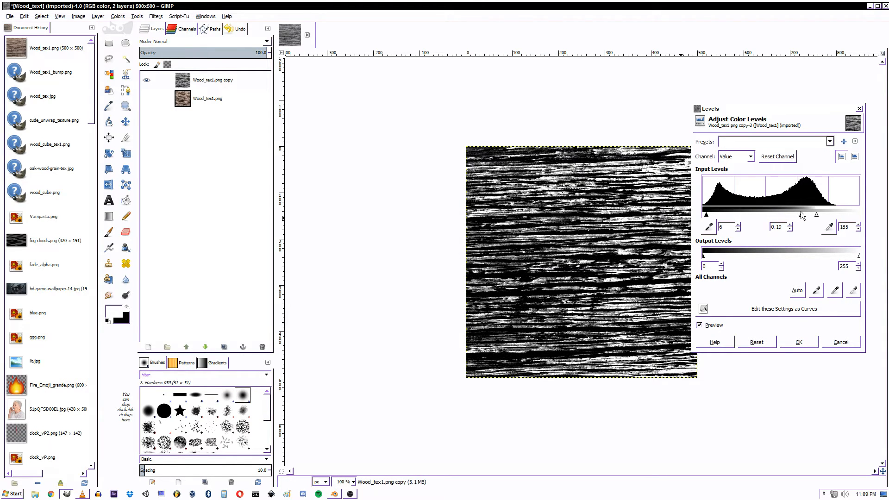
- Raise the black input level to 66 and lower the white level to 157 for darker grain
{"action": "left_click_drag", "start_coordinate": [708, 214], "coordinate": [703, 214]}
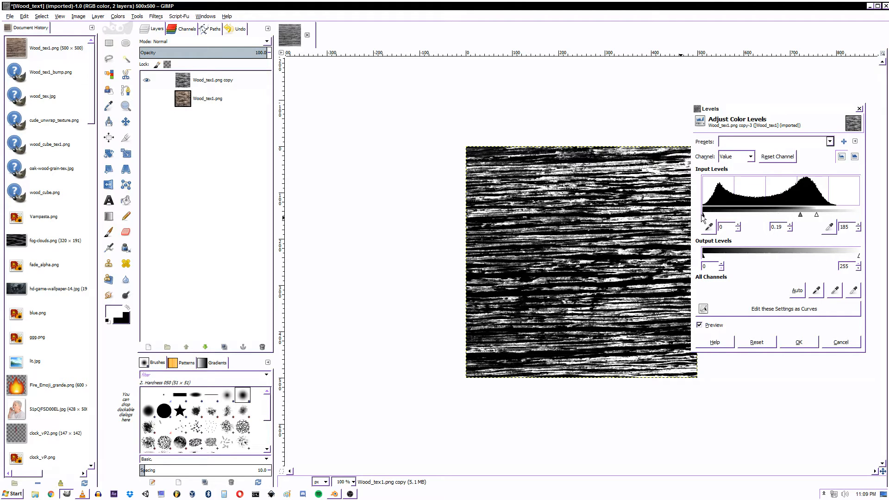
{"action": "left_click_drag", "start_coordinate": [703, 214], "coordinate": [724, 214]}
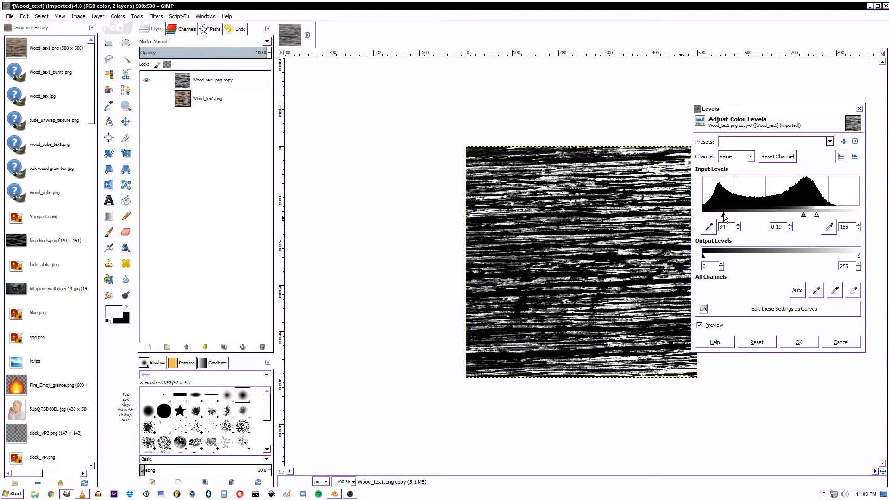
{"action": "left_click_drag", "start_coordinate": [721, 214], "coordinate": [744, 214]}
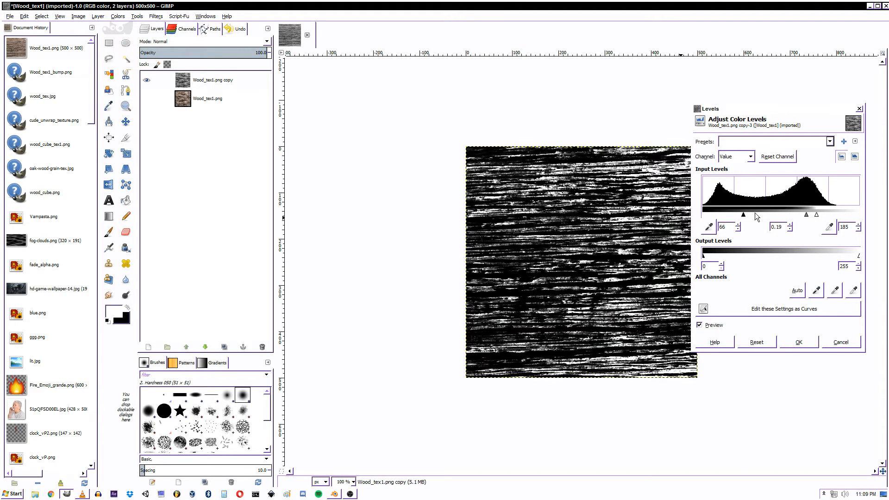
{"action": "left_click_drag", "start_coordinate": [815, 214], "coordinate": [817, 214]}
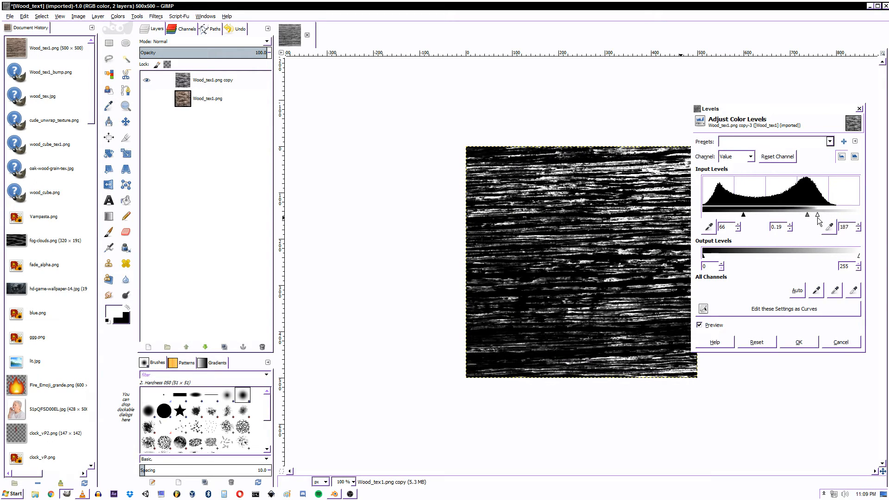
{"action": "left_click_drag", "start_coordinate": [818, 214], "coordinate": [799, 214]}
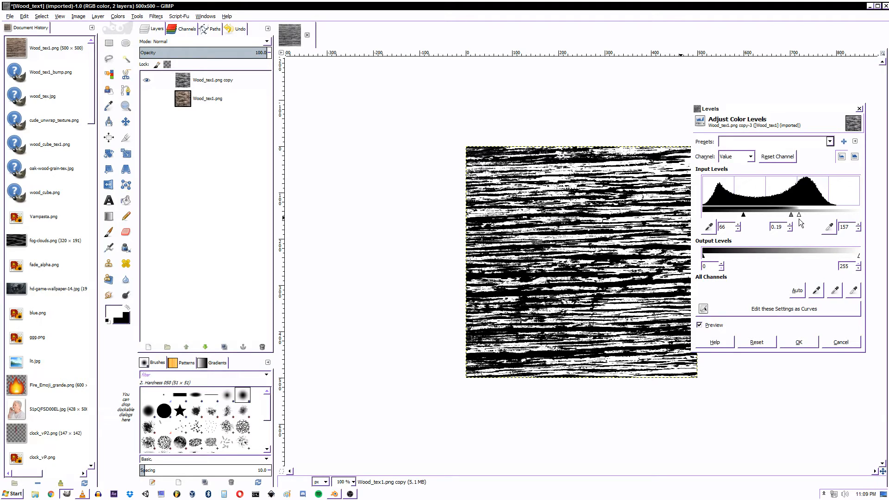
{"action": "mouse_move", "coordinate": [652, 236]}
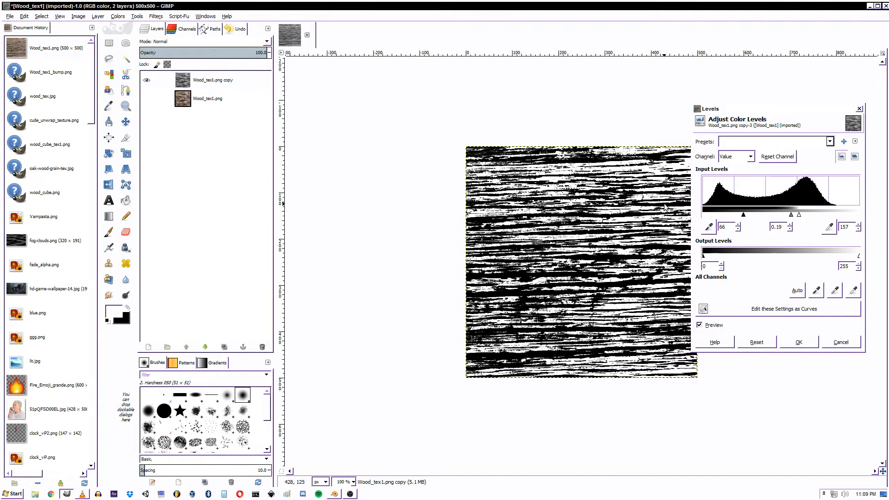
- Settle the midtone gamma at 0.19 and apply the Levels adjustment to the copied layer
{"action": "left_click_drag", "start_coordinate": [772, 214], "coordinate": [785, 214]}
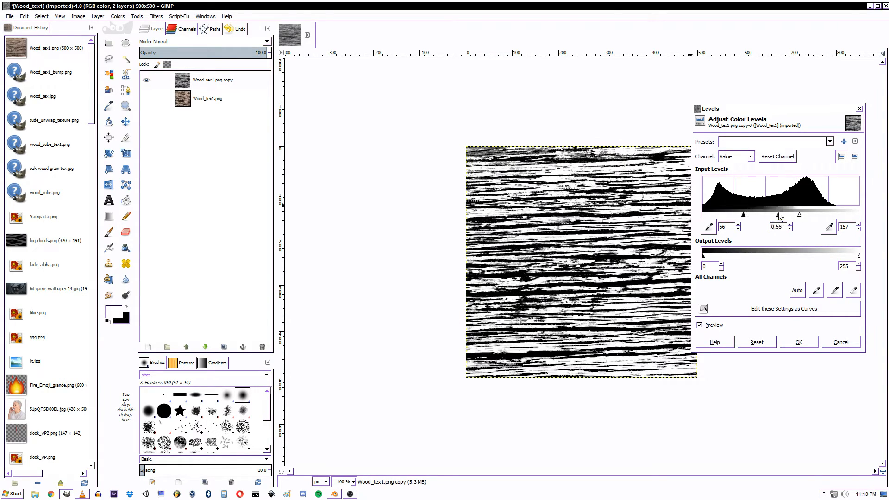
{"action": "left_click_drag", "start_coordinate": [779, 214], "coordinate": [800, 214]}
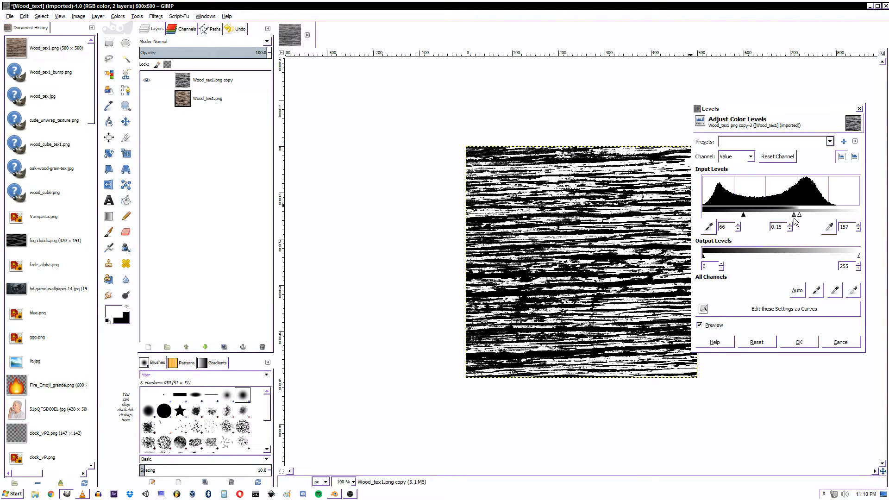
{"action": "mouse_move", "coordinate": [630, 262]}
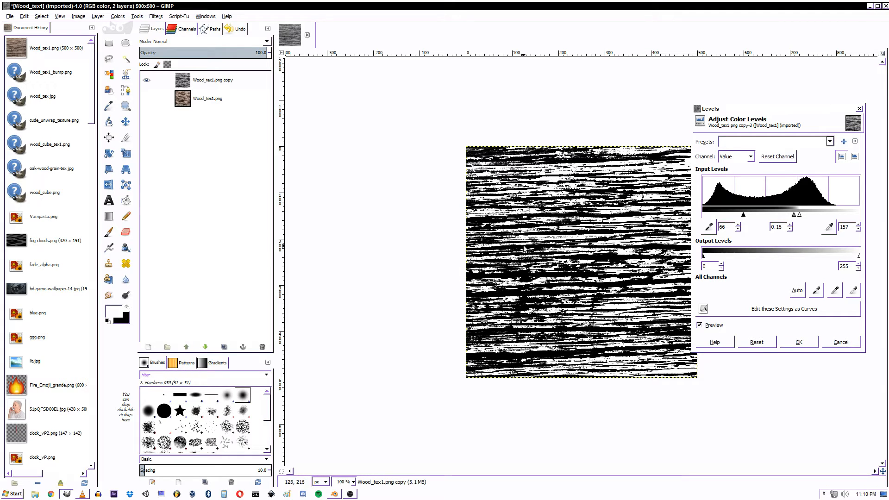
{"action": "mouse_move", "coordinate": [609, 251]}
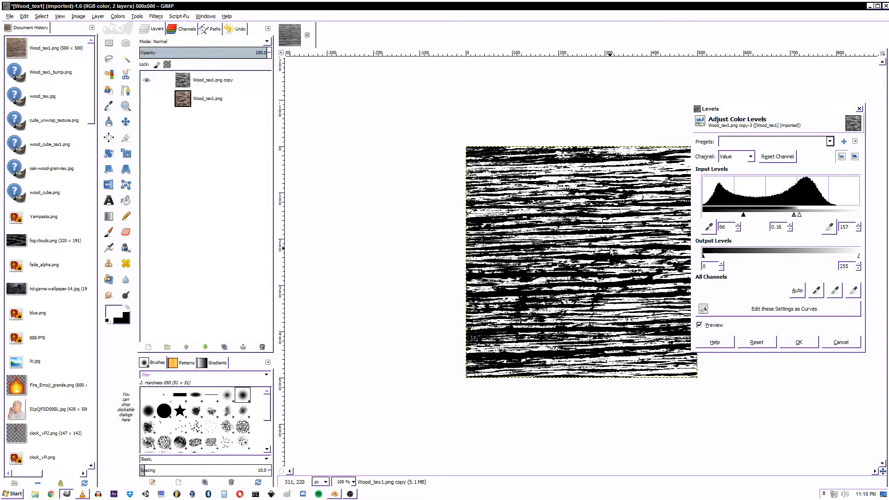
{"action": "mouse_move", "coordinate": [619, 256]}
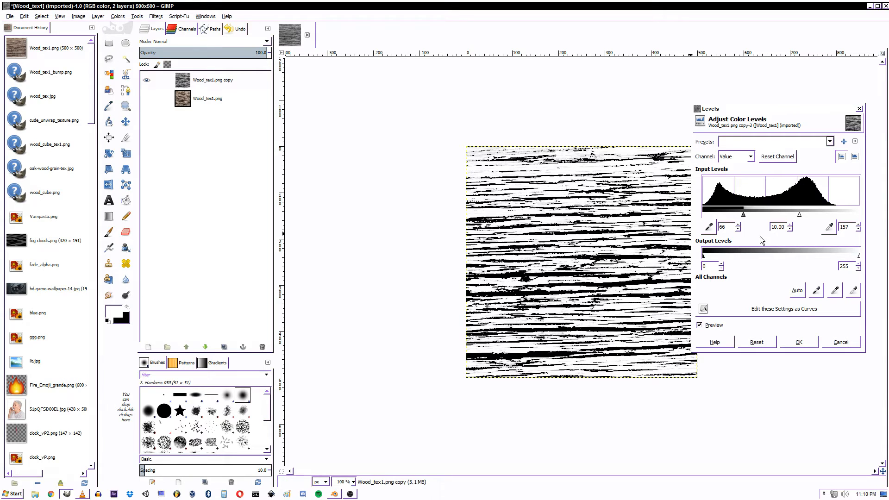
{"action": "left_click_drag", "start_coordinate": [799, 214], "coordinate": [764, 214]}
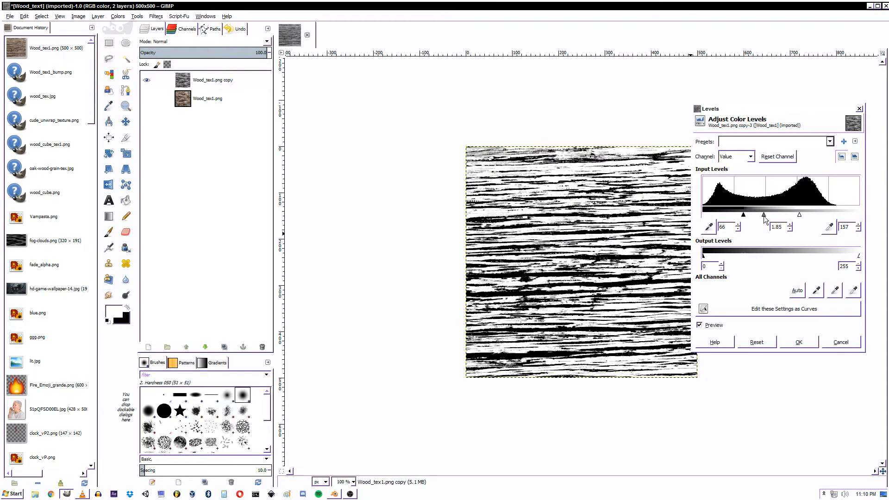
{"action": "left_click_drag", "start_coordinate": [763, 214], "coordinate": [792, 214]}
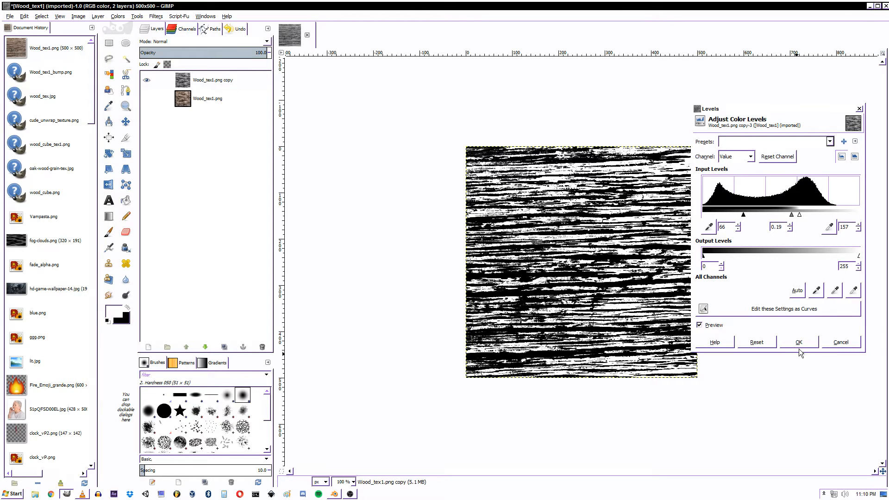
{"action": "left_click", "coordinate": [799, 342]}
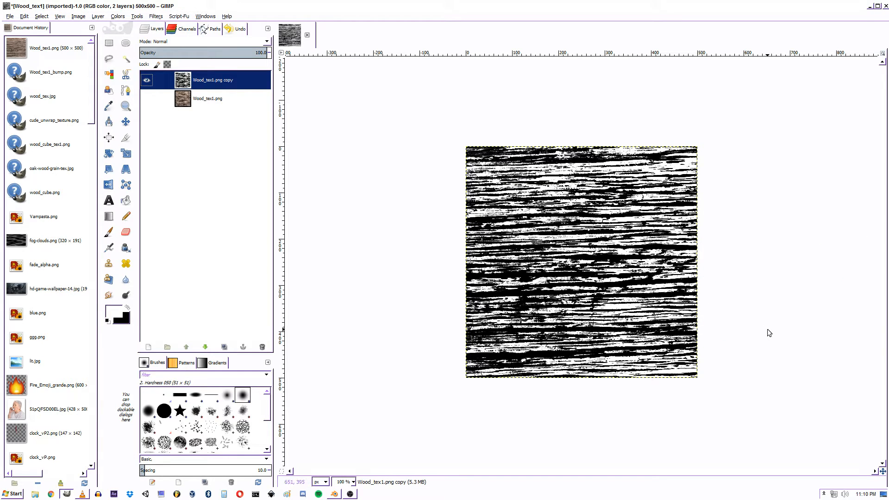
- Duplicate the original wood layer above the others and desaturate it to greyscale
{"action": "left_click", "coordinate": [147, 79]}
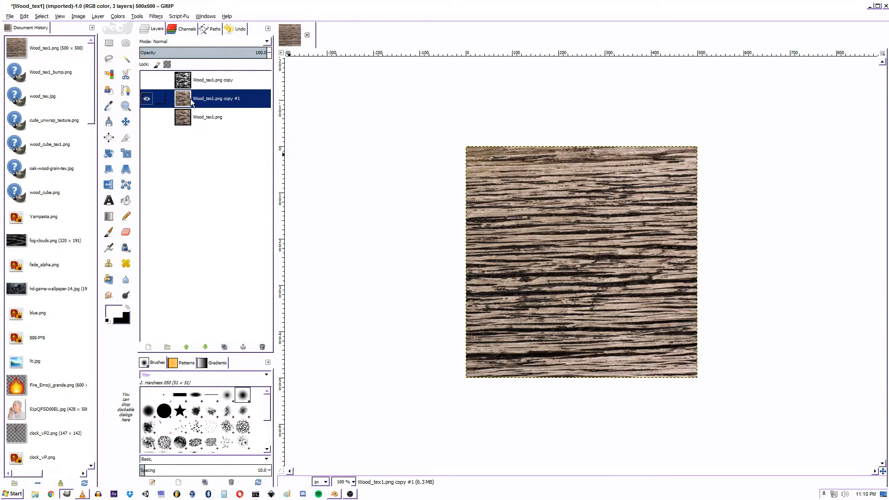
{"action": "left_click", "coordinate": [118, 16]}
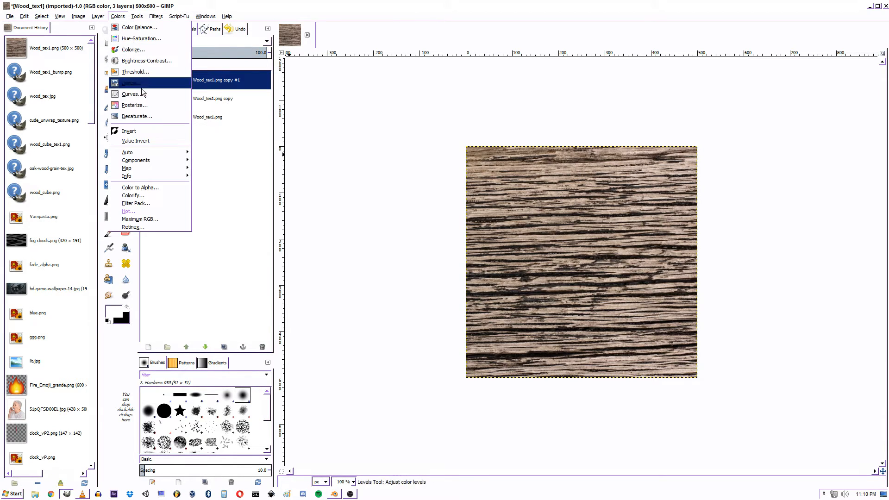
{"action": "left_click", "coordinate": [137, 116]}
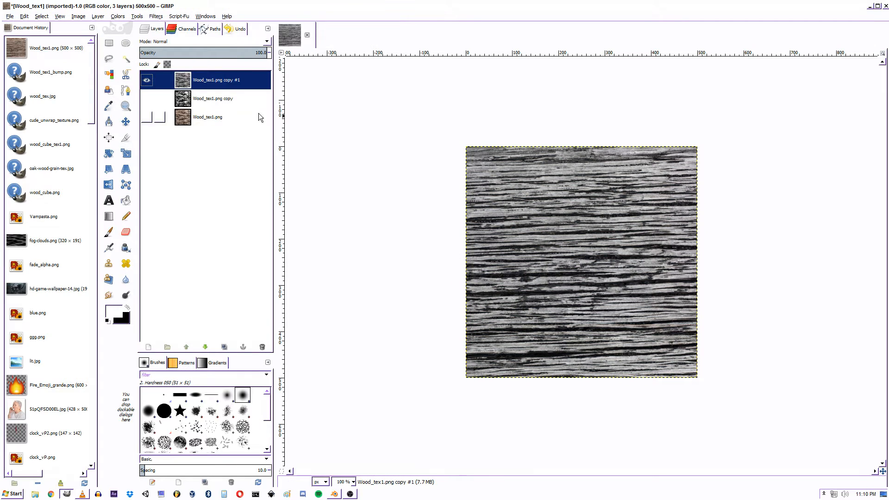
{"action": "left_click", "coordinate": [97, 15]}
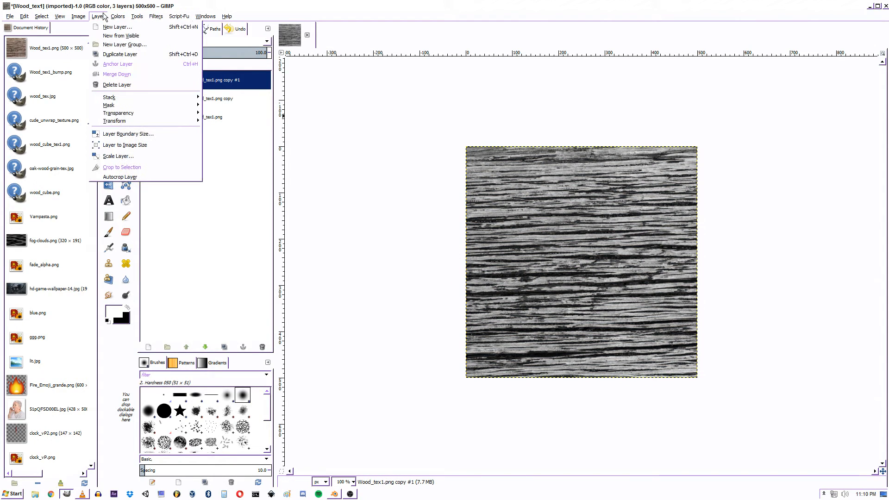
- Preview brighter Levels on the new copy with inputs around 15, 1.27 and 195
{"action": "left_click", "coordinate": [118, 16]}
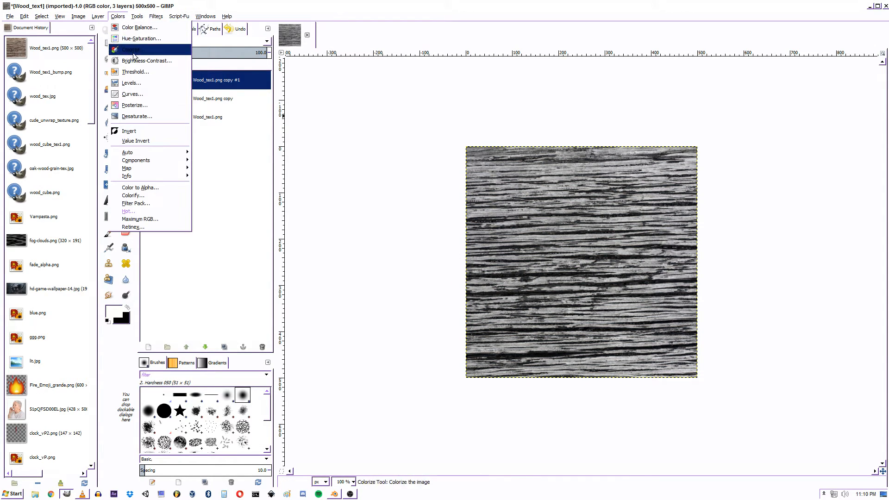
{"action": "left_click", "coordinate": [132, 82]}
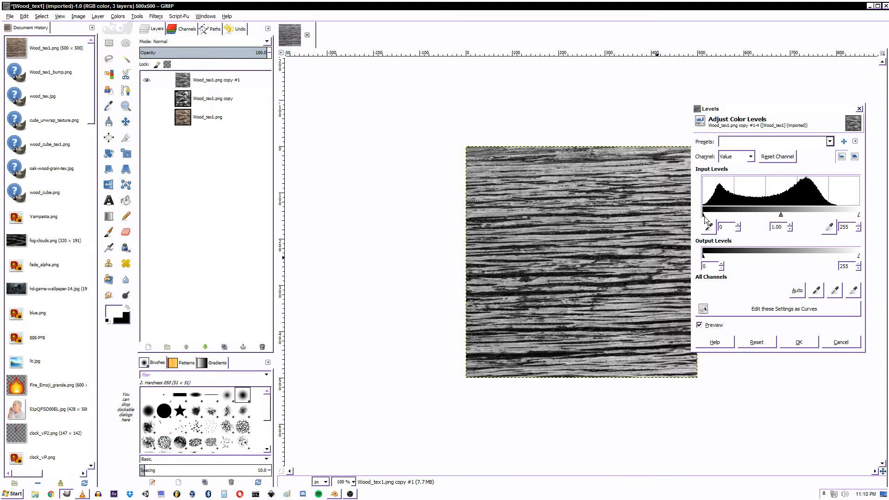
{"action": "left_click_drag", "start_coordinate": [703, 214], "coordinate": [712, 214]}
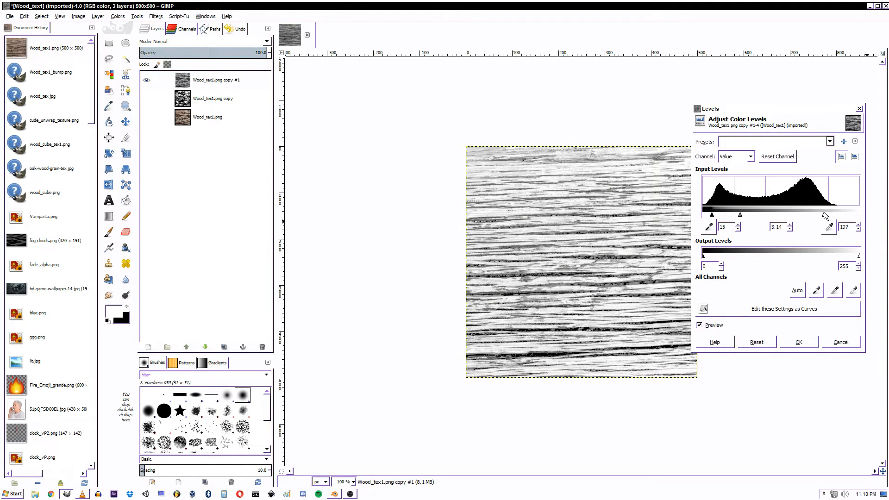
{"action": "left_click_drag", "start_coordinate": [826, 214], "coordinate": [798, 214]}
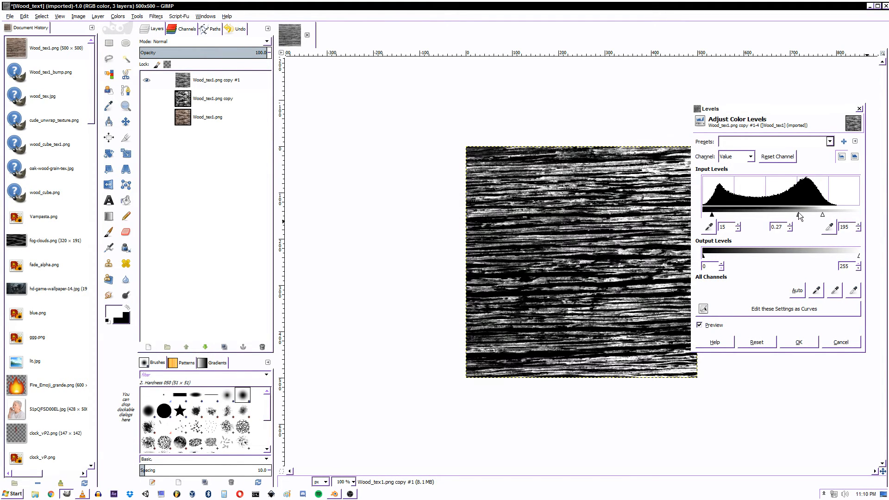
{"action": "left_click_drag", "start_coordinate": [797, 214], "coordinate": [762, 214]}
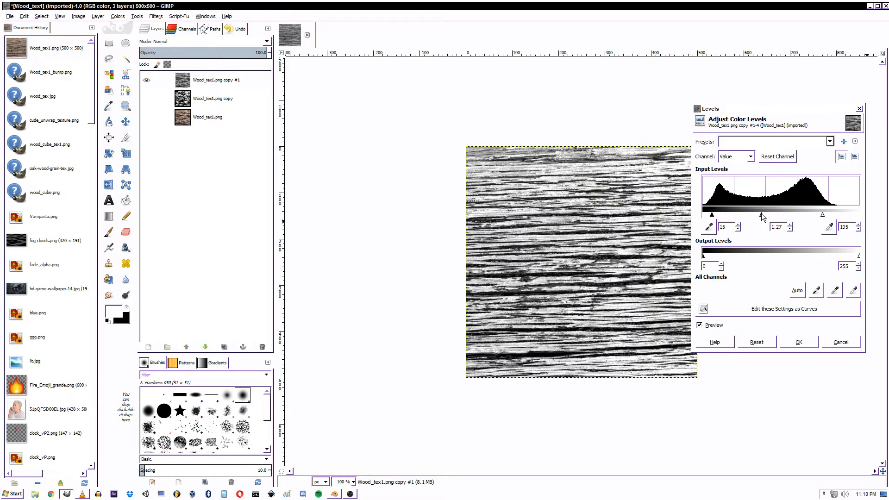
{"action": "right_click", "coordinate": [213, 80]}
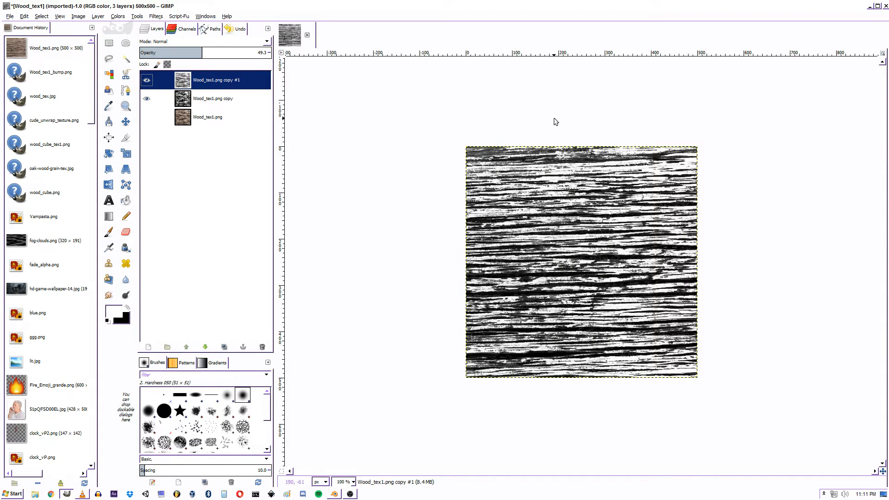
- Toggle the 25%-opacity top copy's visibility to compare the blend, then head to the File menu
{"action": "left_click", "coordinate": [146, 79]}
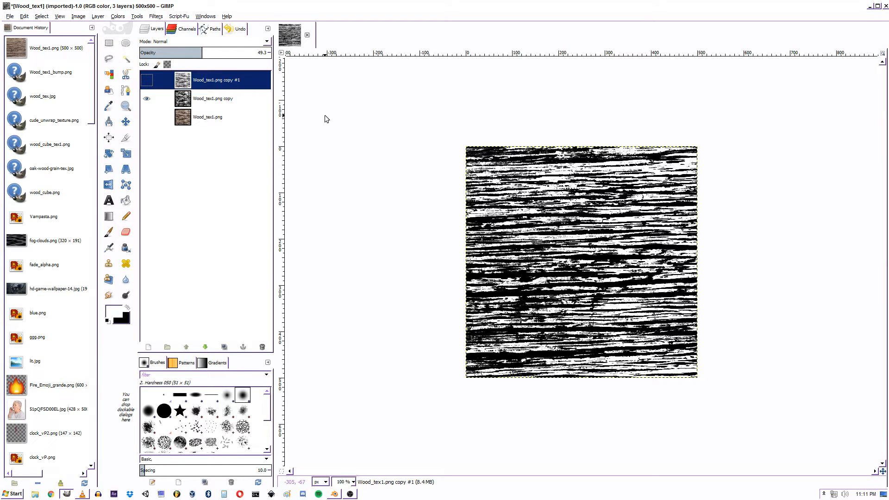
{"action": "left_click", "coordinate": [147, 79]}
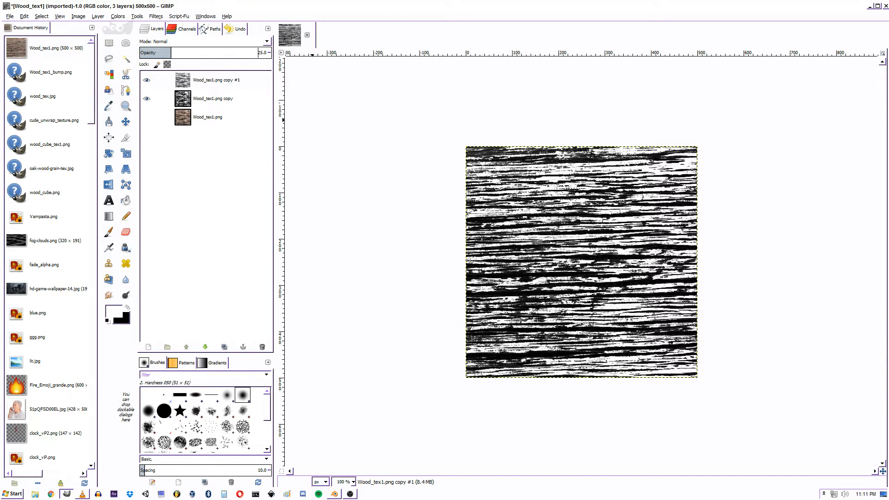
{"action": "left_click", "coordinate": [9, 16]}
{"action": "type", "text": "Wood_tex1_bump.png"}
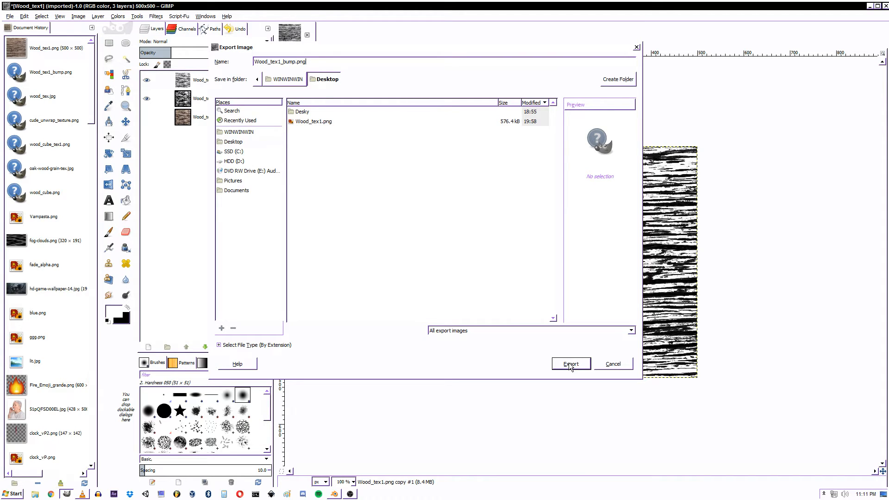
- Export the blended grain image as Wood_tex1_bump.png to the Desktop with default PNG options
{"action": "left_click", "coordinate": [571, 363]}
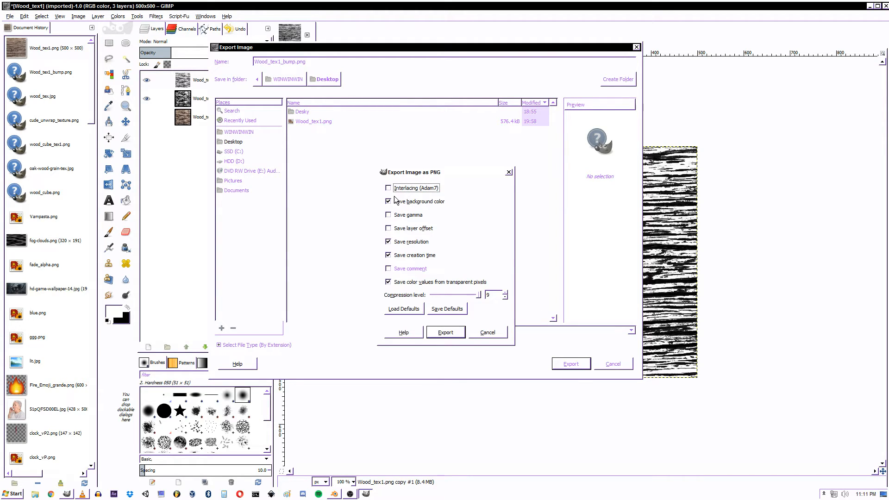
{"action": "mouse_move", "coordinate": [445, 333]}
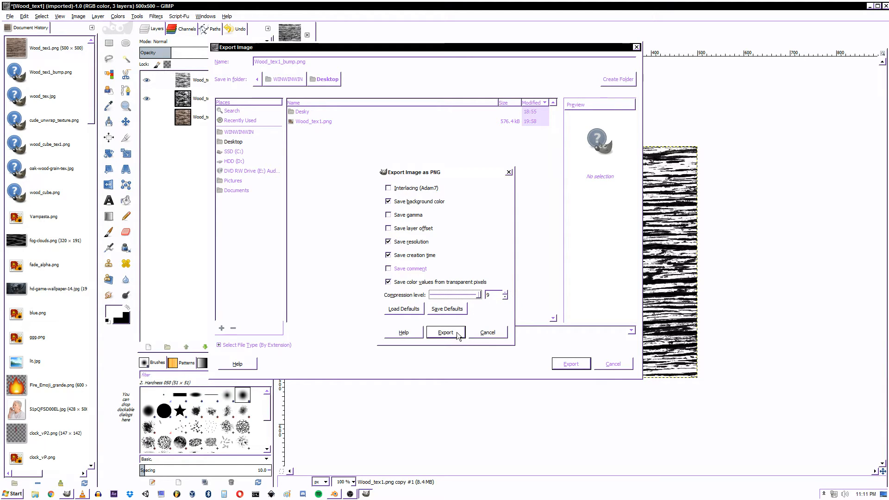
{"action": "left_click", "coordinate": [445, 333]}
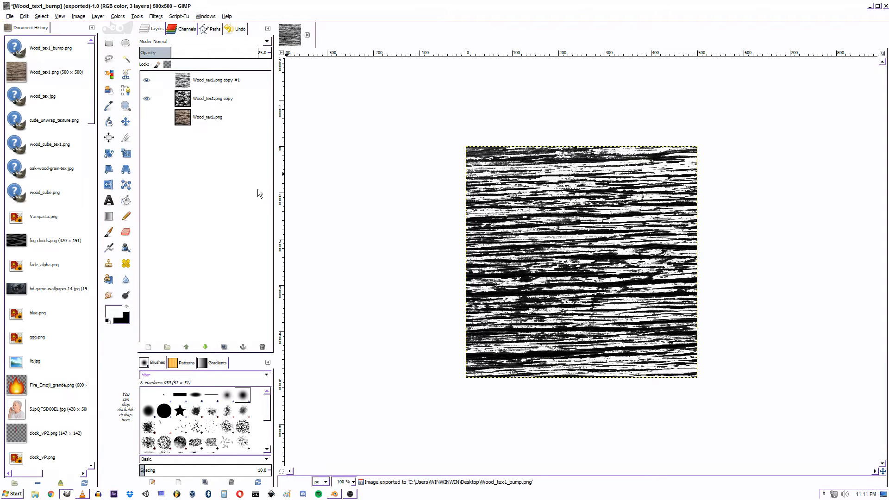
- Quit GIMP and discard the unsaved layered changes
{"action": "left_click", "coordinate": [10, 16]}
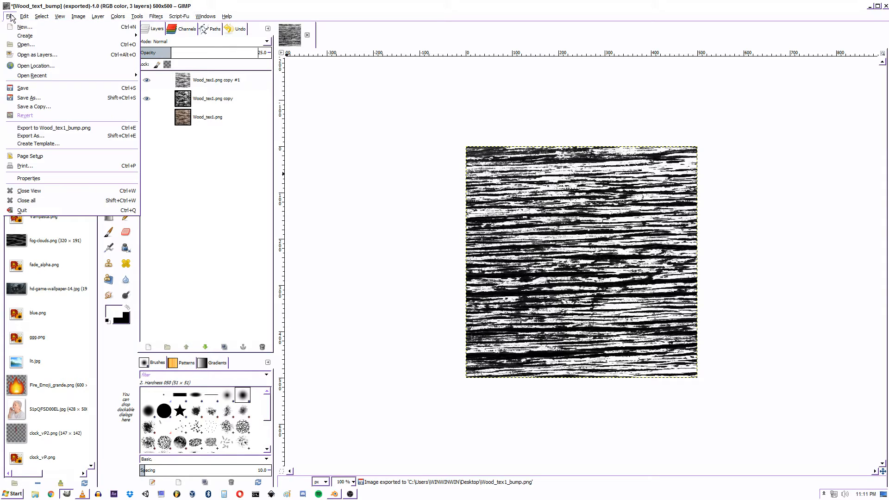
{"action": "mouse_move", "coordinate": [323, 55]}
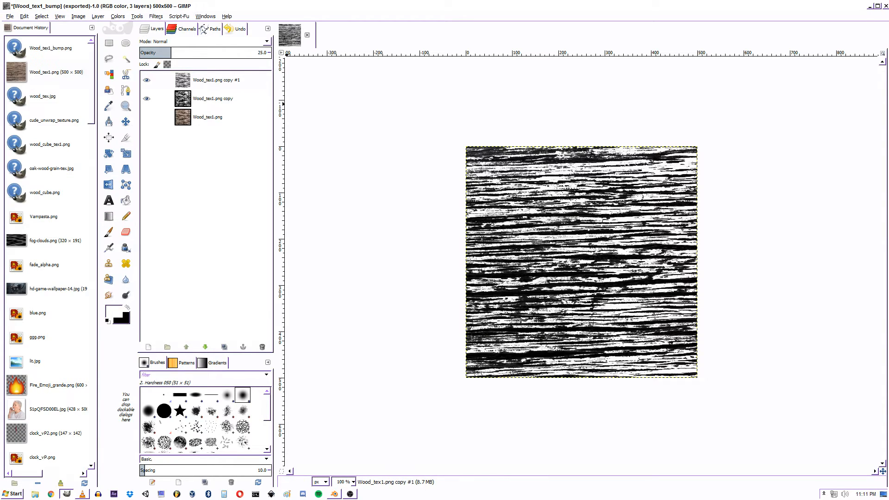
{"action": "left_click", "coordinate": [9, 16]}
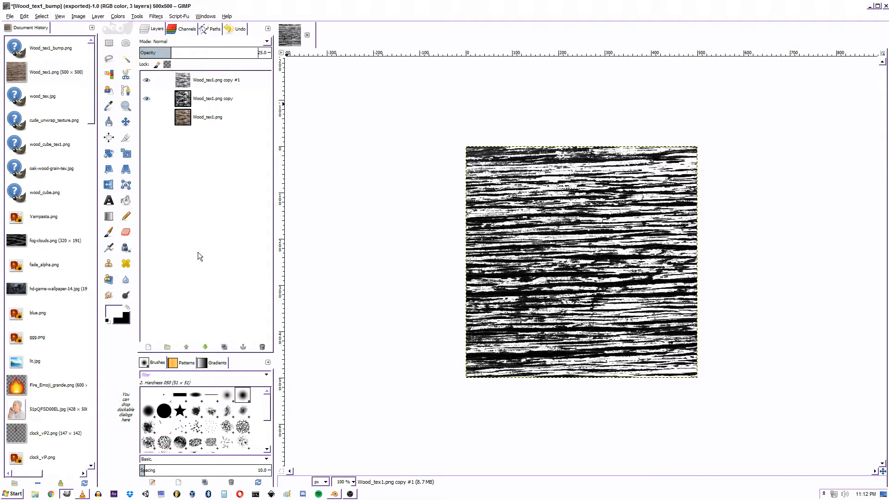
{"action": "left_click", "coordinate": [883, 6]}
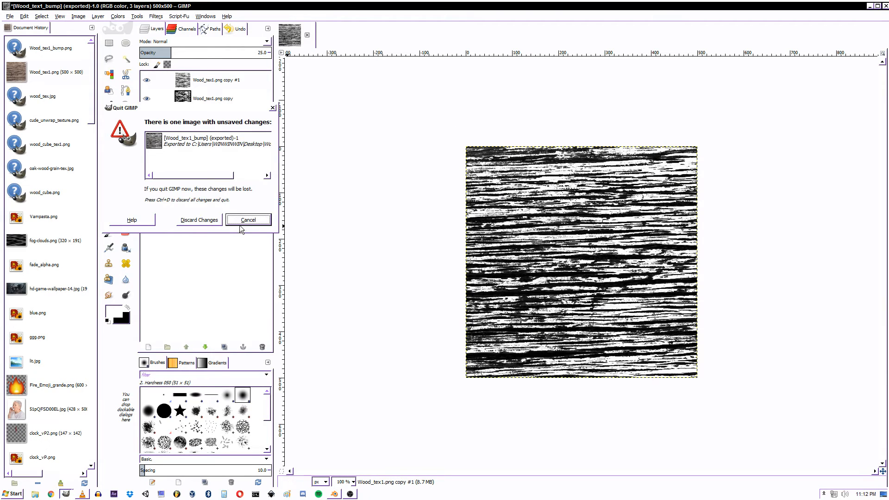
{"action": "mouse_move", "coordinate": [206, 223]}
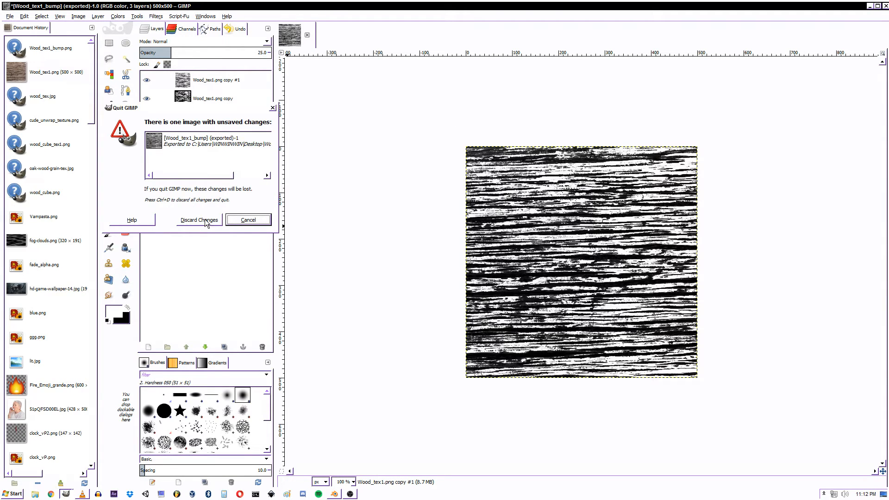
{"action": "left_click", "coordinate": [198, 221]}
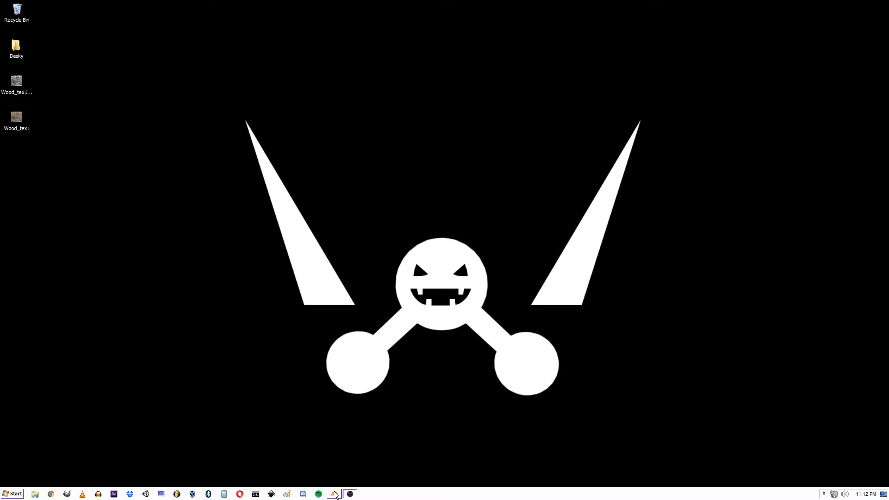
- Check the exported Wood_tex1_bump file on the desktop and switch back to Blender
{"action": "left_click", "coordinate": [17, 82]}
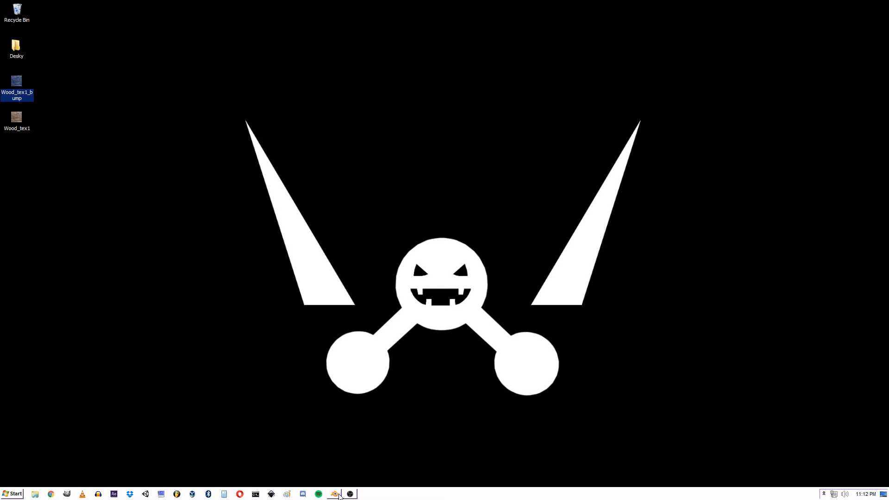
{"action": "left_click", "coordinate": [335, 494]}
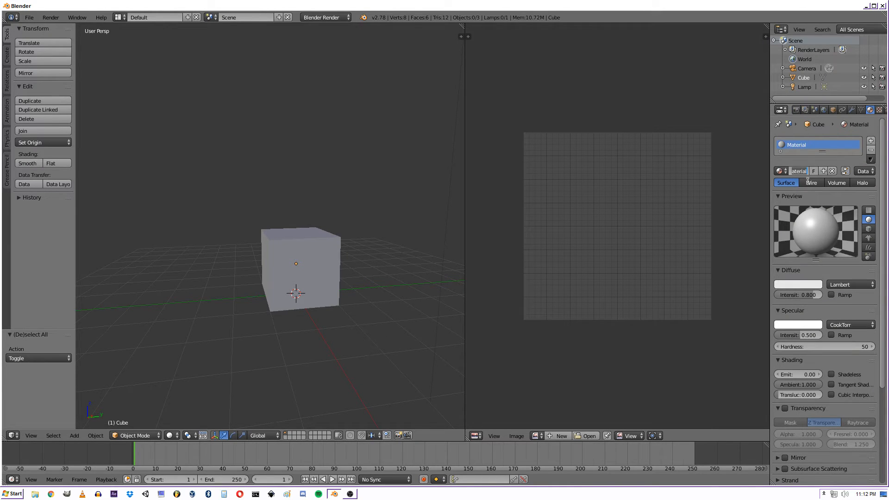
- Name the material Tex and create an image texture loaded from the wood image on the Desktop
{"action": "type", "text": "Tex"}
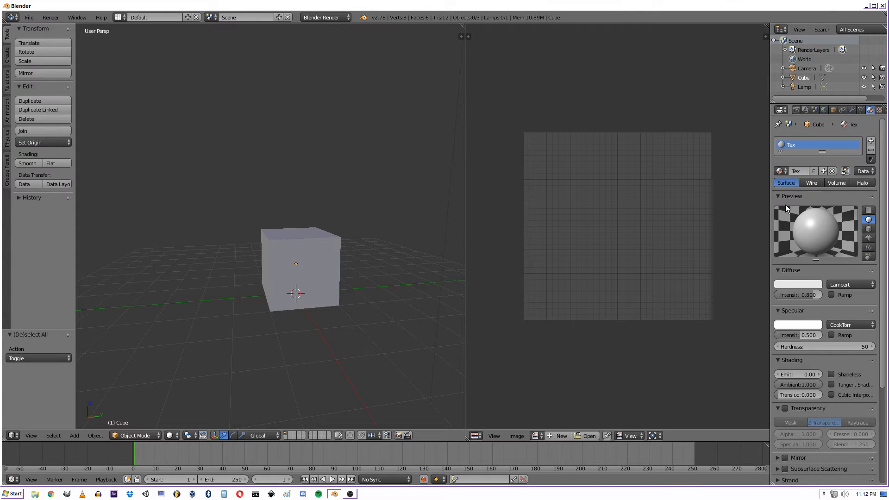
{"action": "left_click", "coordinate": [861, 109]}
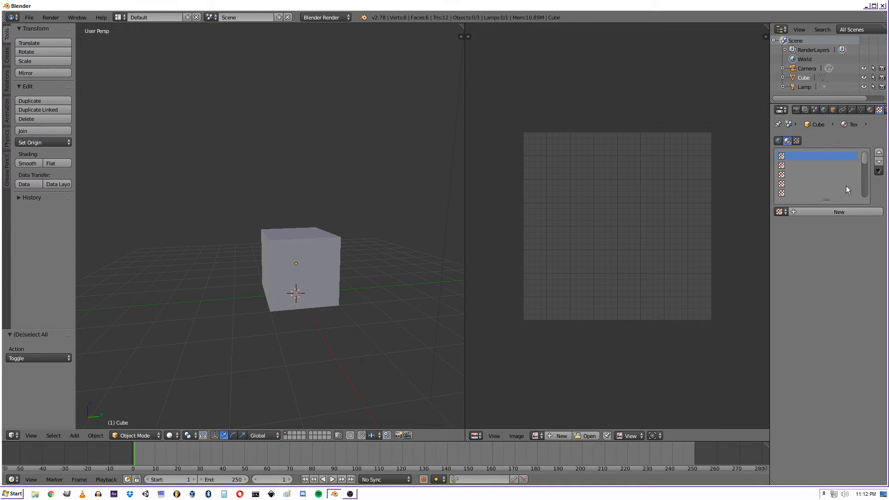
{"action": "left_click", "coordinate": [839, 212]}
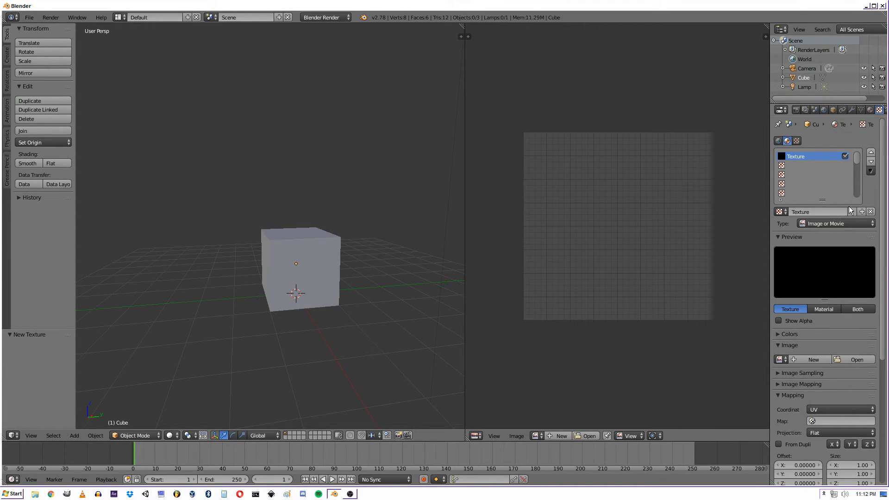
{"action": "left_click", "coordinate": [857, 359]}
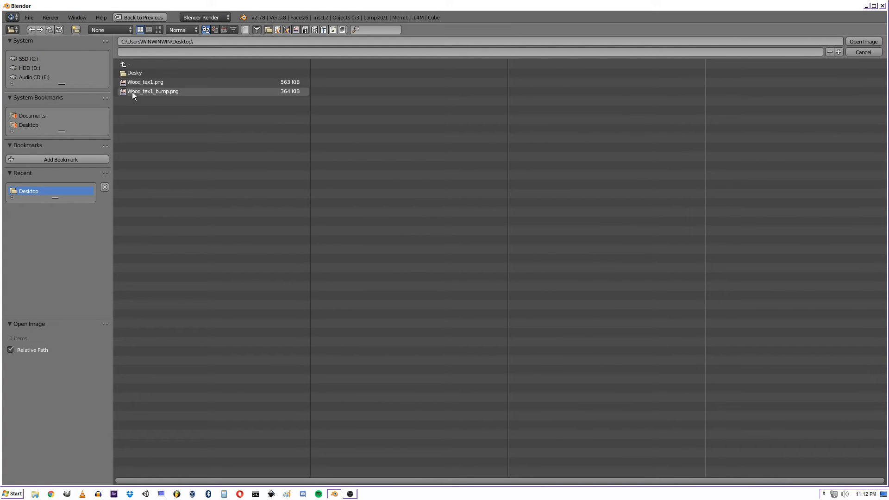
{"action": "left_click", "coordinate": [864, 41]}
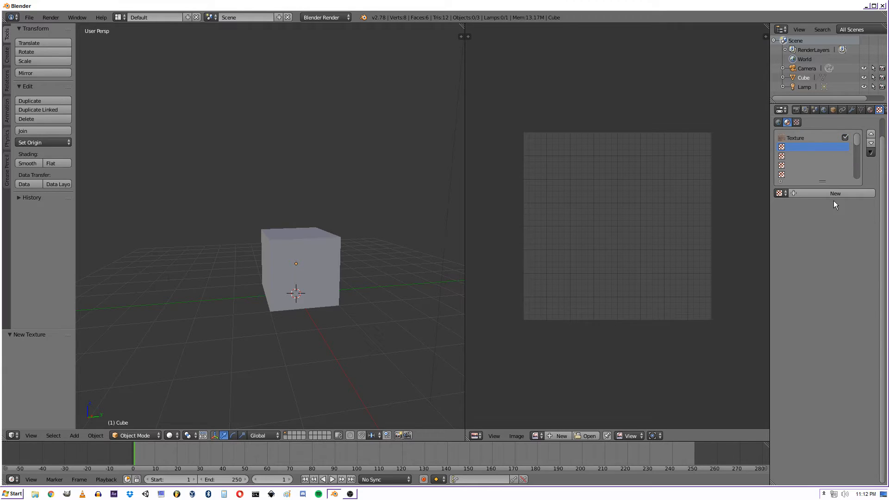
- Create a second UVMap-mapped texture from Wood_tex1_bump.png influencing Normal instead of Color
{"action": "left_click", "coordinate": [834, 193]}
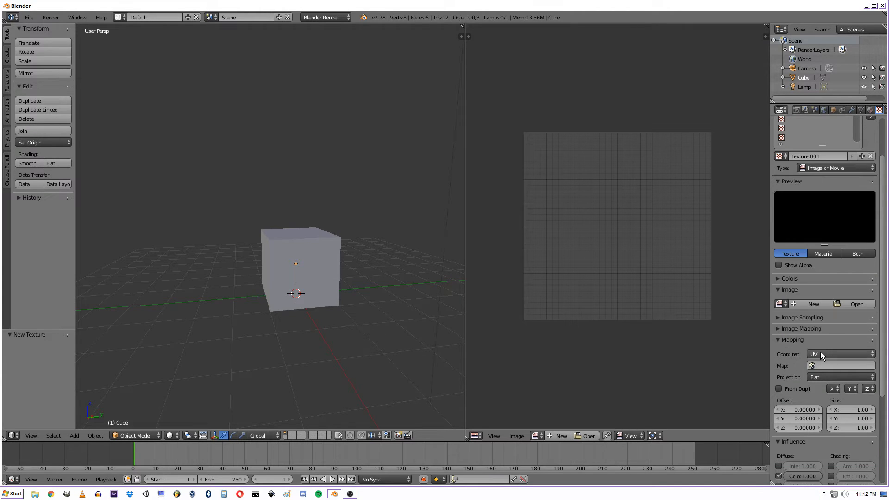
{"action": "left_click", "coordinate": [839, 365]}
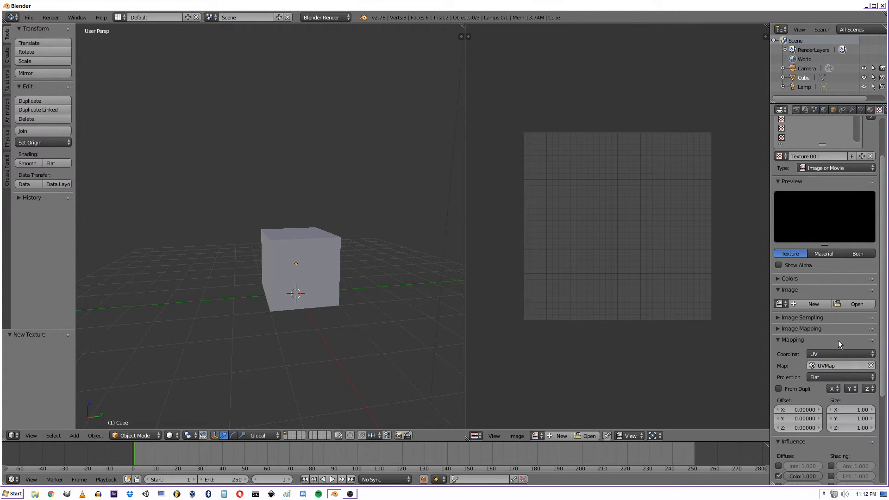
{"action": "left_click", "coordinate": [857, 304]}
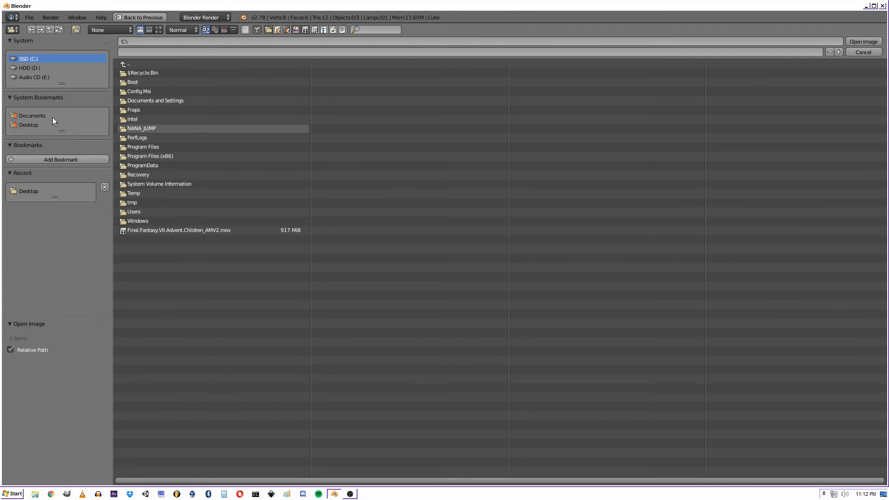
{"action": "mouse_move", "coordinate": [32, 127]}
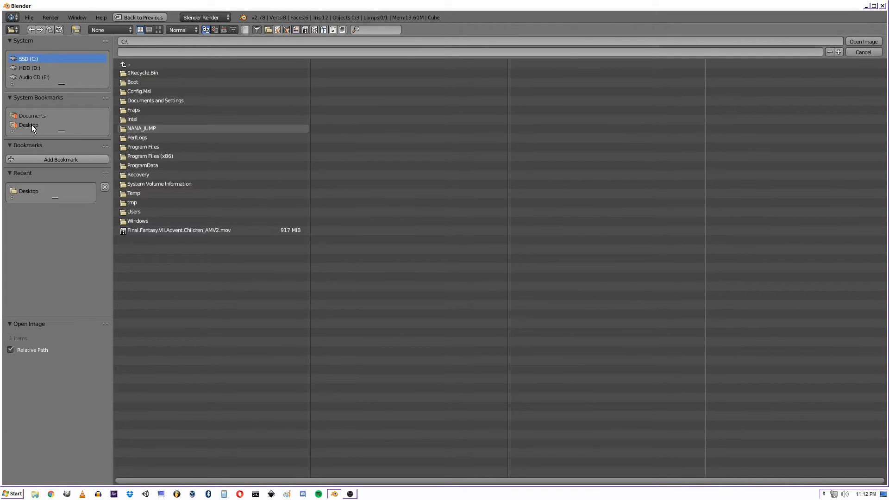
{"action": "left_click", "coordinate": [29, 191]}
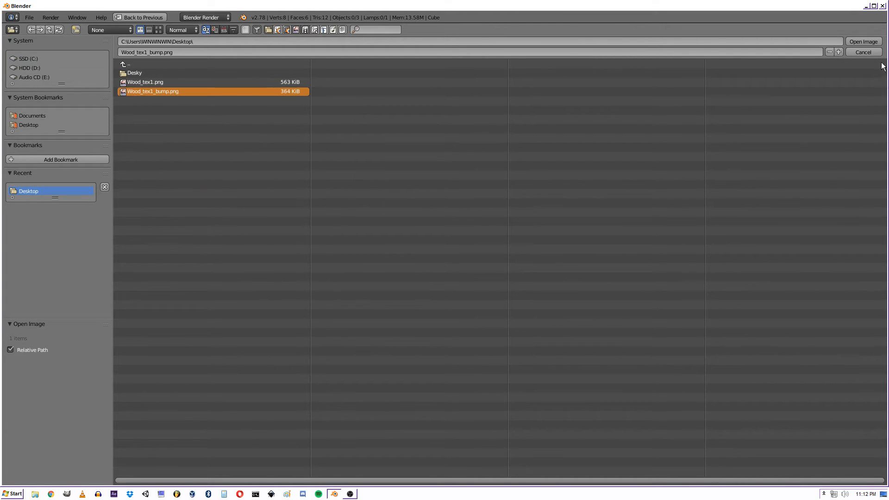
{"action": "left_click", "coordinate": [863, 42]}
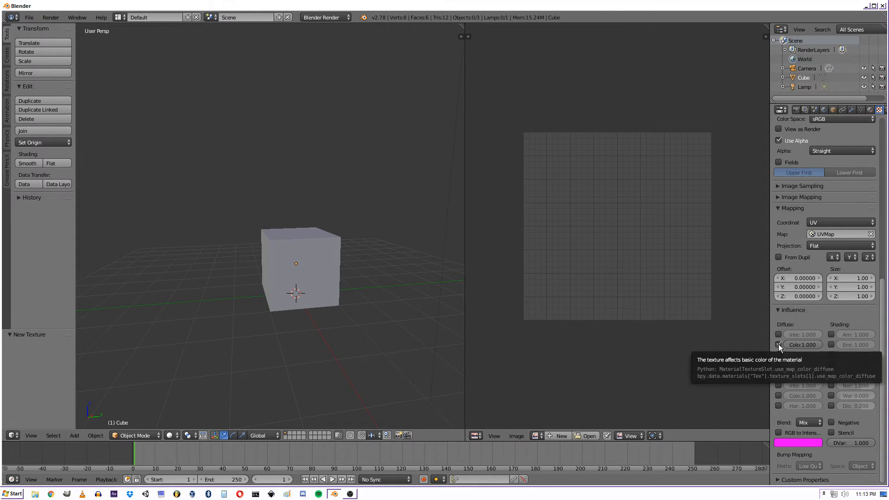
{"action": "mouse_move", "coordinate": [836, 382]}
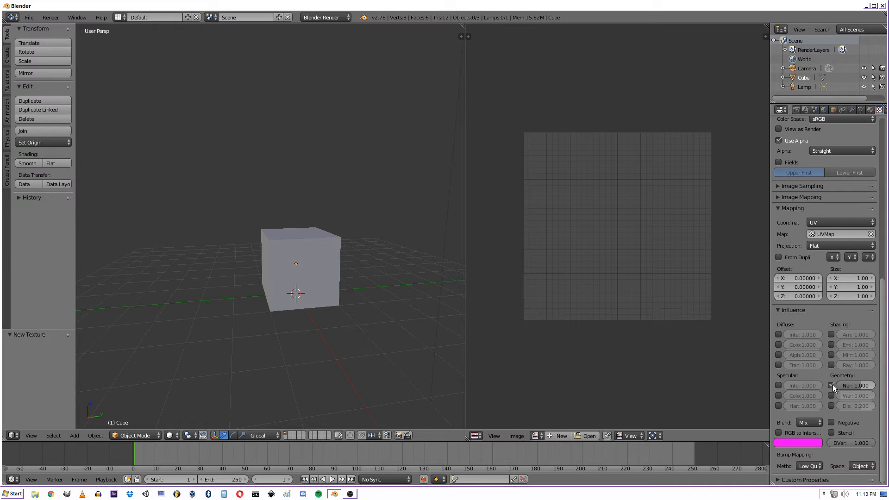
{"action": "left_click", "coordinate": [832, 385]}
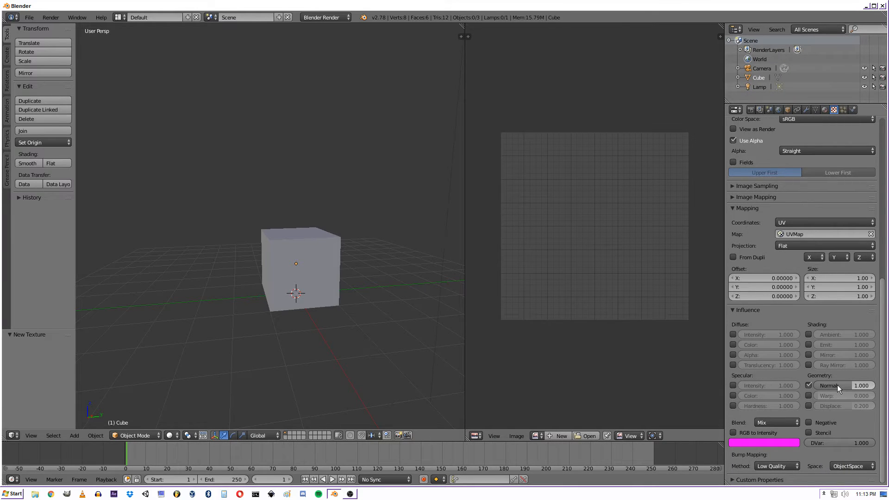
{"action": "mouse_move", "coordinate": [323, 245]}
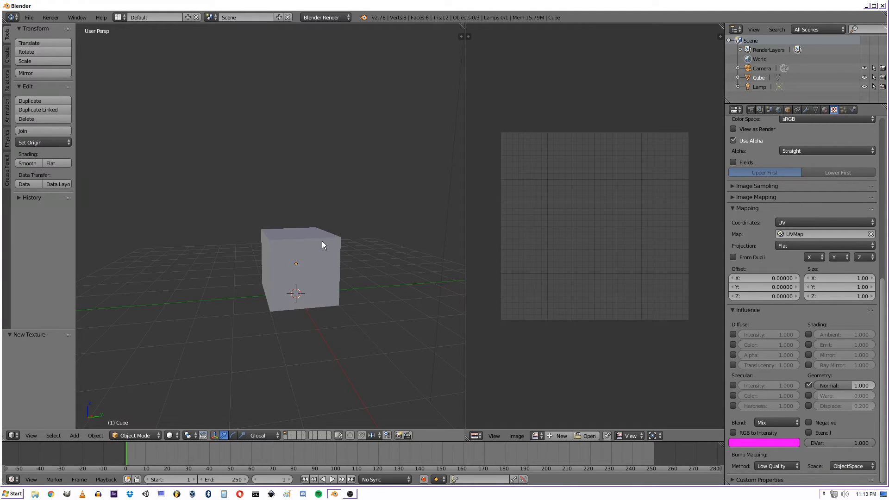
- Enter Edit Mode on the cube and bring up the viewport shading choices
{"action": "key", "text": "Tab"}
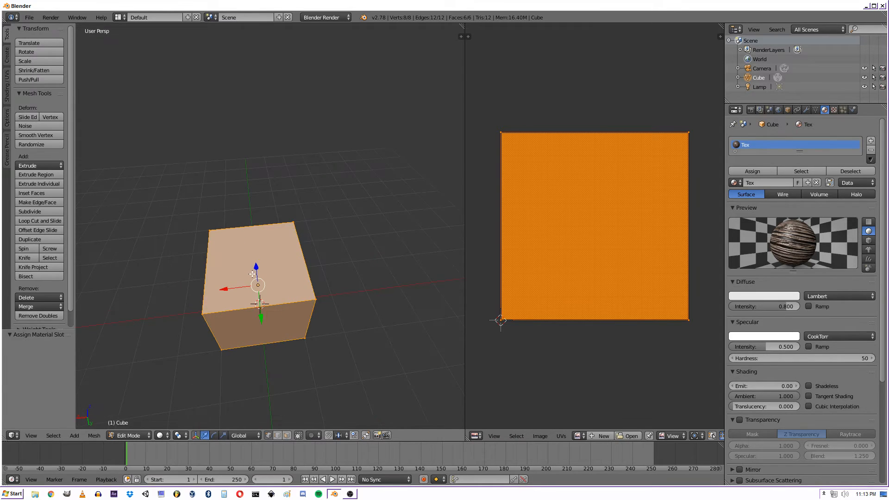
{"action": "left_click", "coordinate": [170, 436]}
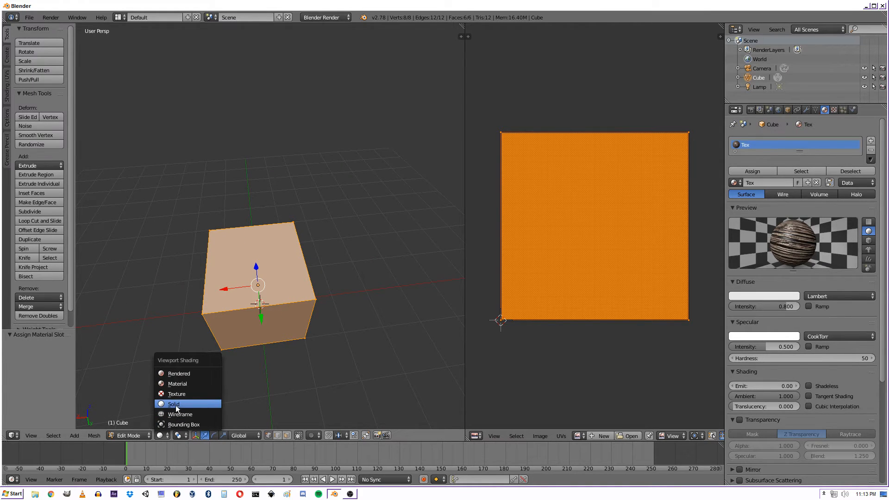
{"action": "mouse_move", "coordinate": [177, 384]}
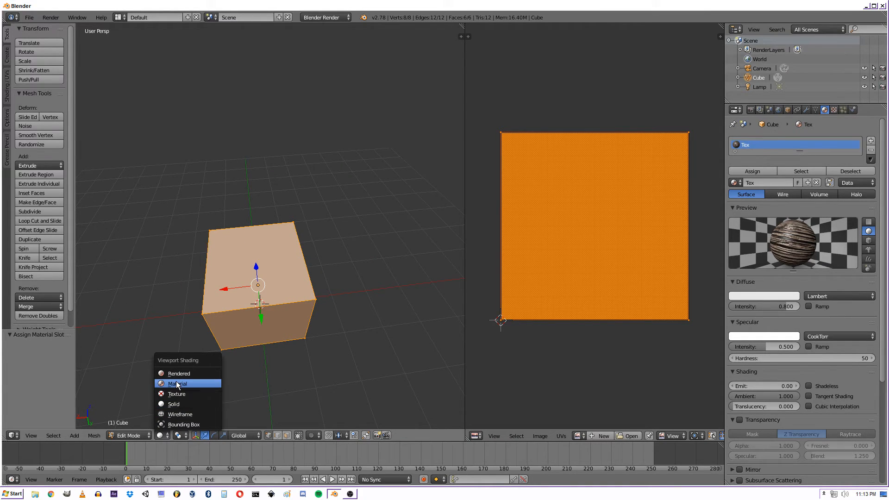
- Show material shading in the viewport, switch specular to Blinn with an orange colour (R 1.0, G 0.436, B 0.262)
{"action": "left_click", "coordinate": [176, 395]}
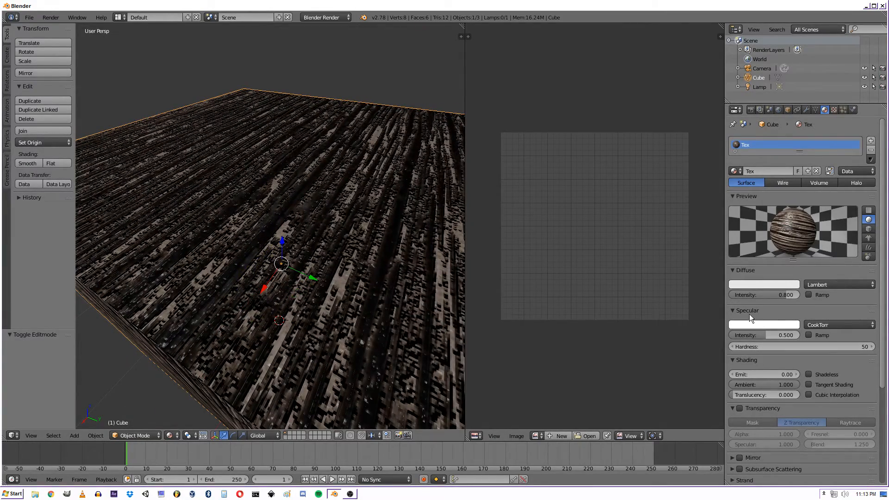
{"action": "left_click", "coordinate": [840, 324]}
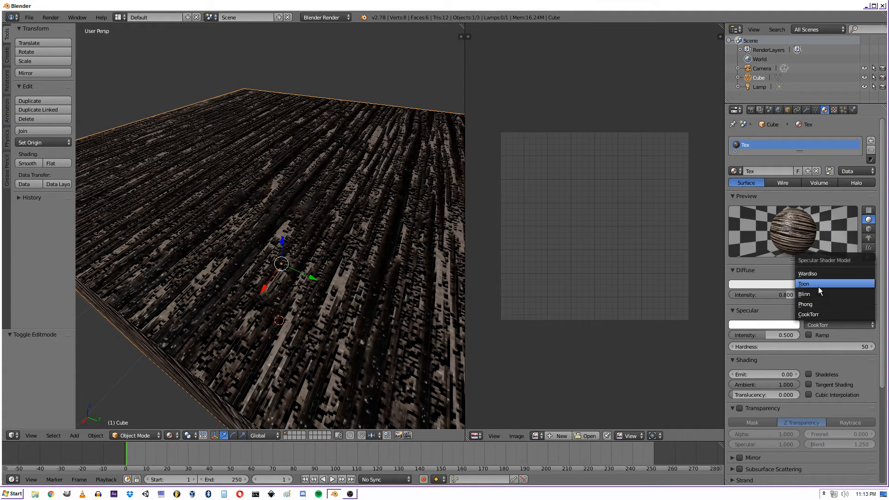
{"action": "left_click", "coordinate": [804, 294]}
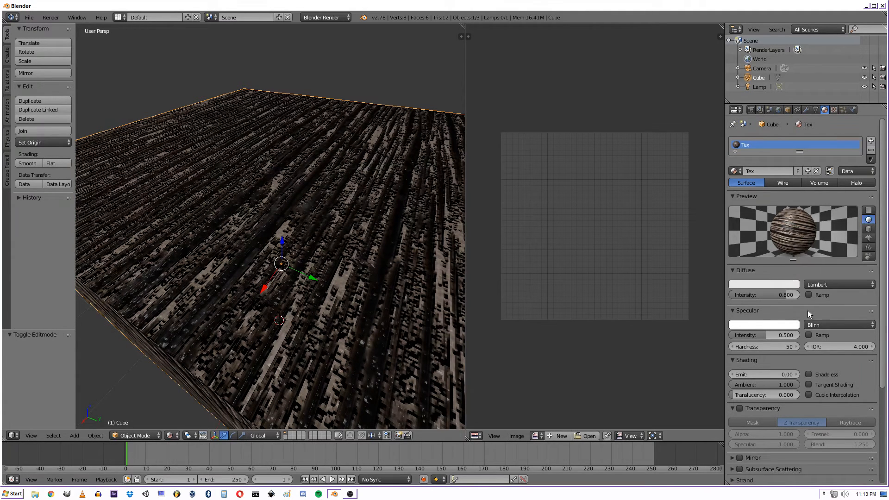
{"action": "left_click", "coordinate": [762, 285]}
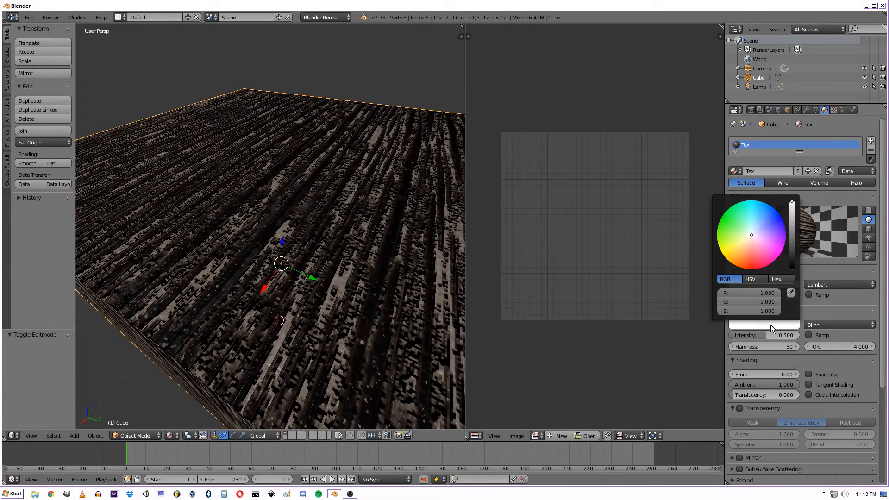
{"action": "left_click", "coordinate": [753, 252]}
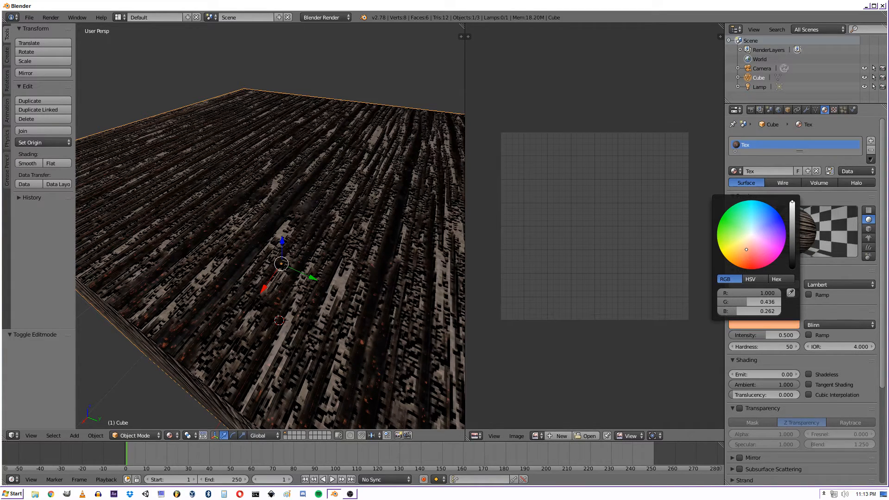
- Set the texture's Normal influence to -.25, then adjust it down to 0.125 for subtler relief
{"action": "left_click", "coordinate": [747, 244]}
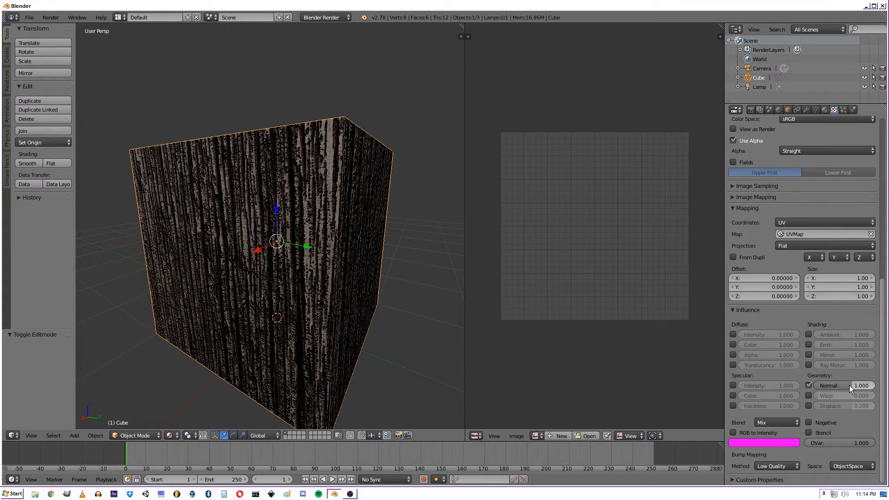
{"action": "left_click", "coordinate": [843, 385]}
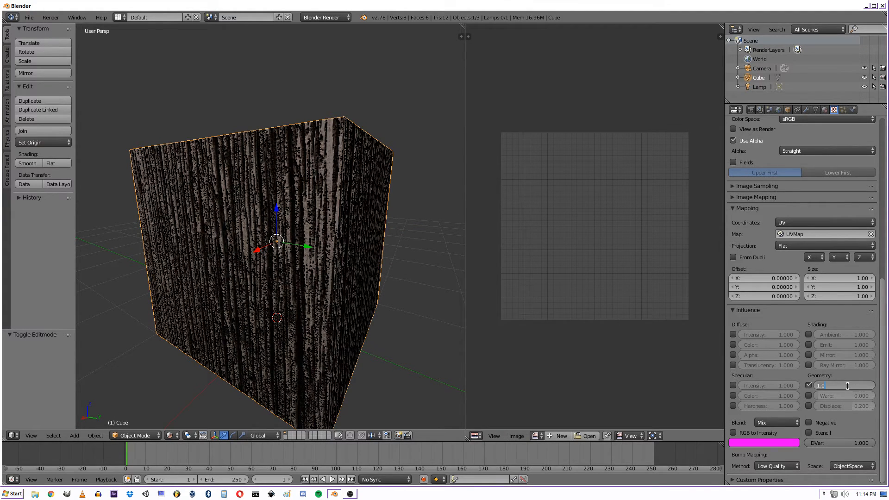
{"action": "type", "text": "-.25"}
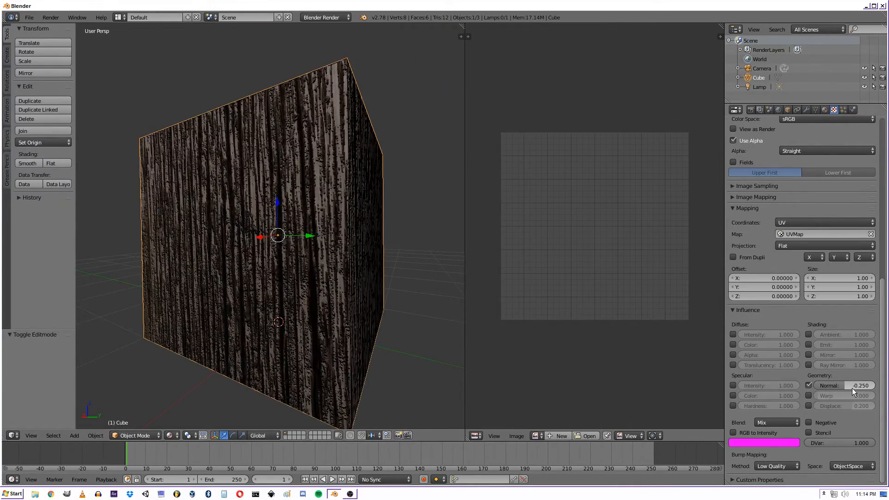
{"action": "left_click", "coordinate": [843, 386]}
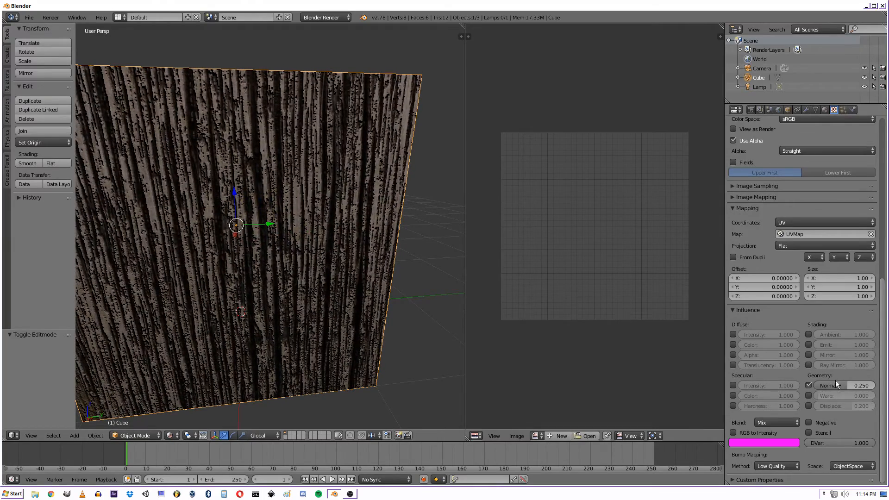
{"action": "left_click_drag", "start_coordinate": [839, 385], "coordinate": [823, 385]}
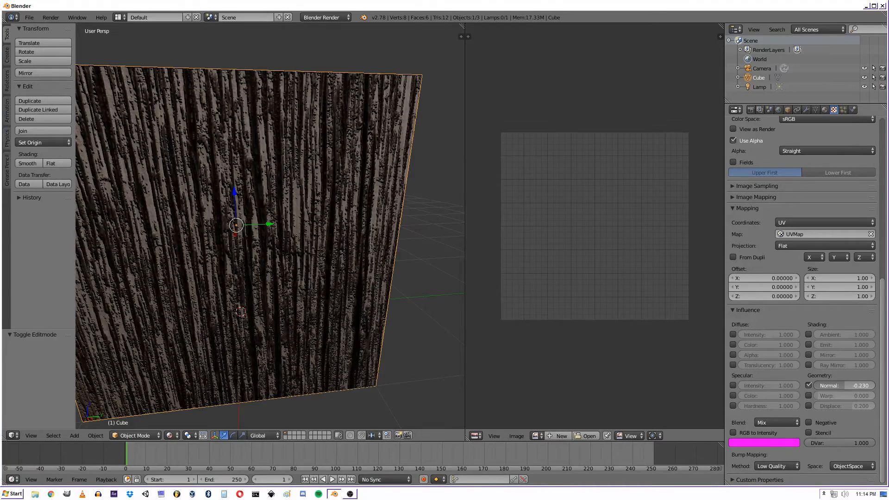
{"action": "left_click", "coordinate": [842, 386]}
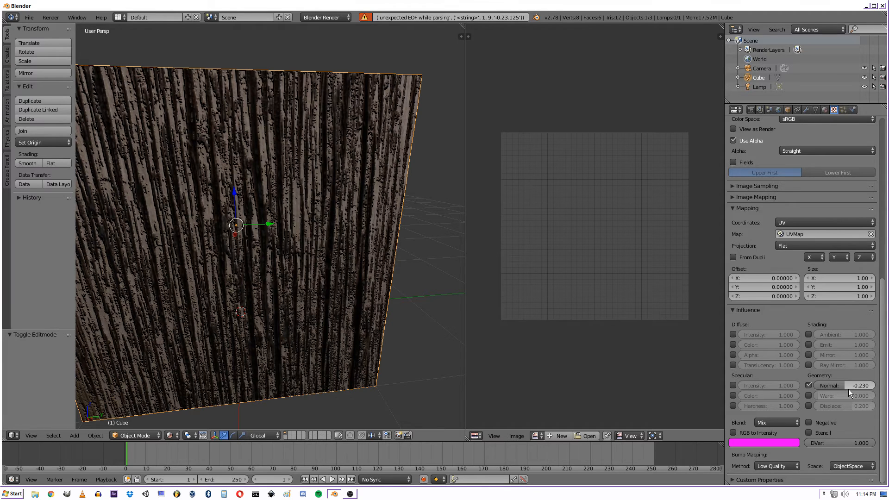
{"action": "left_click", "coordinate": [839, 386]}
{"action": "type", "text": "0.125"}
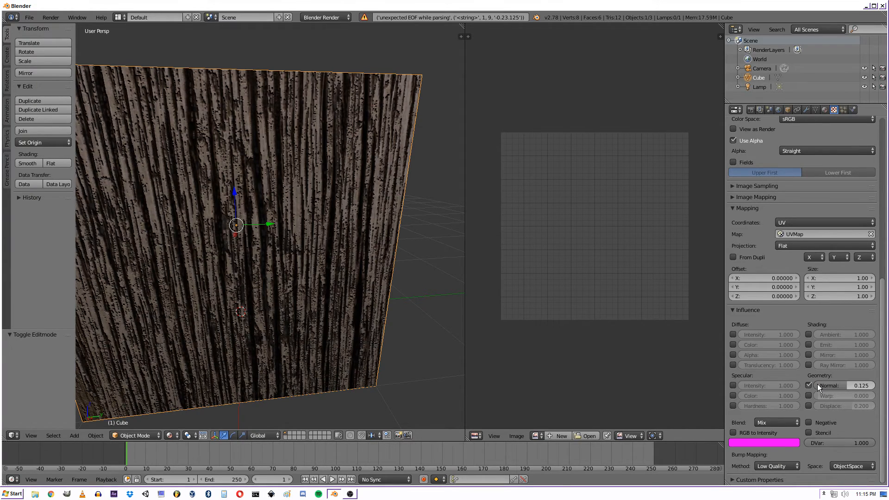
{"action": "mouse_move", "coordinate": [385, 273]}
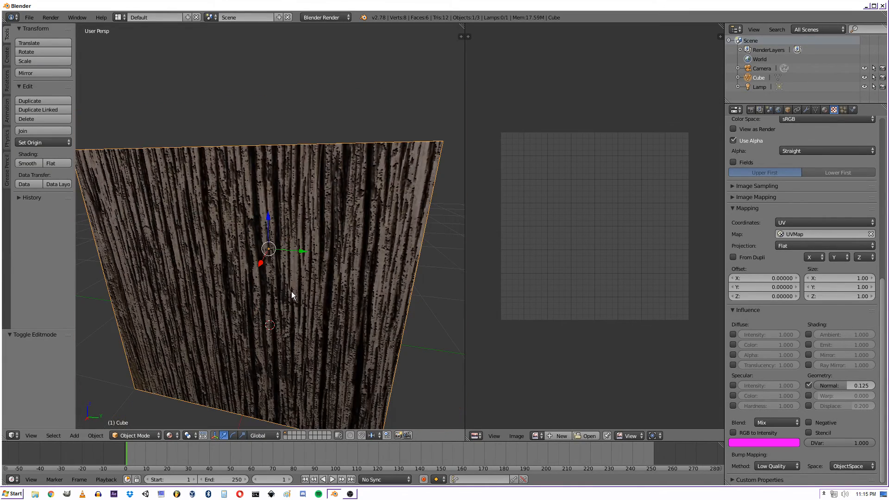
{"action": "mouse_move", "coordinate": [866, 17]}
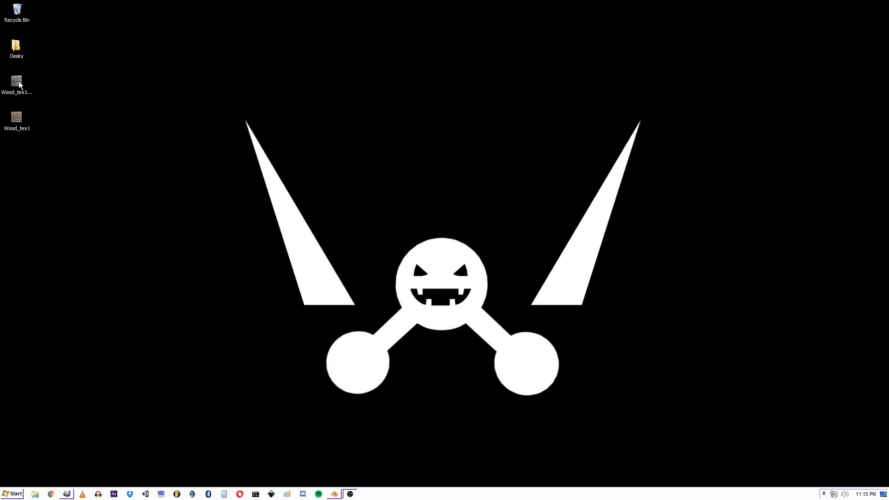
{"action": "mouse_move", "coordinate": [149, 383]}
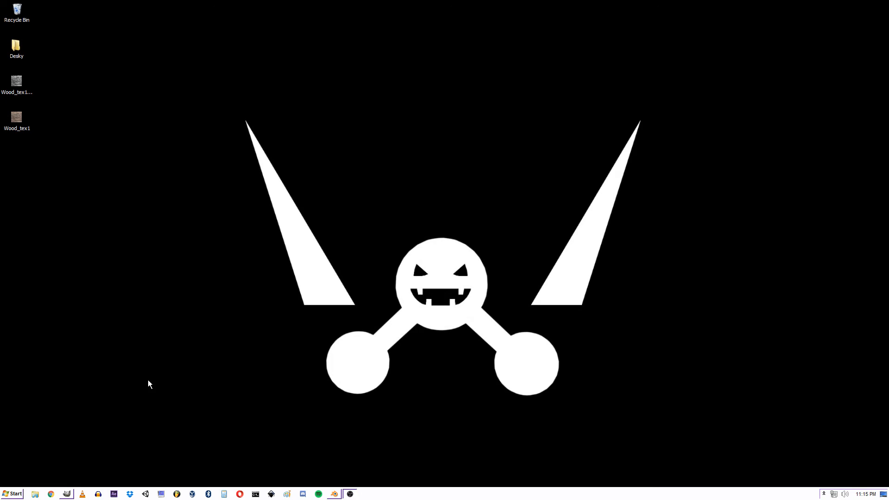
{"action": "mouse_move", "coordinate": [61, 493]}
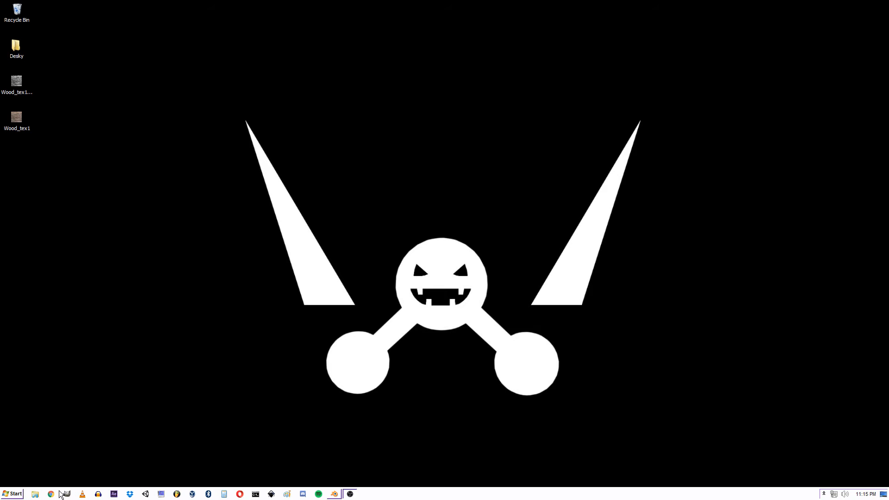
- Switch from Blender to GIMP via the taskbar
{"action": "left_click", "coordinate": [65, 494]}
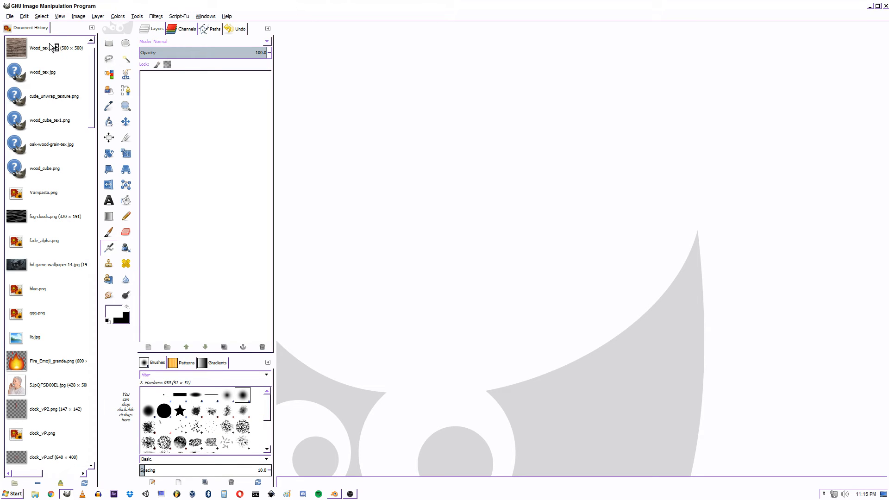
- Reopen Wood_tex1.png from Document History and desaturate it to grayscale
{"action": "double_click", "coordinate": [45, 47]}
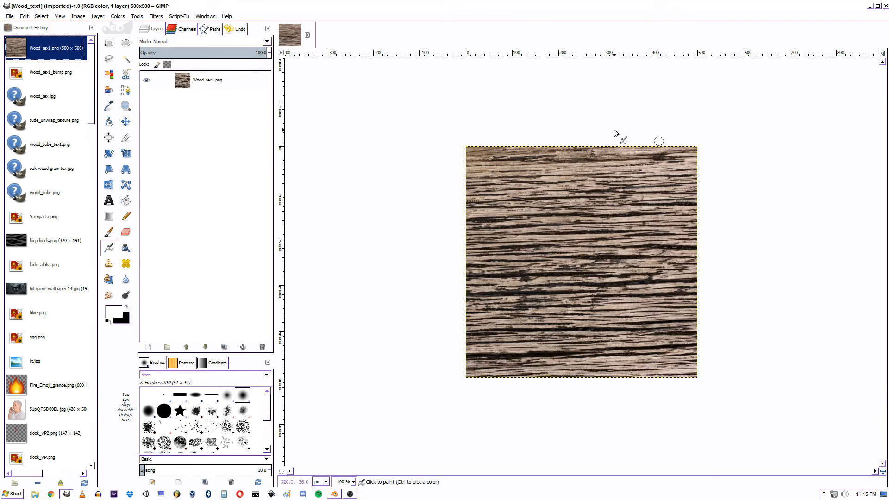
{"action": "left_click", "coordinate": [118, 16]}
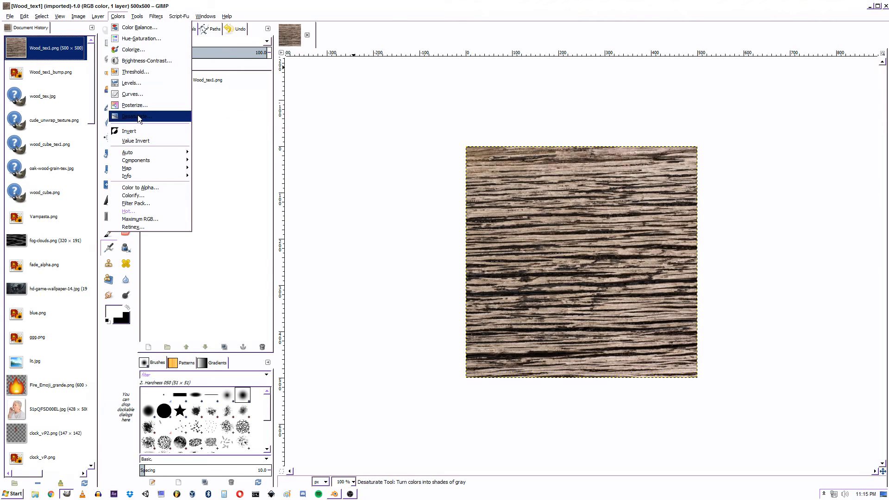
{"action": "left_click", "coordinate": [135, 117]}
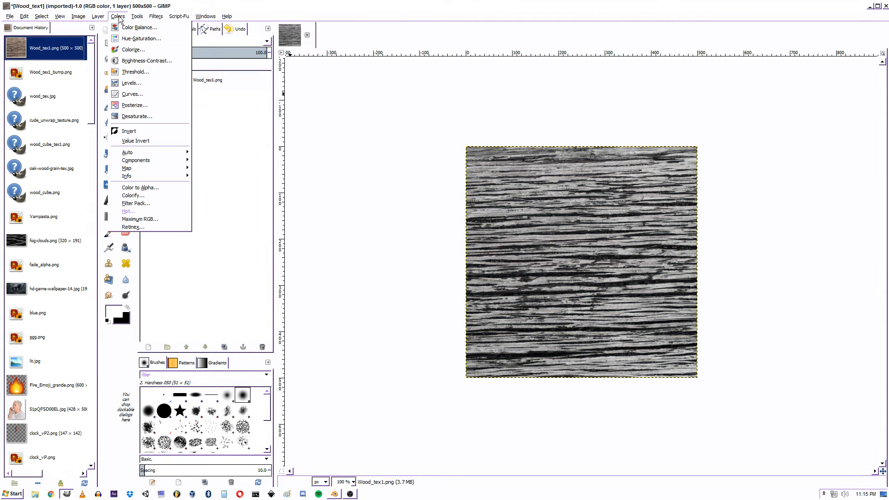
{"action": "left_click", "coordinate": [131, 83]}
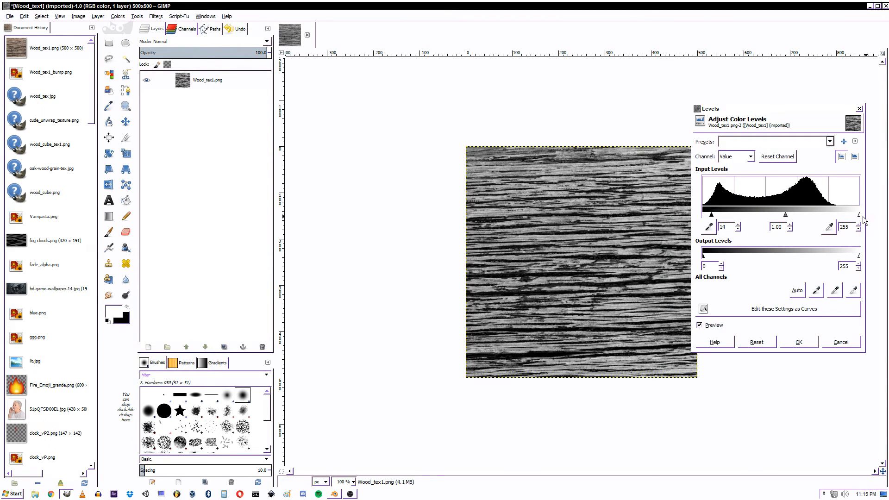
- Apply Levels with input white 215, gamma 0.66 and output black 36
{"action": "left_click_drag", "start_coordinate": [858, 214], "coordinate": [833, 214]}
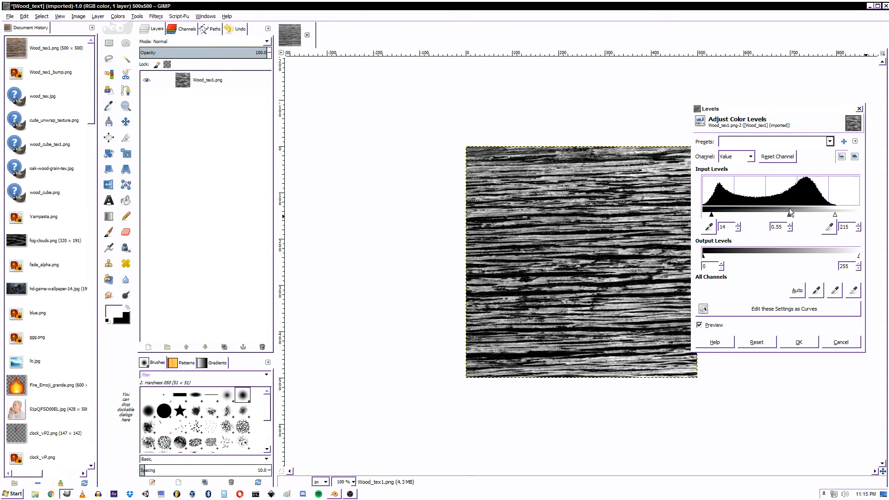
{"action": "left_click_drag", "start_coordinate": [791, 214], "coordinate": [785, 214]}
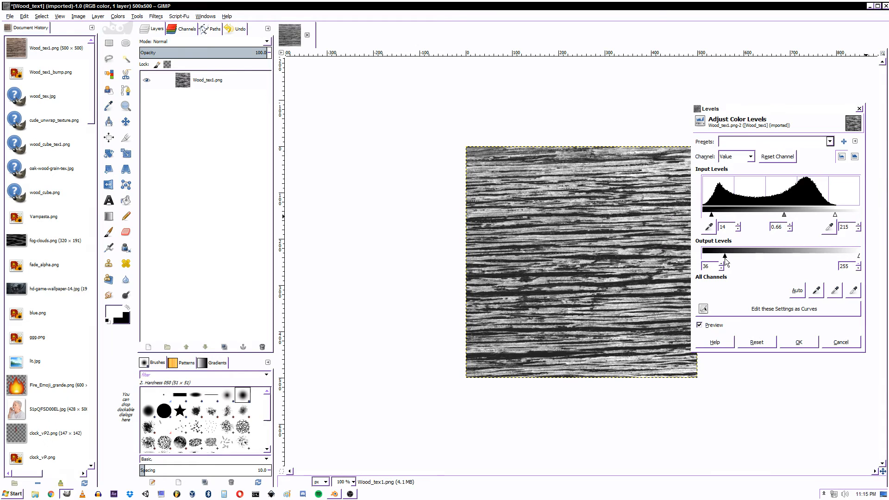
{"action": "left_click", "coordinate": [799, 342]}
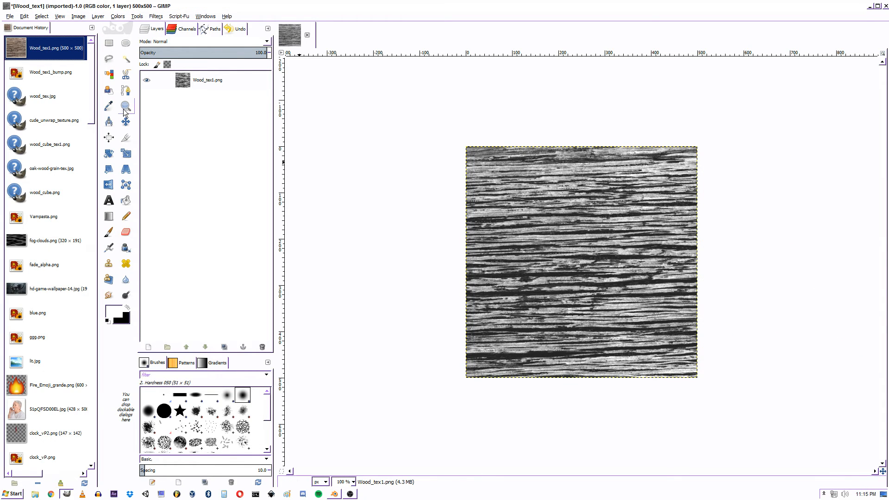
{"action": "left_click", "coordinate": [10, 16]}
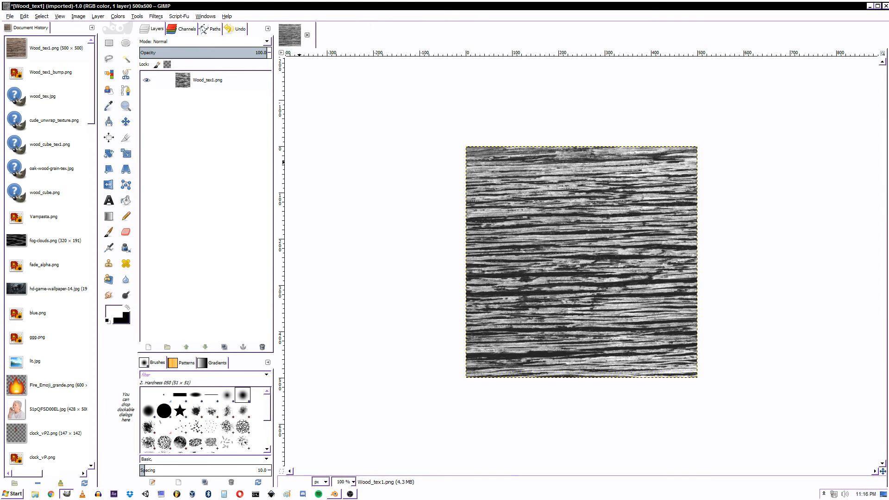
- Export the image to the Desktop as Wood_tex1_bump.png, replacing the old file
{"action": "left_click", "coordinate": [9, 16]}
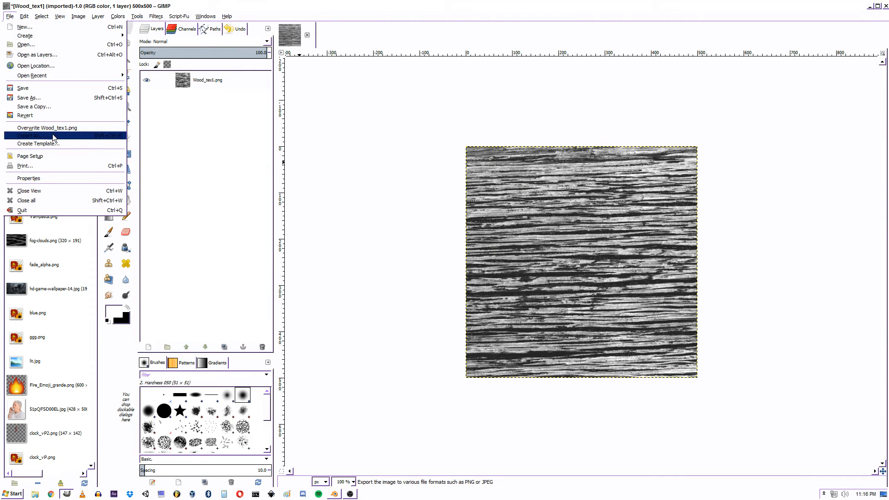
{"action": "left_click", "coordinate": [30, 127]}
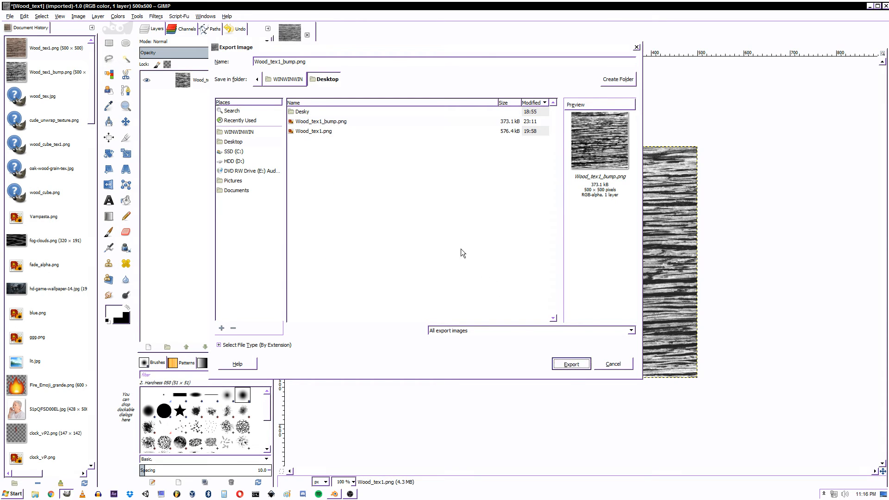
{"action": "left_click", "coordinate": [571, 363]}
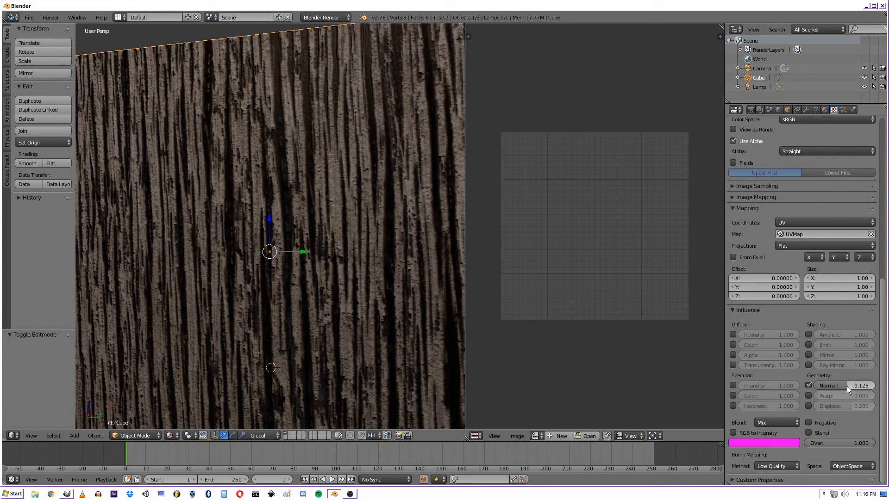
- Raise the texture's Normal influence to 0.25 for deeper grain relief
{"action": "left_click", "coordinate": [844, 385]}
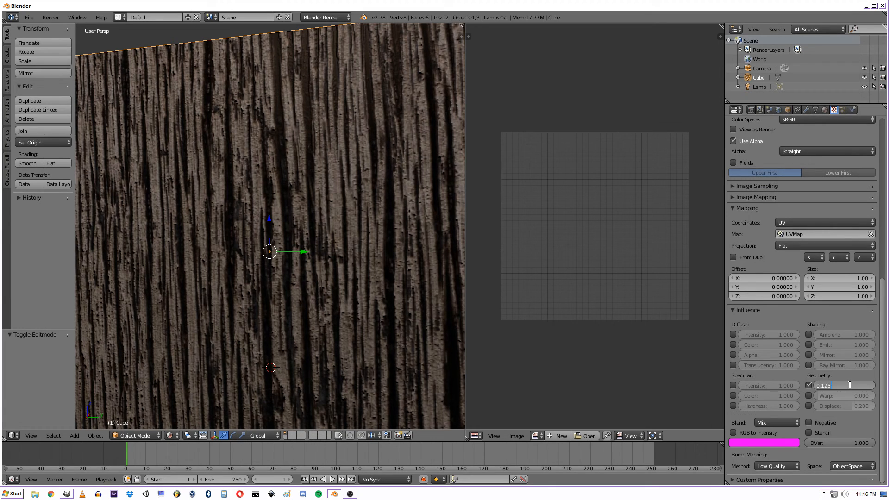
{"action": "left_click", "coordinate": [843, 385]}
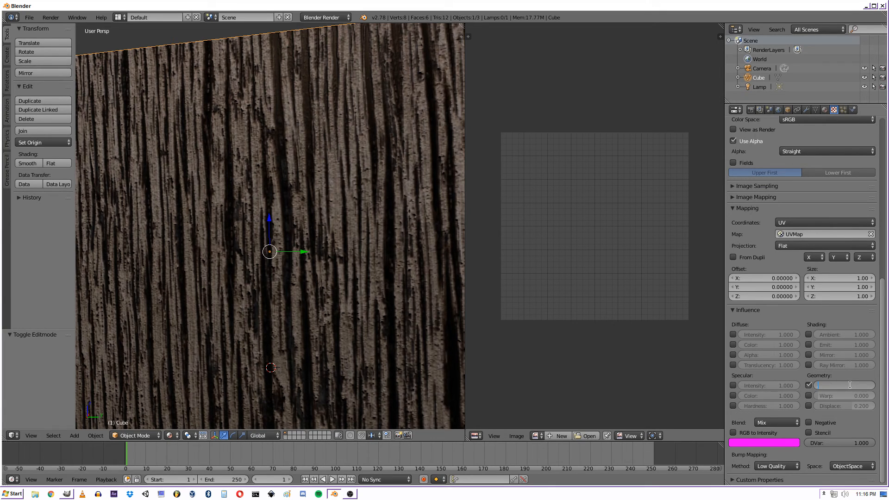
{"action": "left_click", "coordinate": [840, 385]}
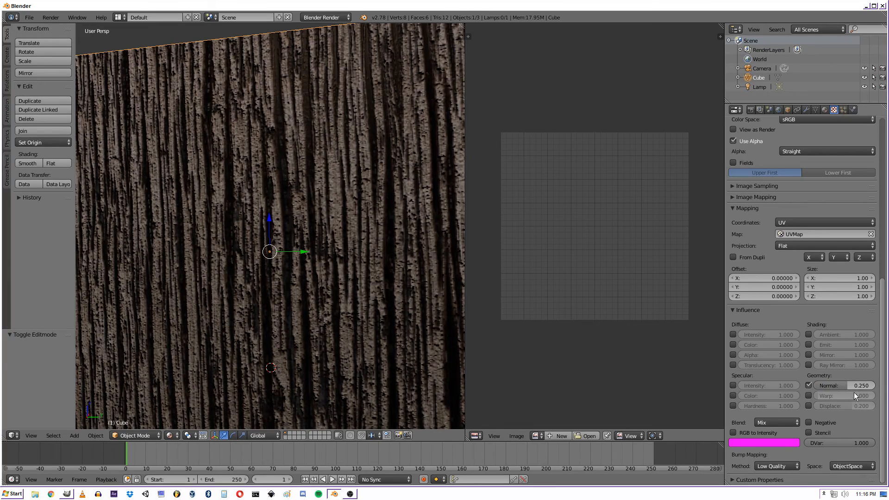
{"action": "scroll", "scroll_direction": "down", "scroll_amount": 3}
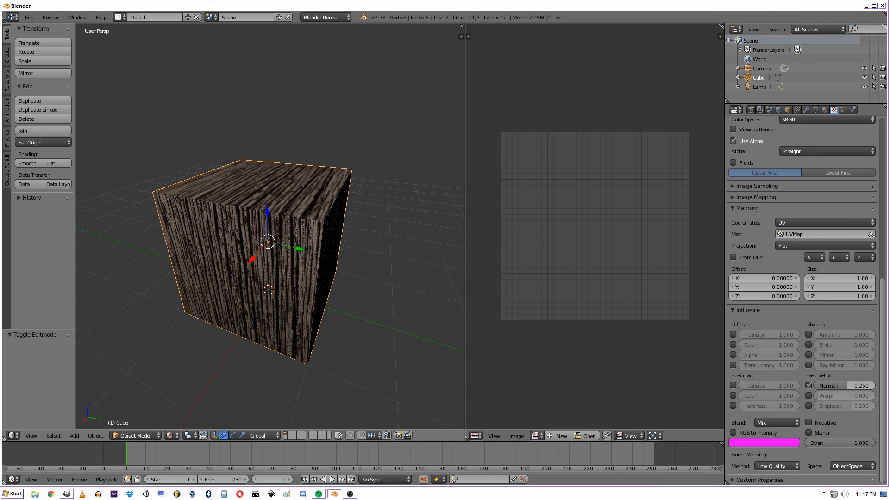
{"action": "mouse_move", "coordinate": [37, 248]}
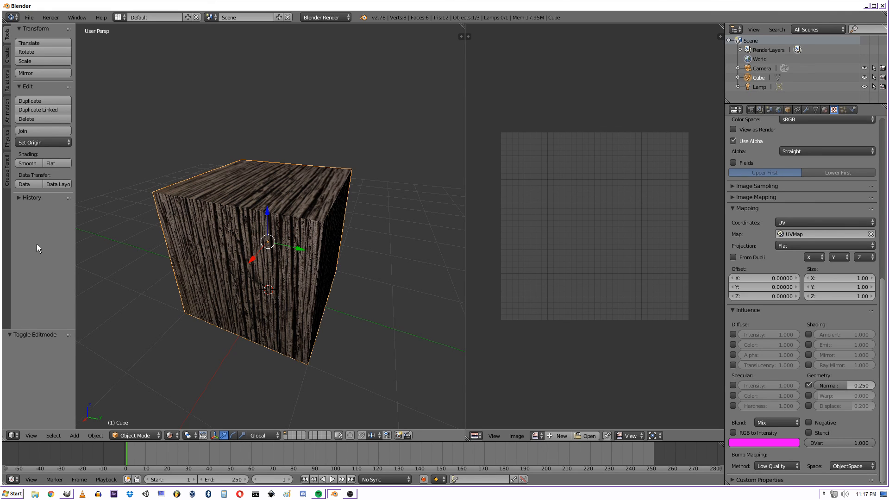